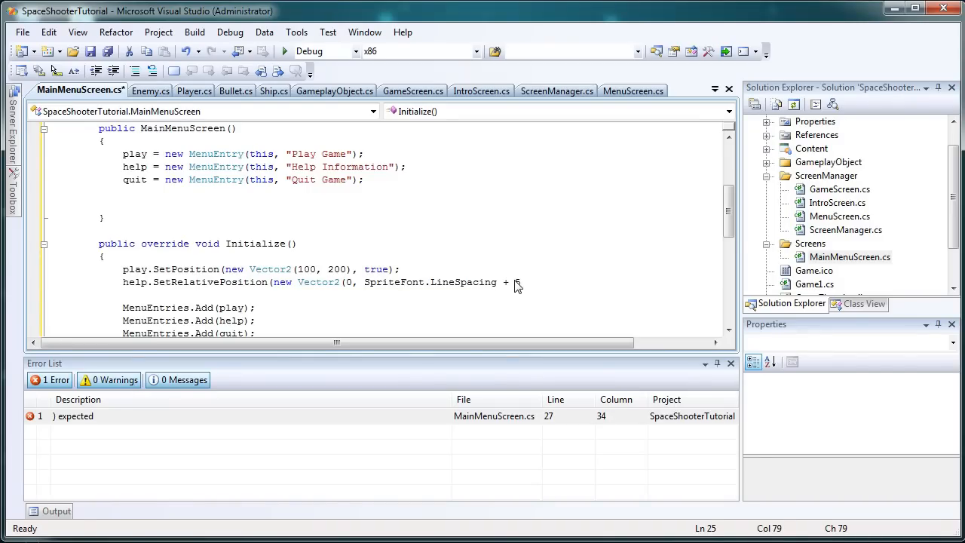
- Complete help.SetRelativePosition with arguments play and true
text())
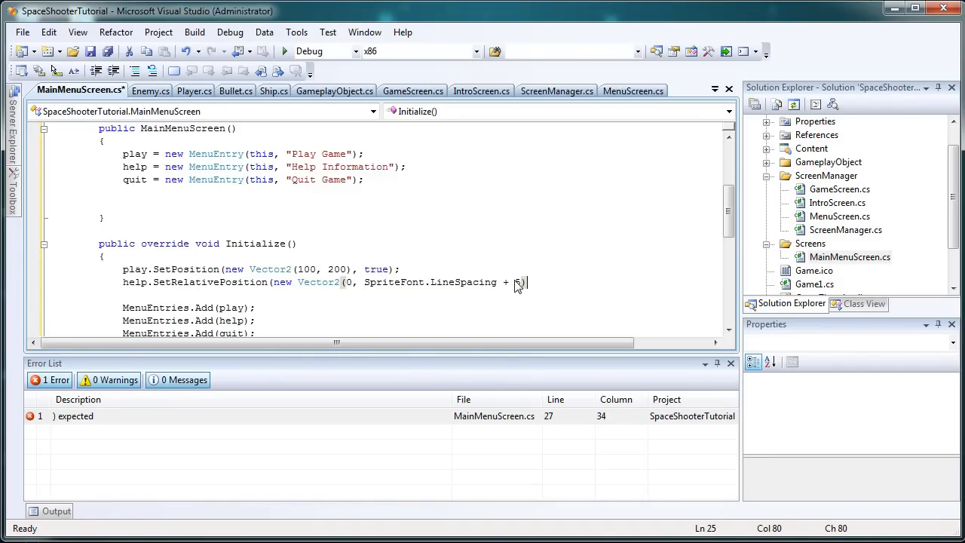
mouse_move(460, 282)
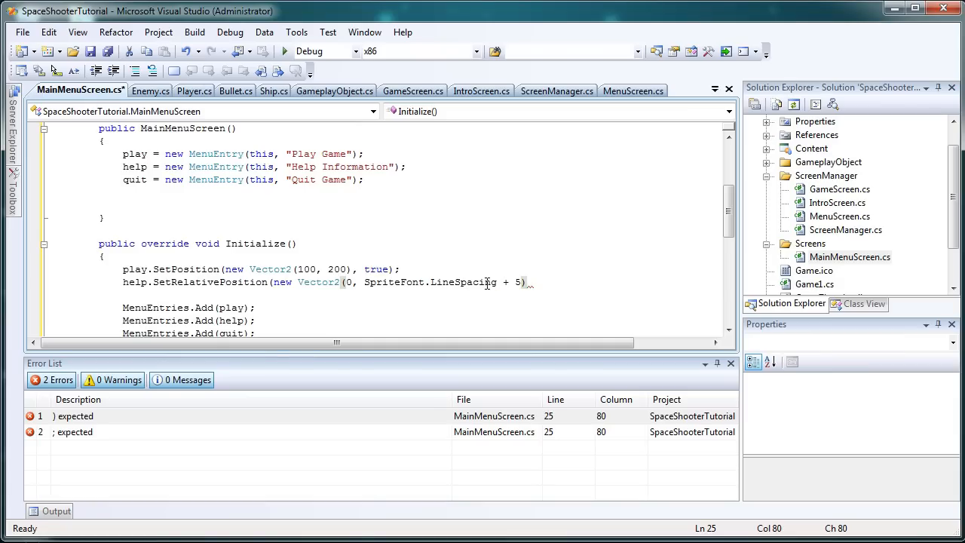
mouse_move(554, 282)
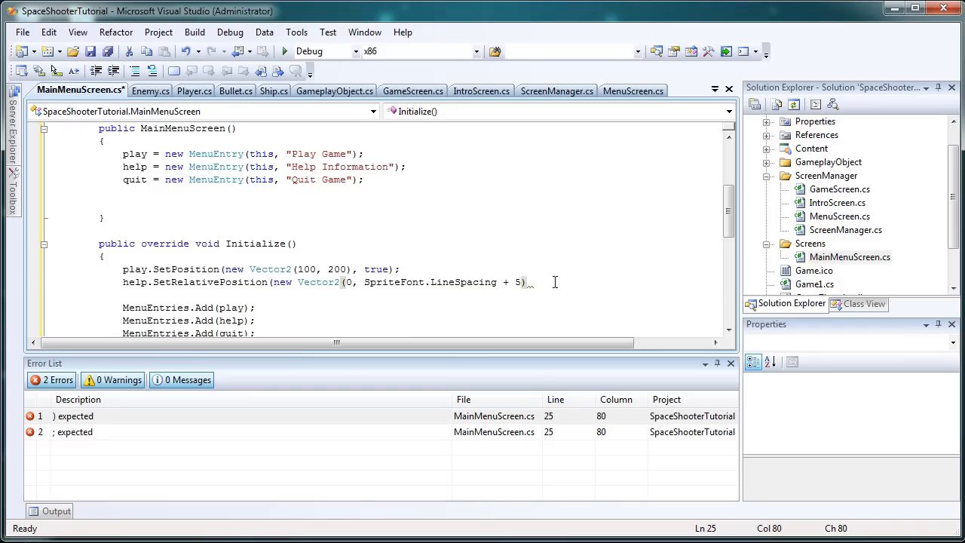
text(,)
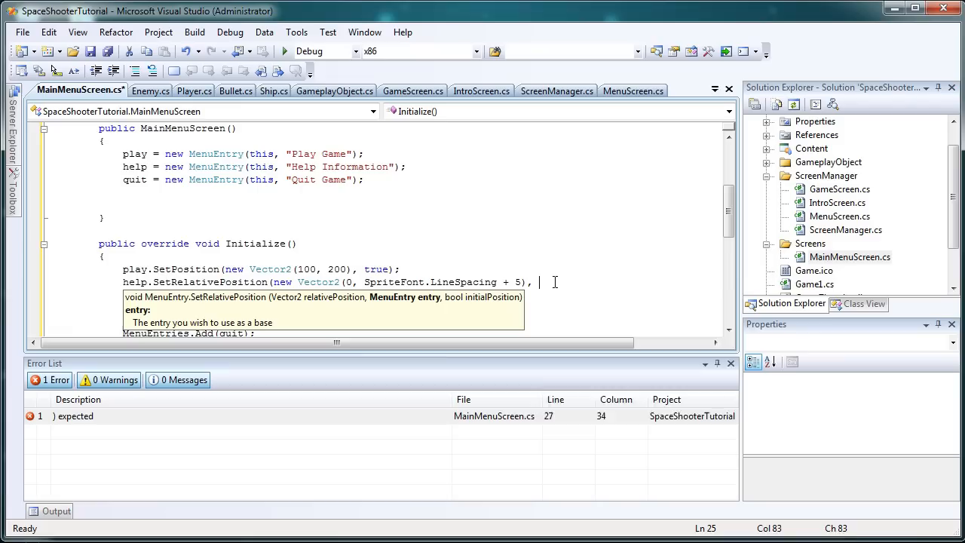
text(play)
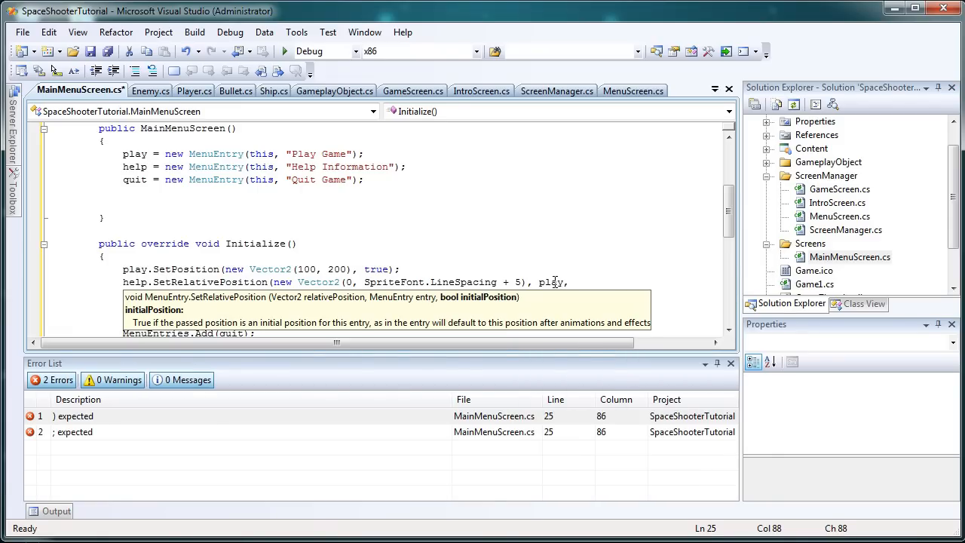
text(, true);)
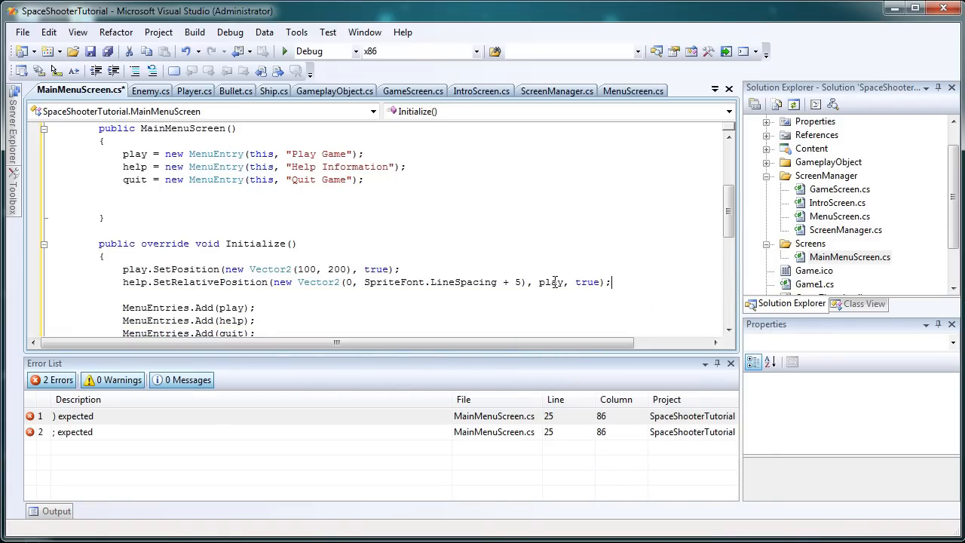
- Write quit.SetRelativePosition(new Vector2(0, SpriteFont.LineSpacing + 5), help, …)
text(quit.SetRelativePosition)
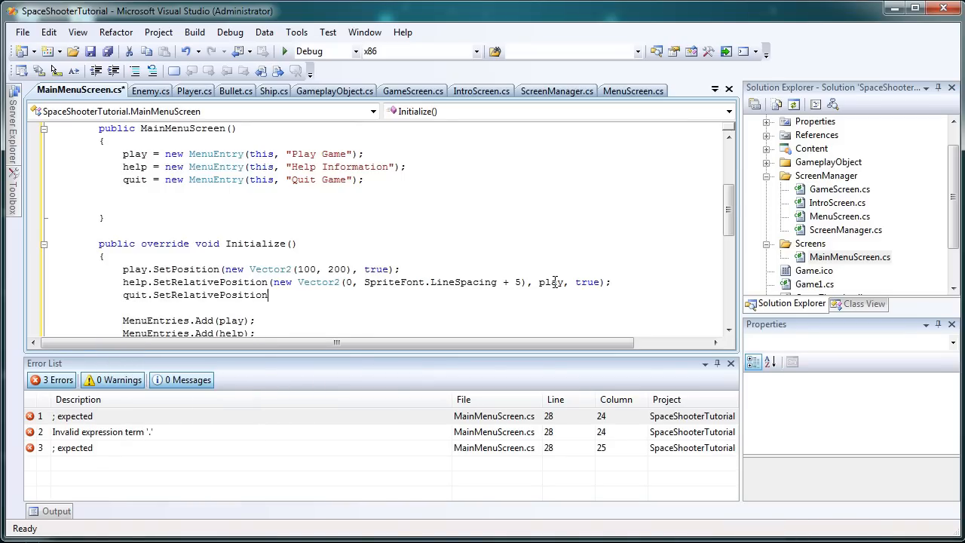
text((new Vector2)
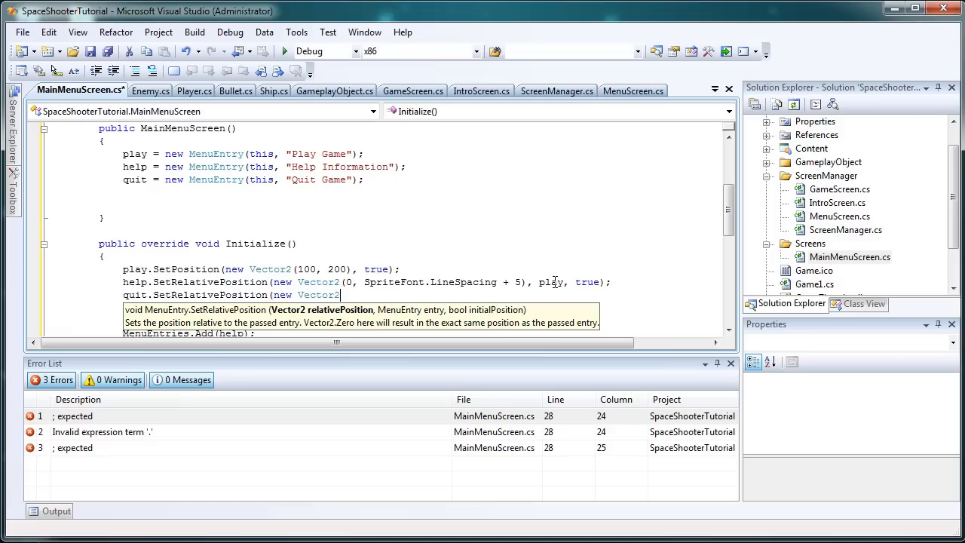
text(0,)
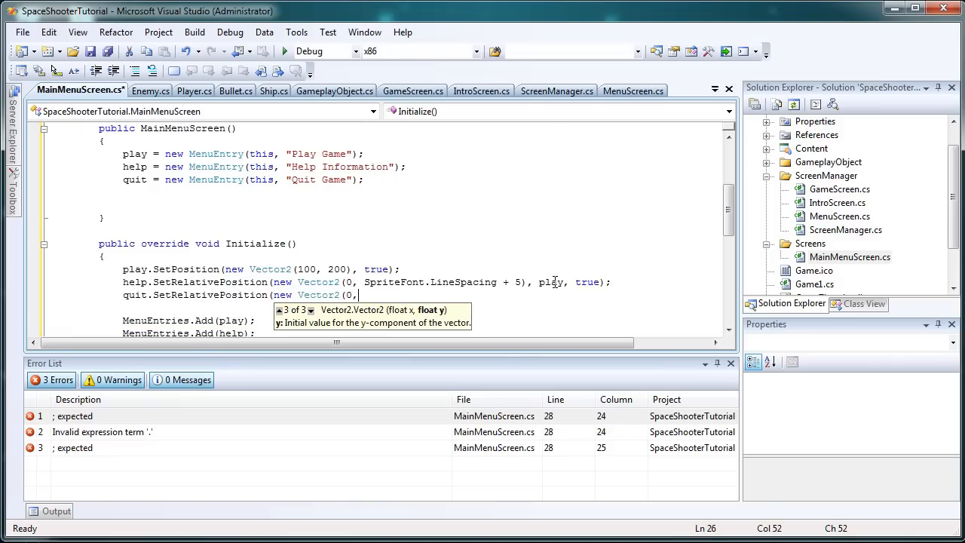
text(SpriteFont.LineSpacing +)
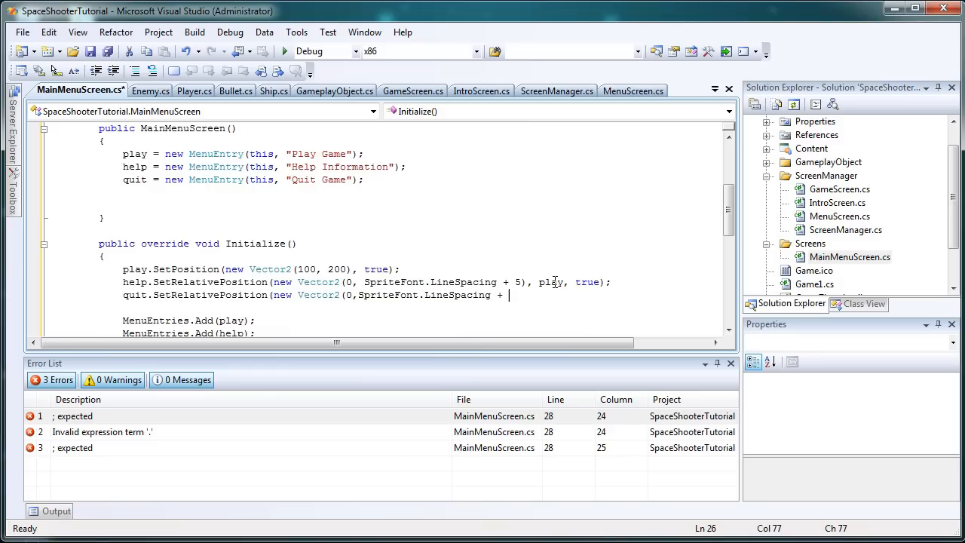
text(5),)
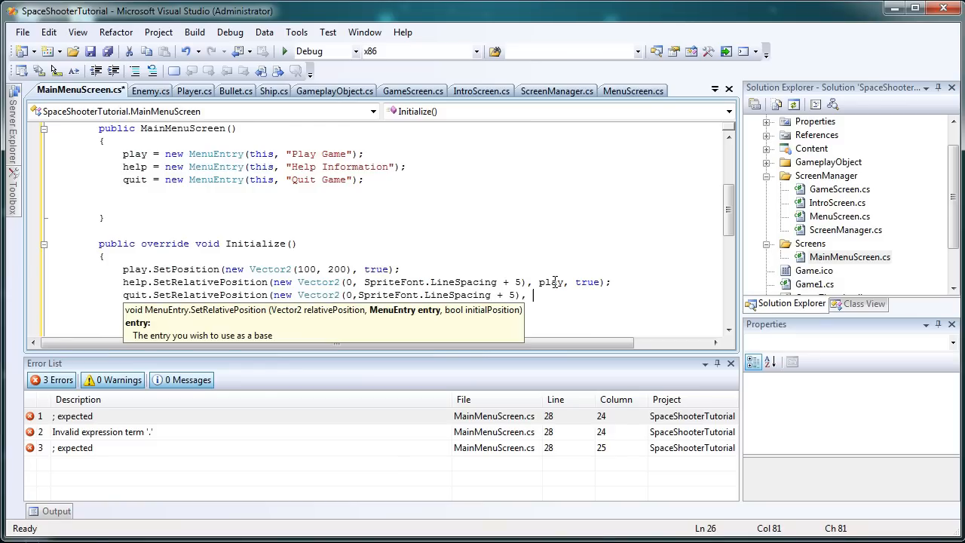
text(help, true);)
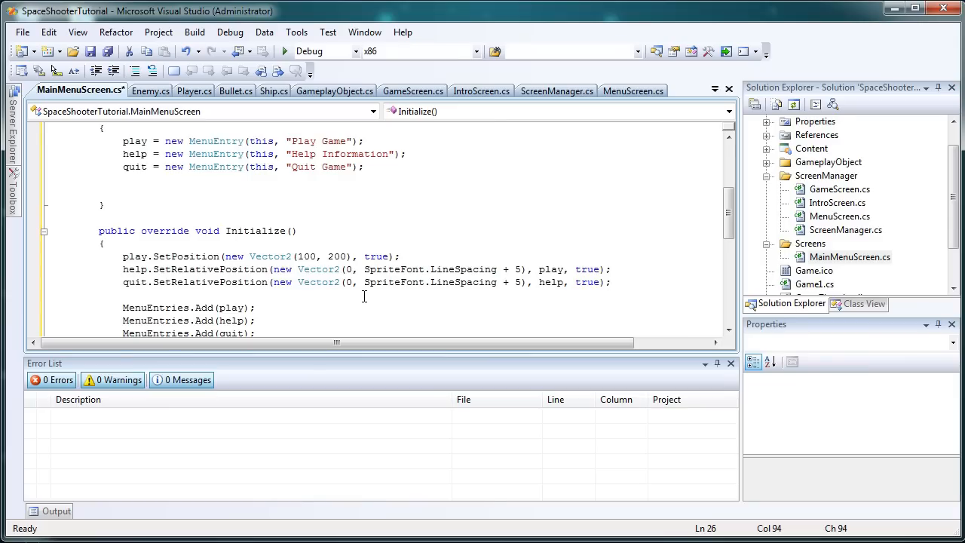
- Add a blank line after the quit positioning call and start a line below UnloadContent
click(402, 256)
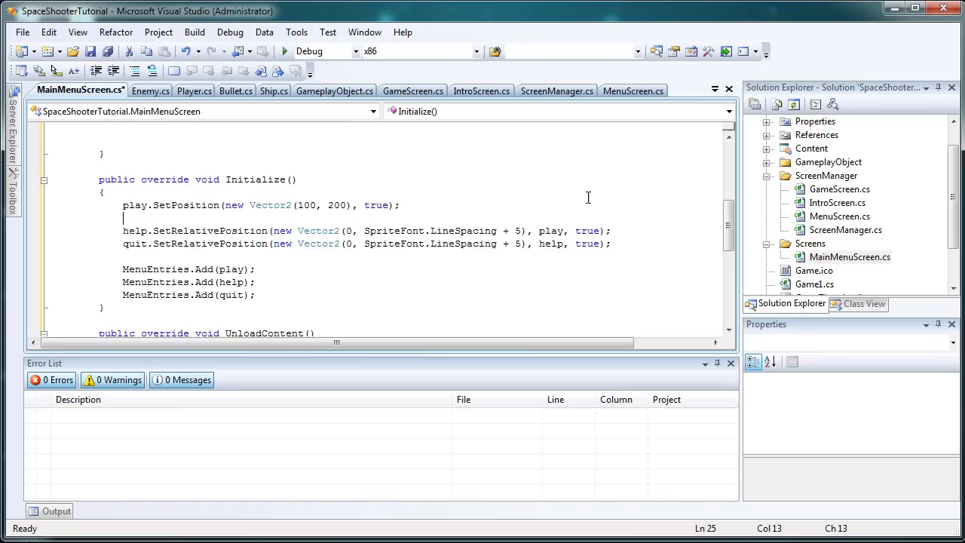
scroll(up, 3)
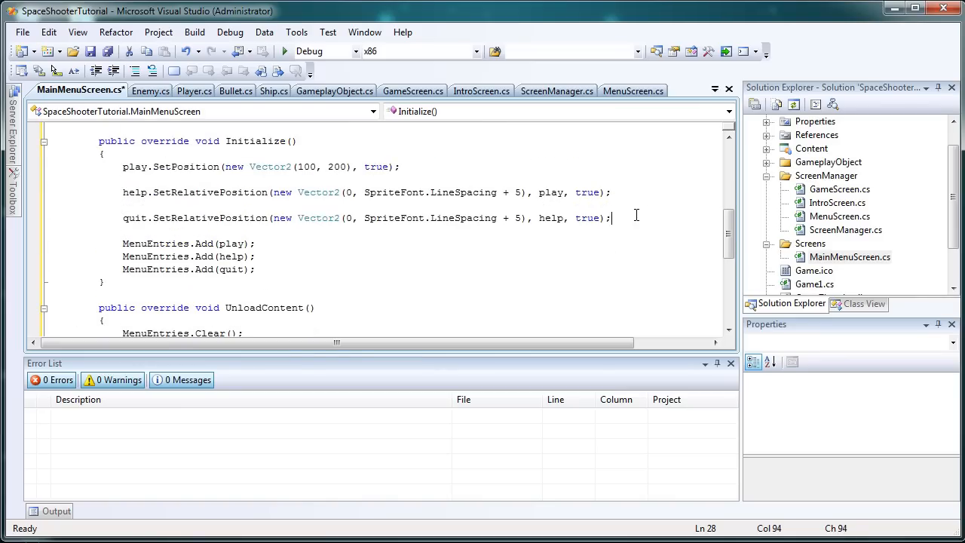
key(Return)
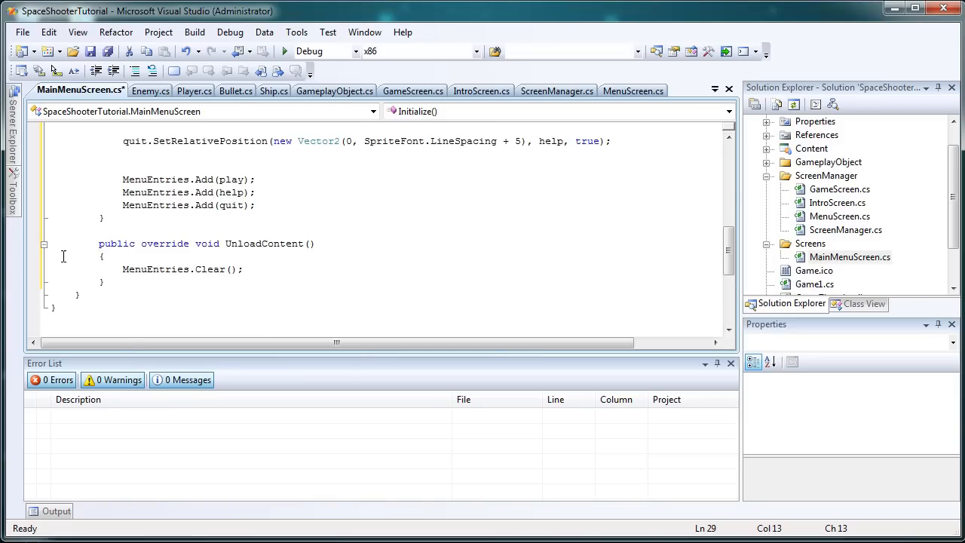
mouse_move(220, 268)
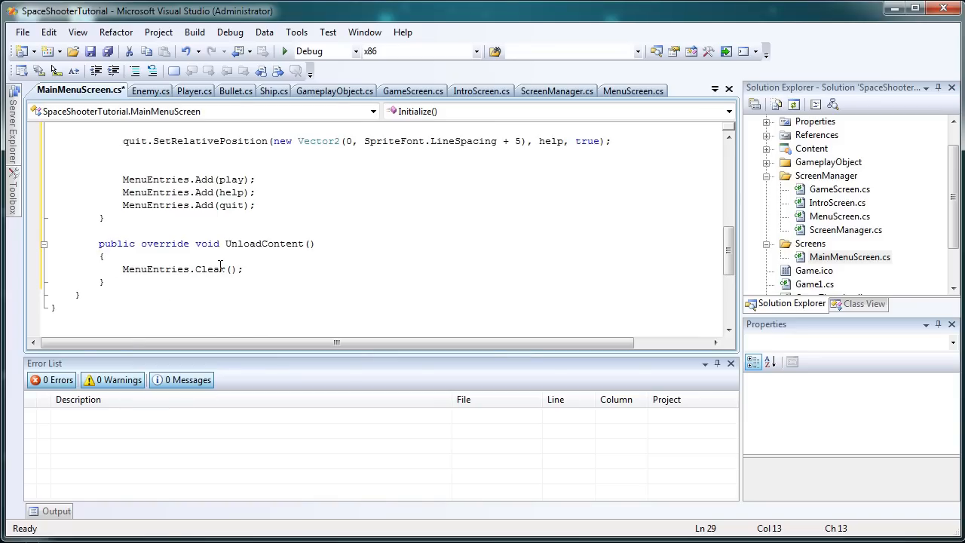
click(165, 308)
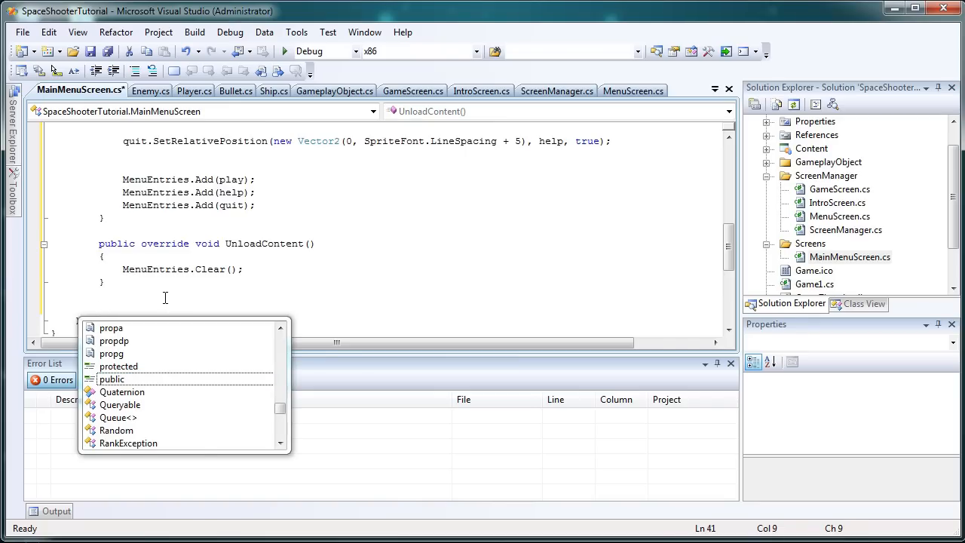
- Type the PlaySelect member name below UnloadContent
text(P)
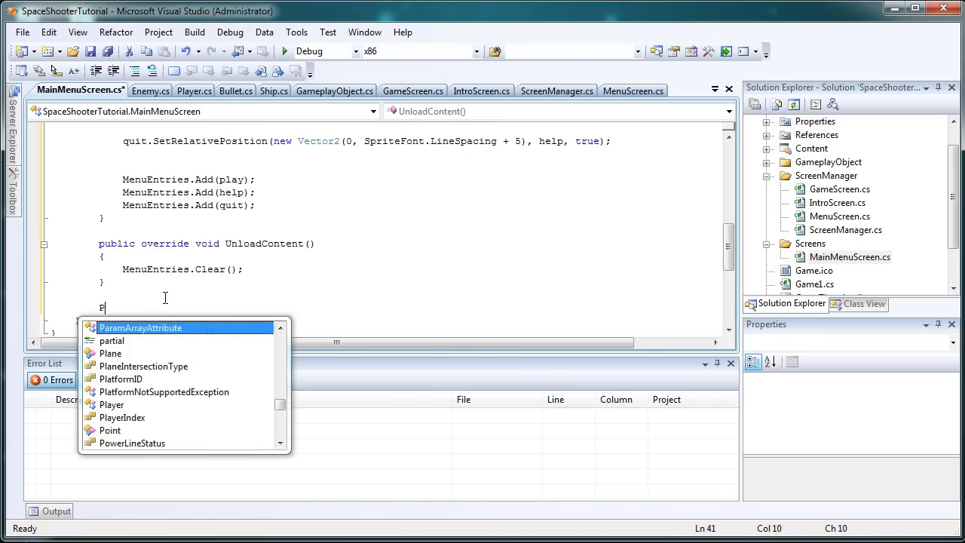
text(laySelect)
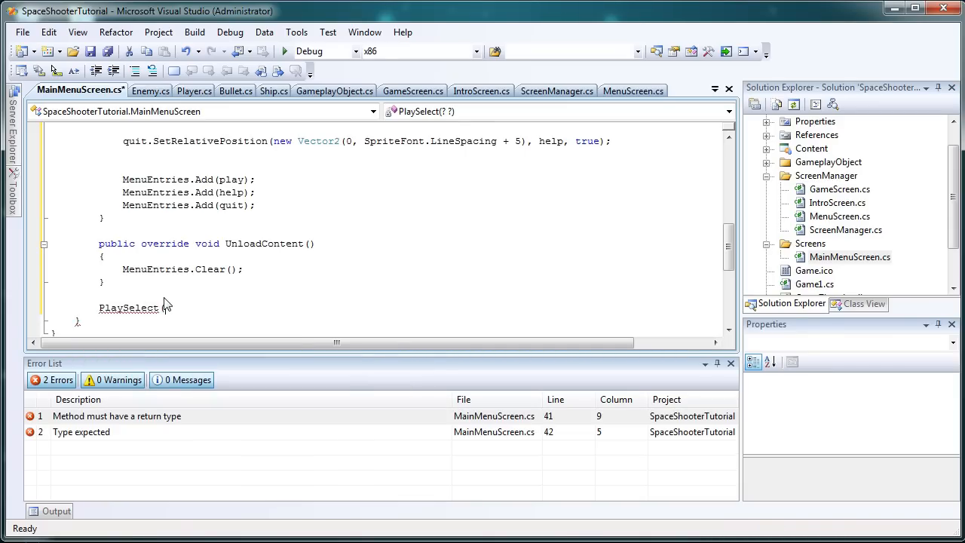
mouse_move(156, 192)
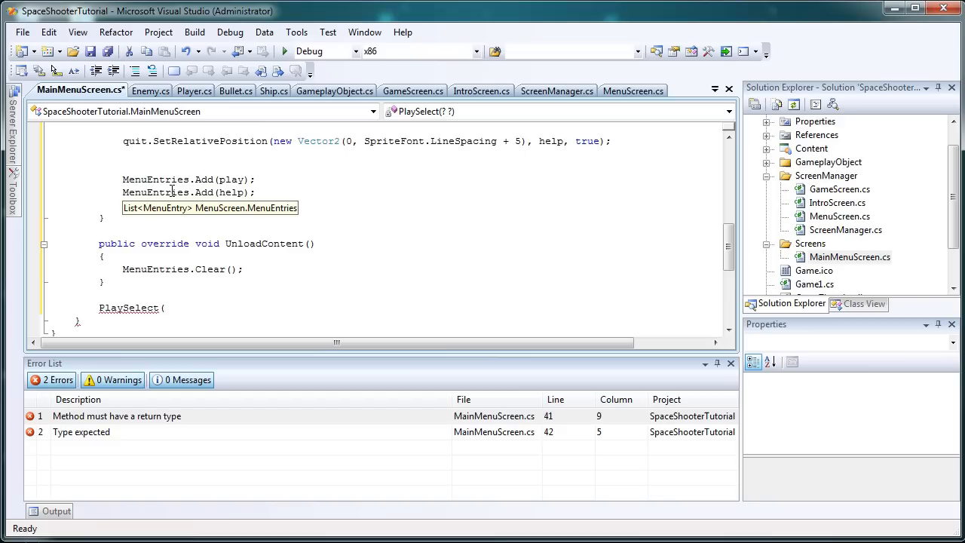
mouse_move(195, 179)
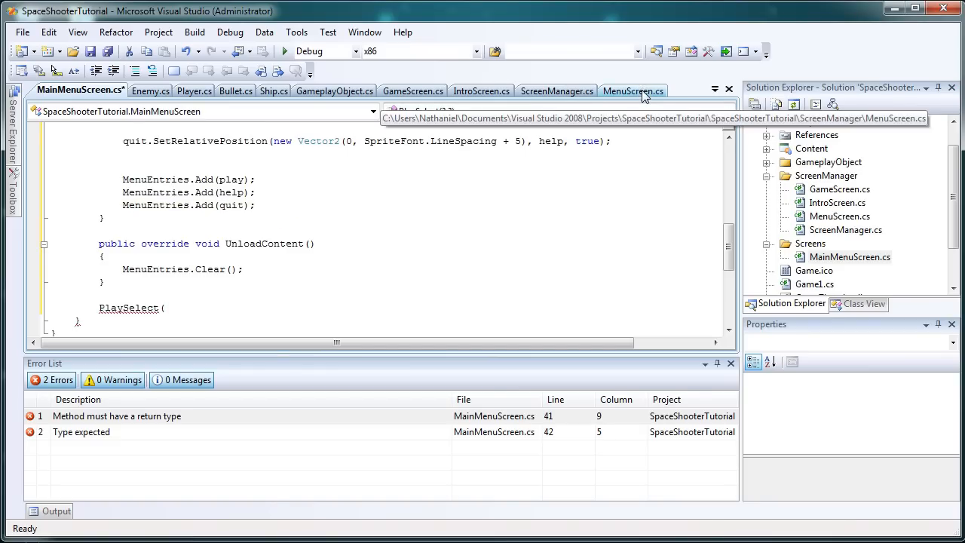
click(633, 90)
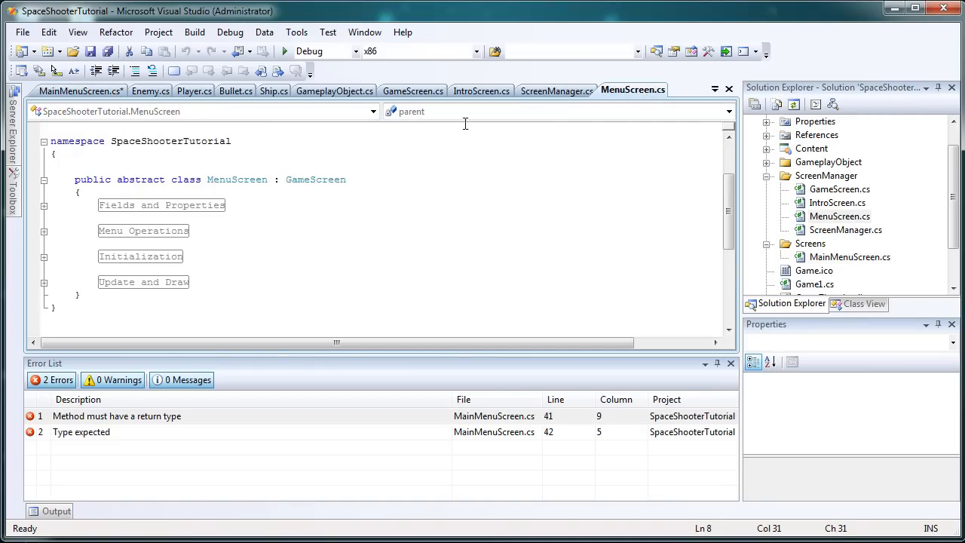
click(813, 217)
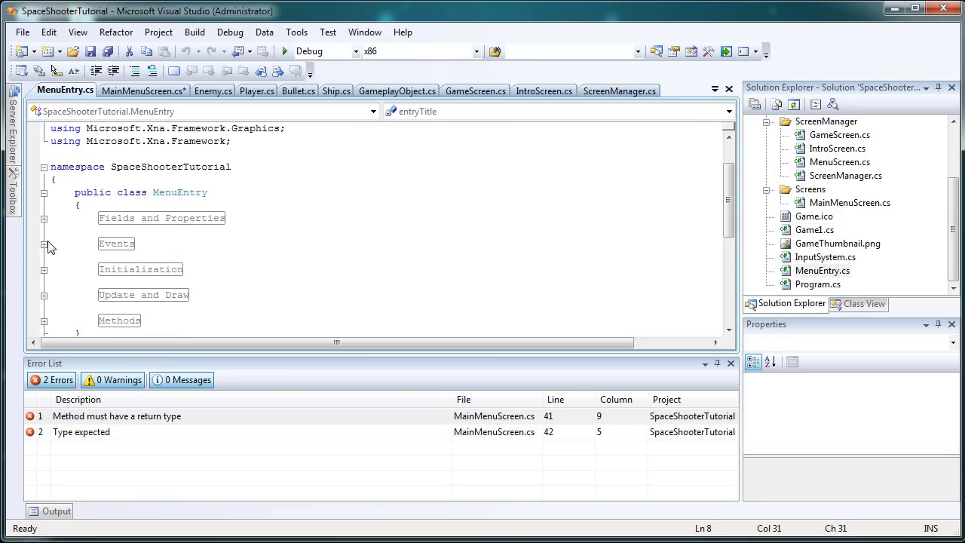
click(43, 243)
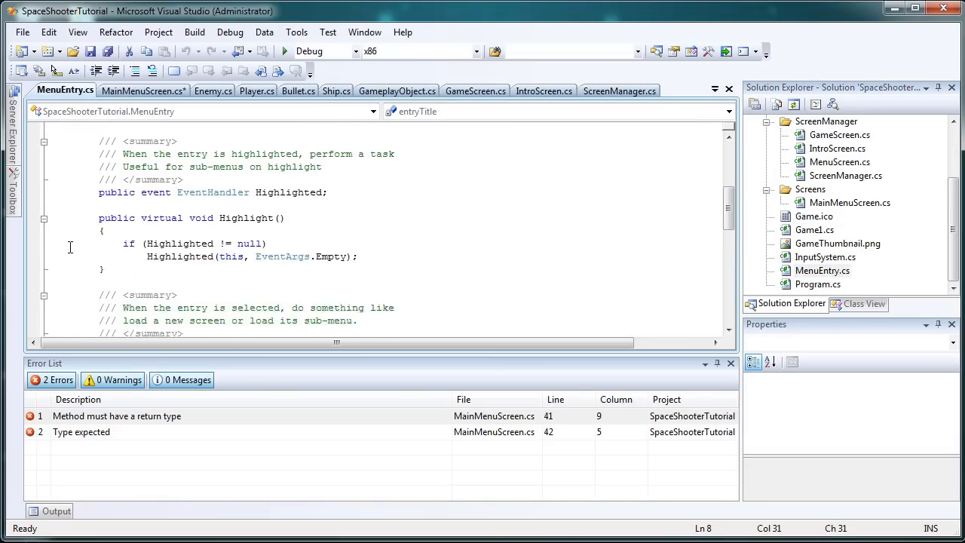
scroll(down, 3)
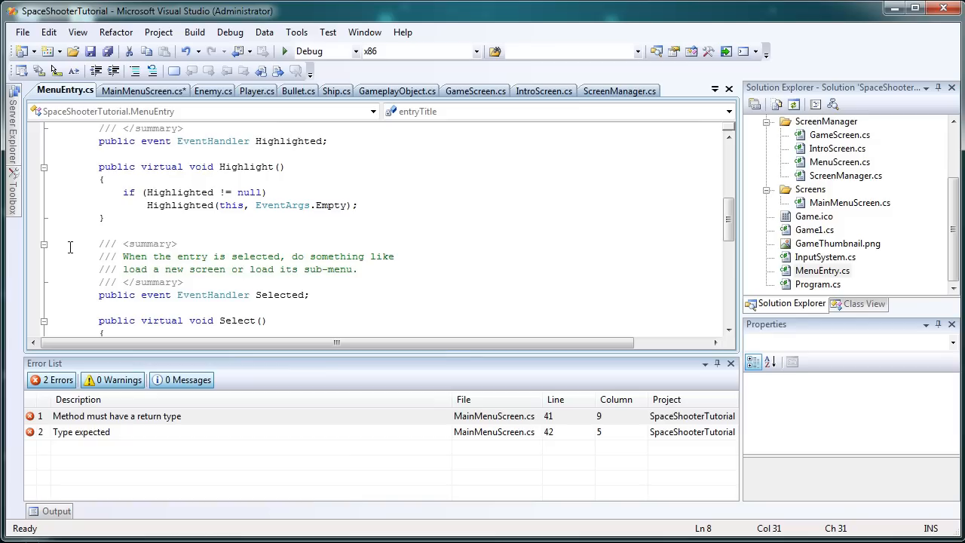
mouse_move(179, 204)
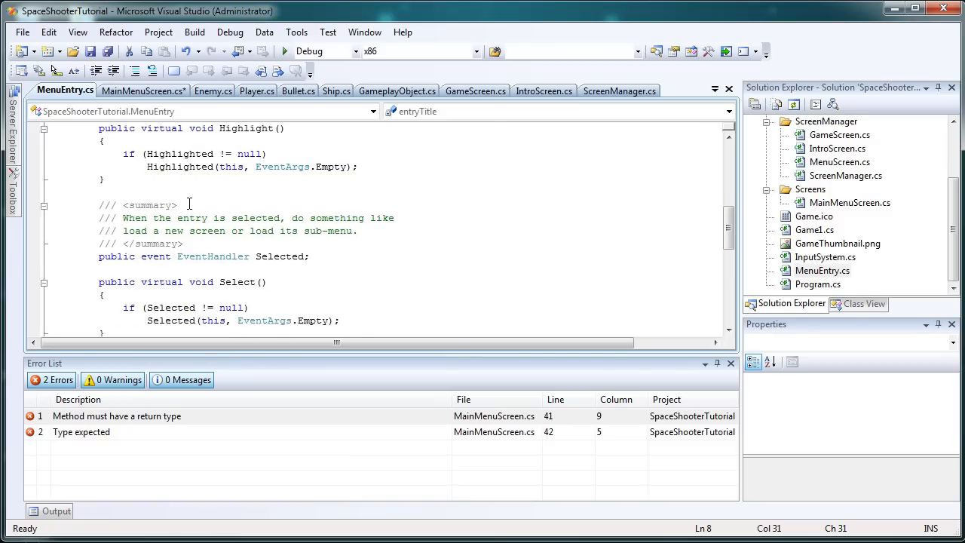
scroll(up, 3)
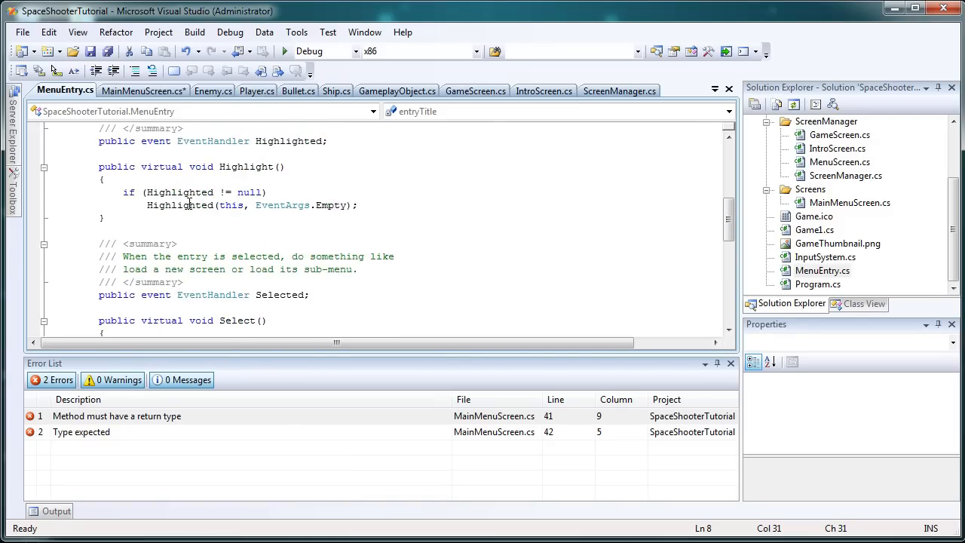
scroll(up, 3)
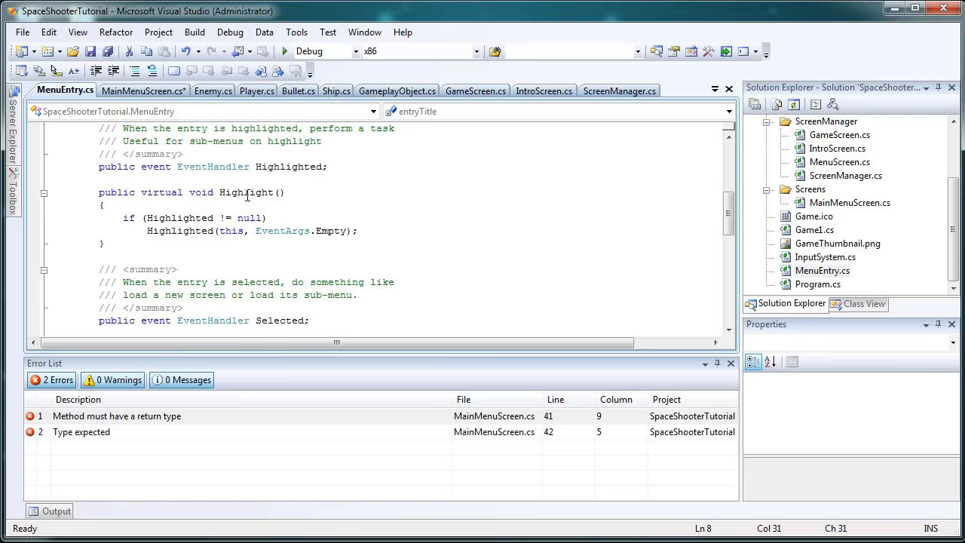
scroll(down, 3)
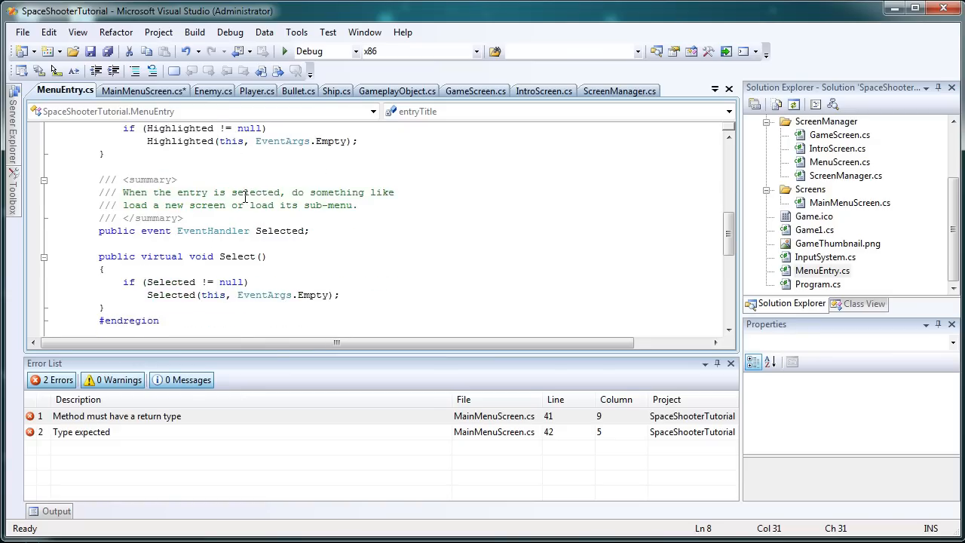
scroll(up, 3)
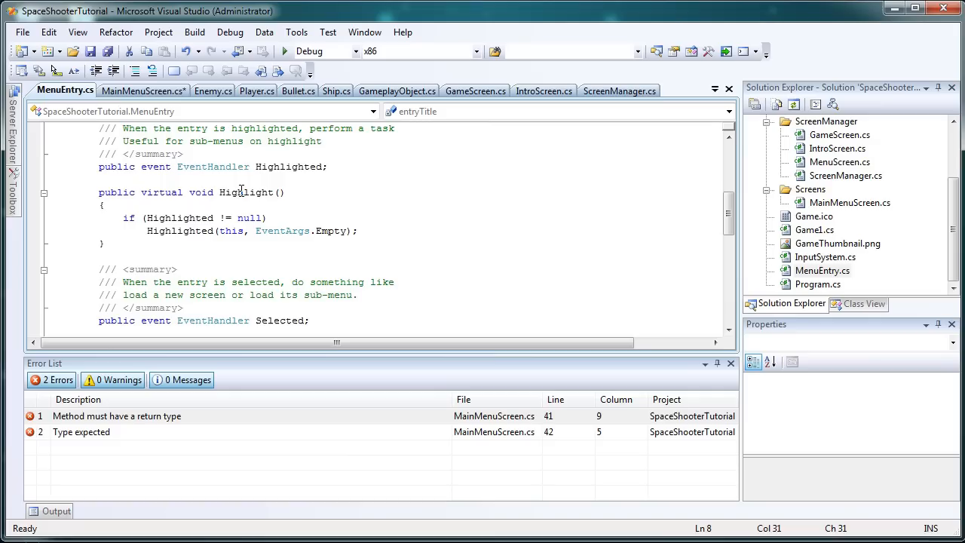
scroll(down, 3)
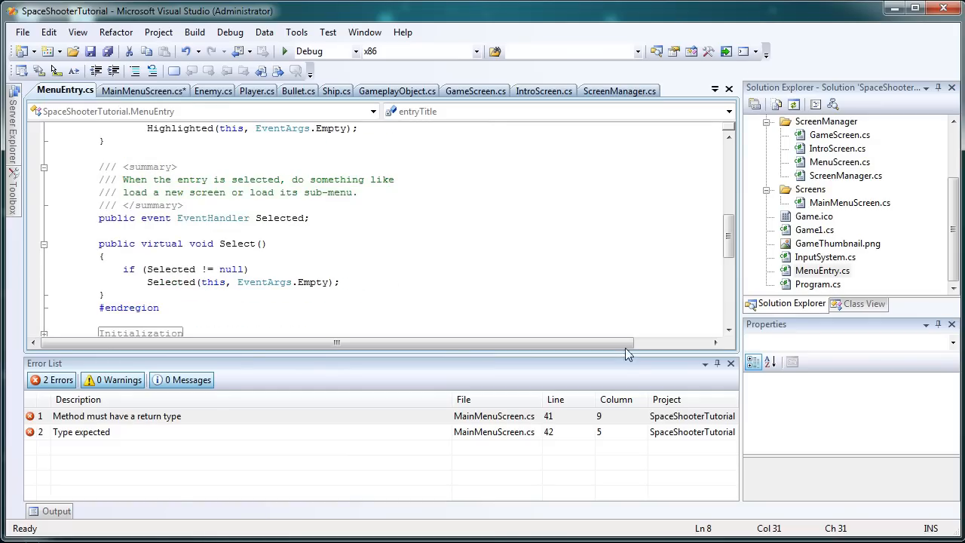
double_click(237, 243)
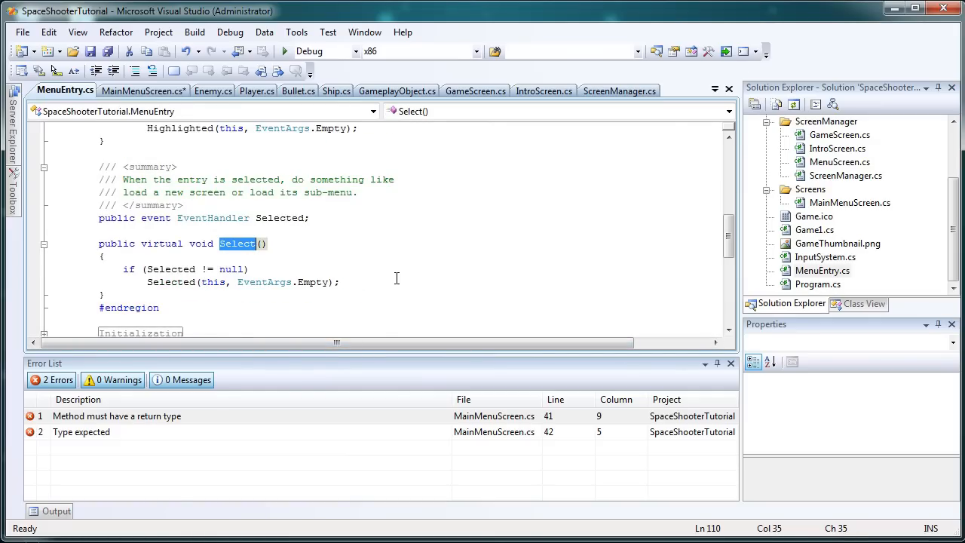
scroll(up, 3)
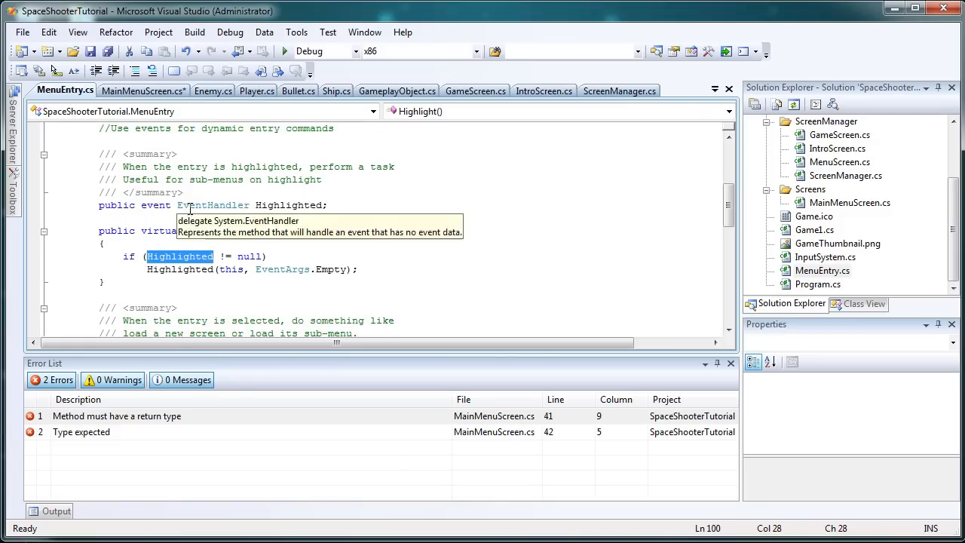
scroll(down, 3)
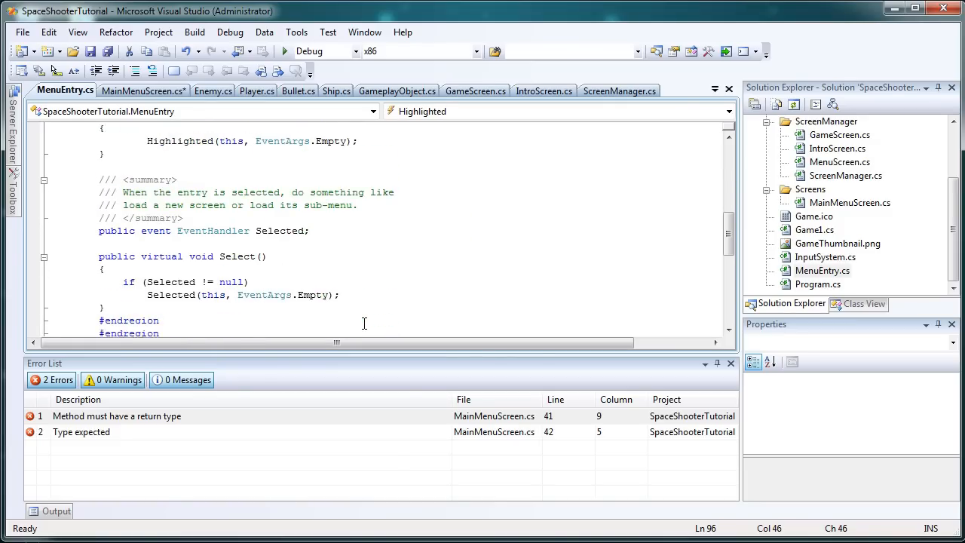
double_click(169, 281)
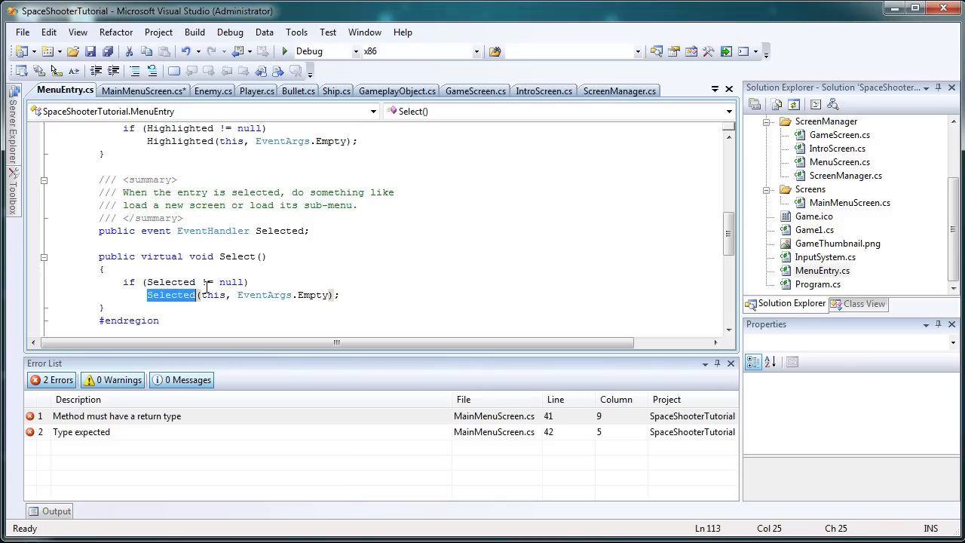
mouse_move(213, 295)
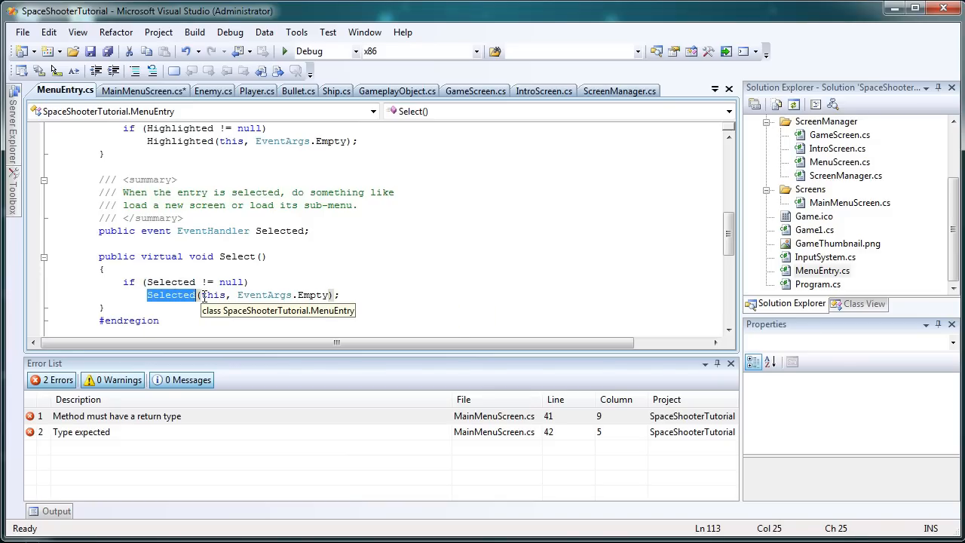
mouse_move(313, 295)
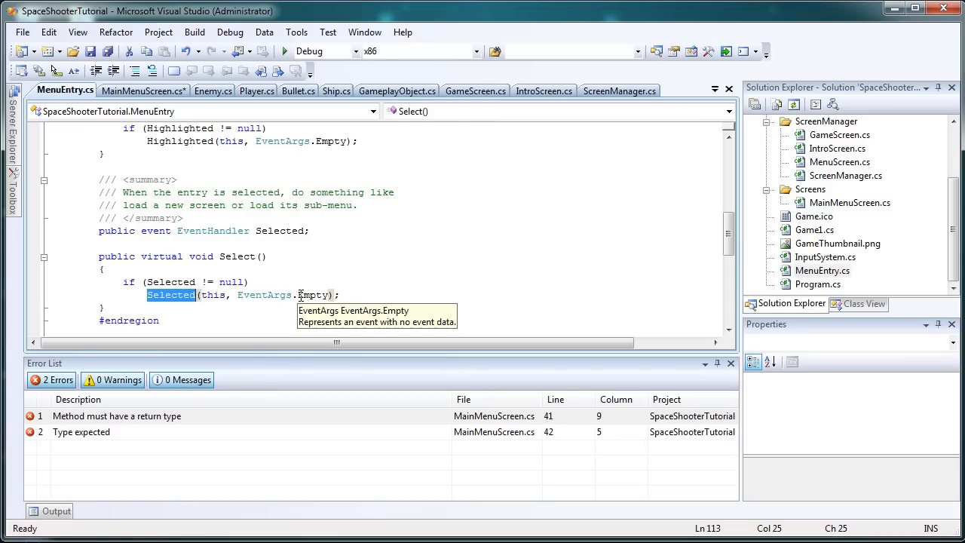
- In MainMenuScreen.cs, declare PlaySelect as void PlaySelect(object sender, EventArgs e)
click(142, 91)
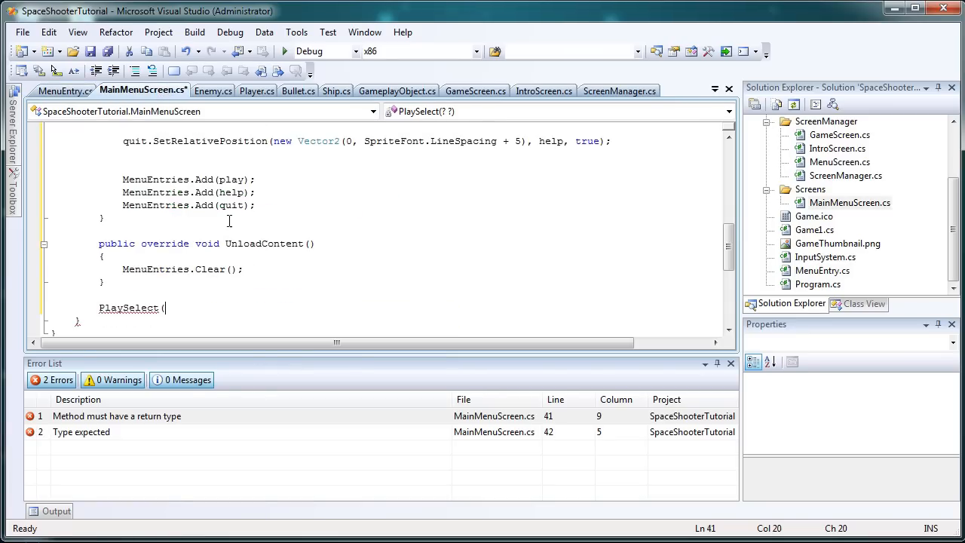
mouse_move(223, 288)
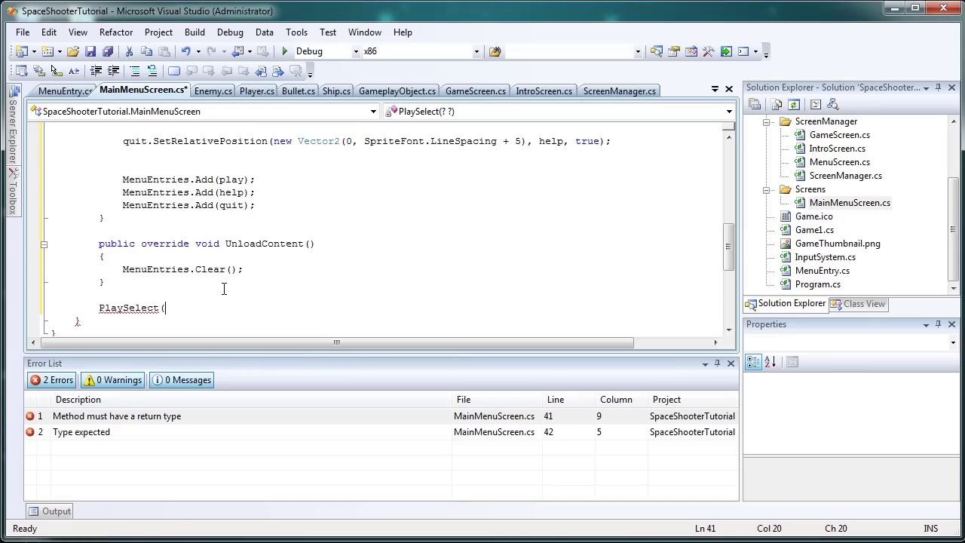
mouse_move(491, 470)
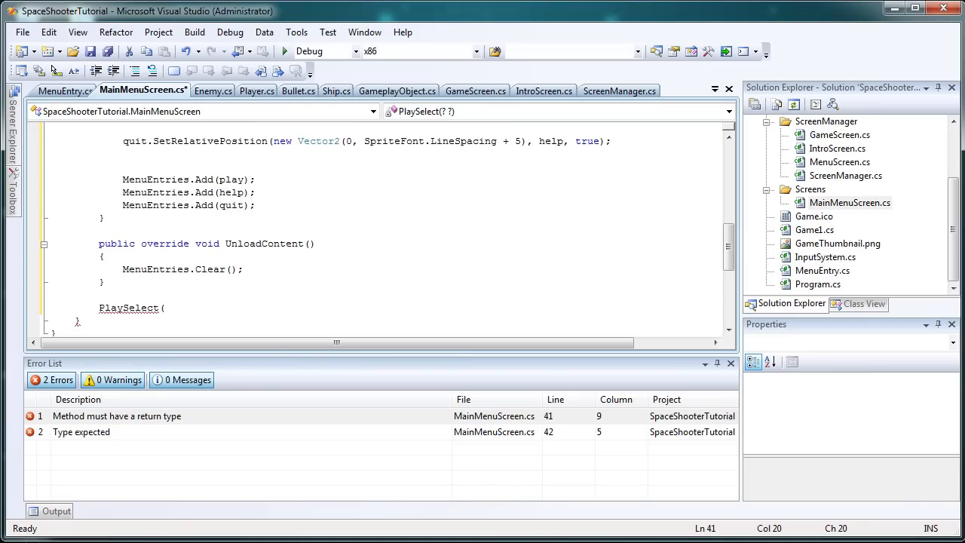
text(void)
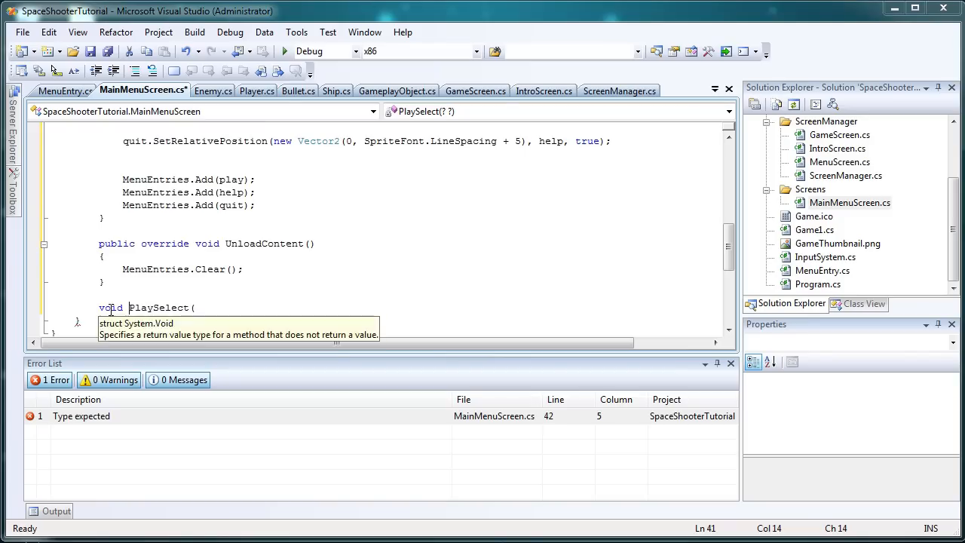
double_click(110, 308)
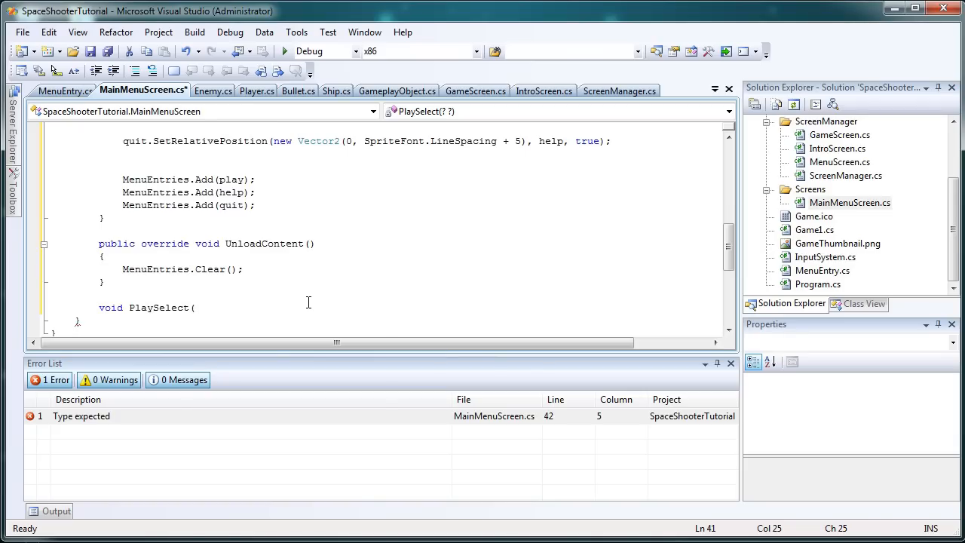
text(object s)
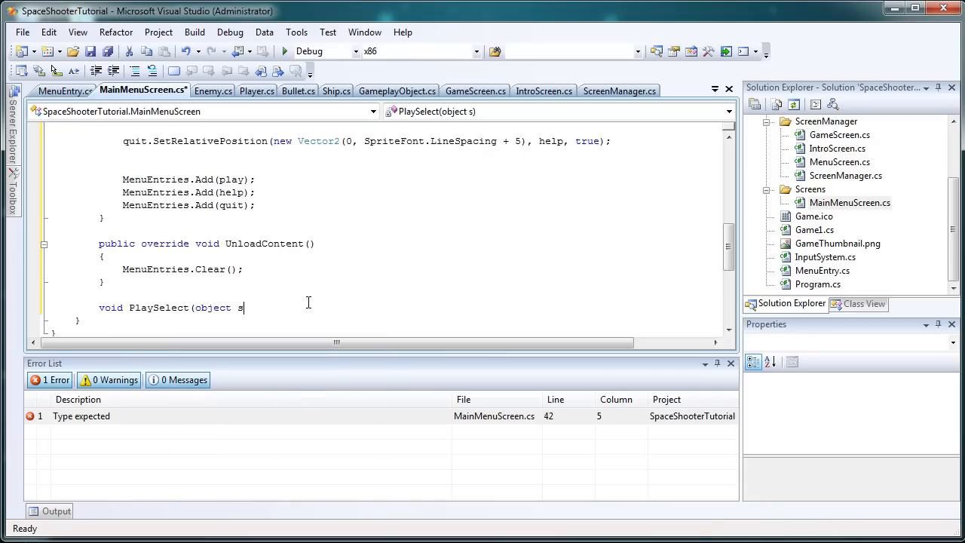
text(ender)
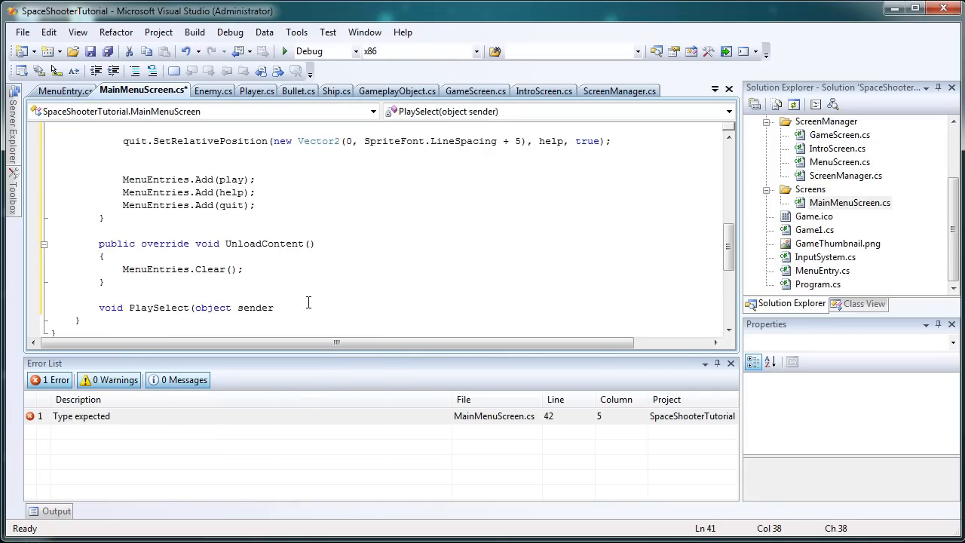
text(,)
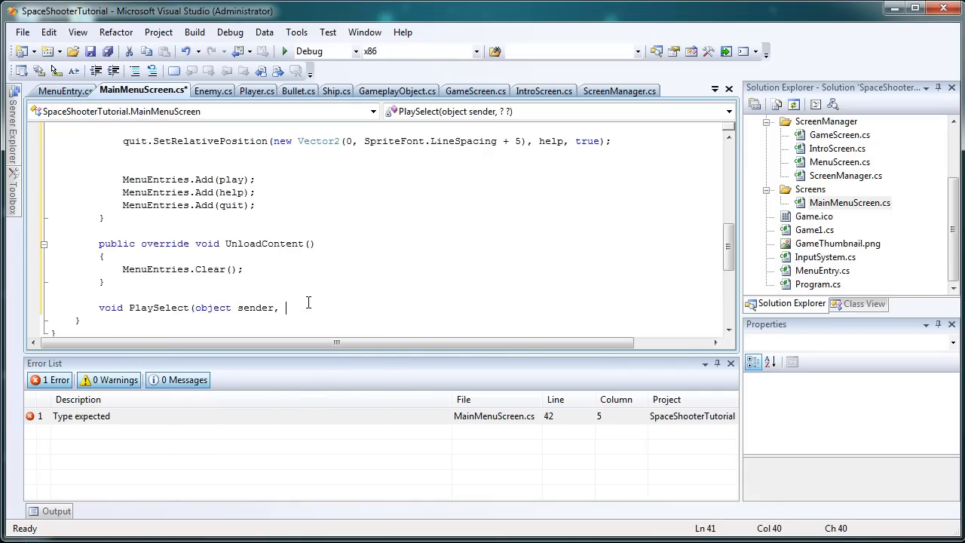
text(EventArgs e)
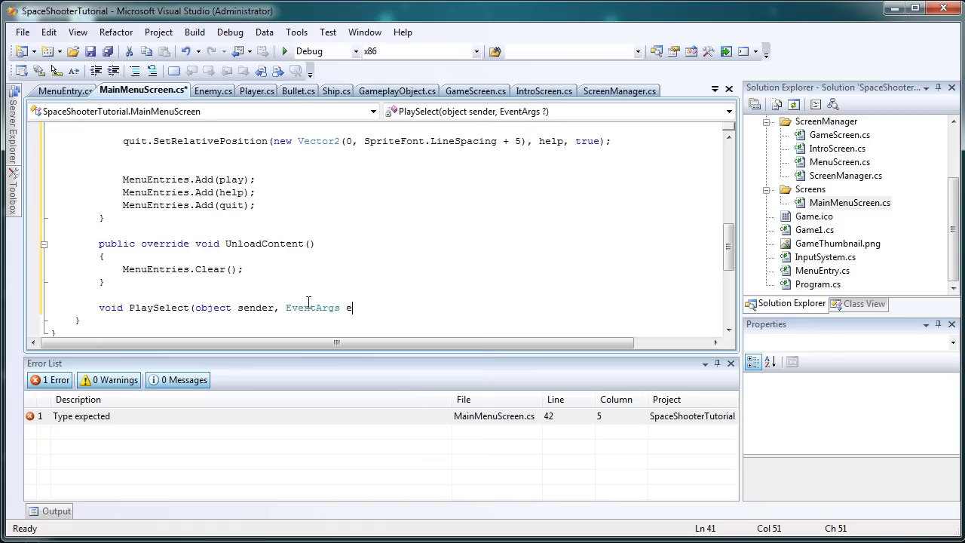
text())
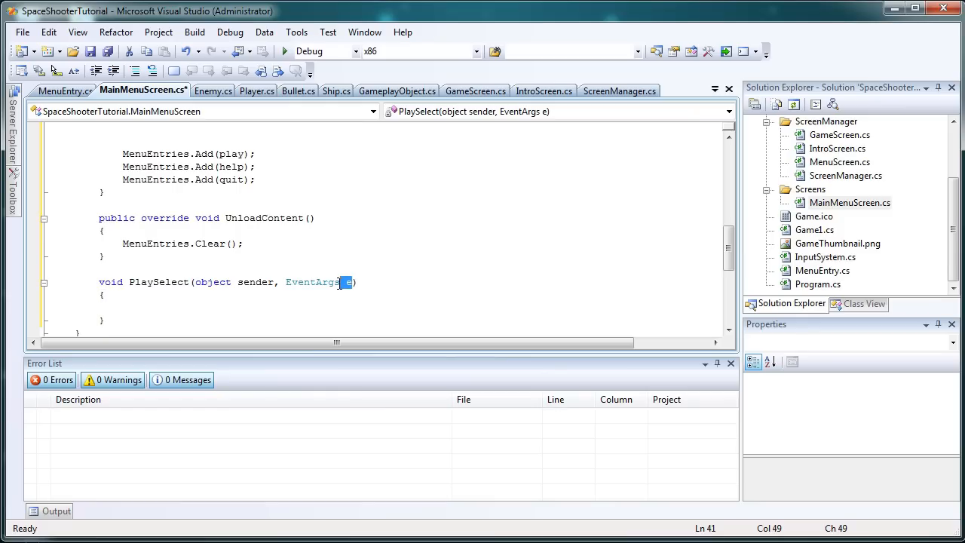
- Fill PlaySelect with Remove(); and a commented-out ScreenManager.AddScreen(new PlayScreen()); line
double_click(254, 281)
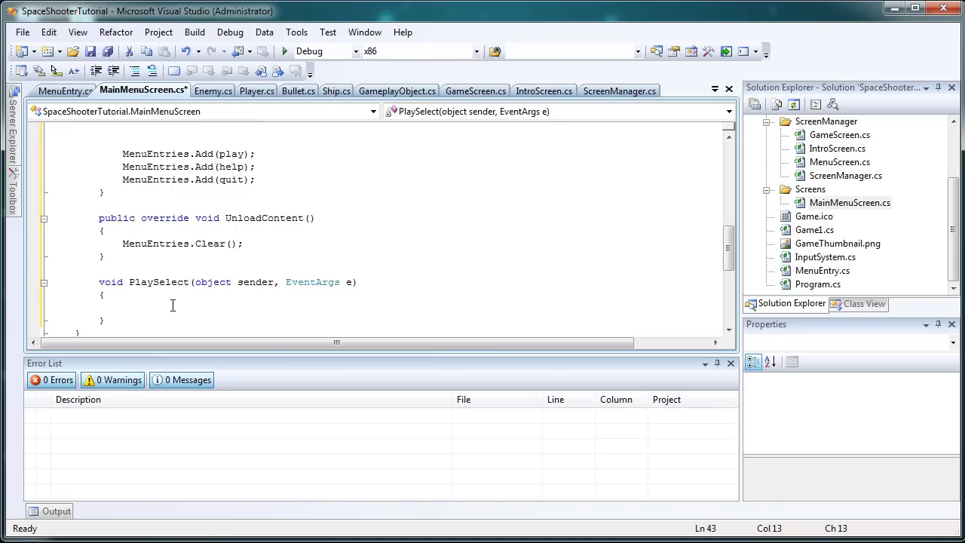
mouse_move(221, 296)
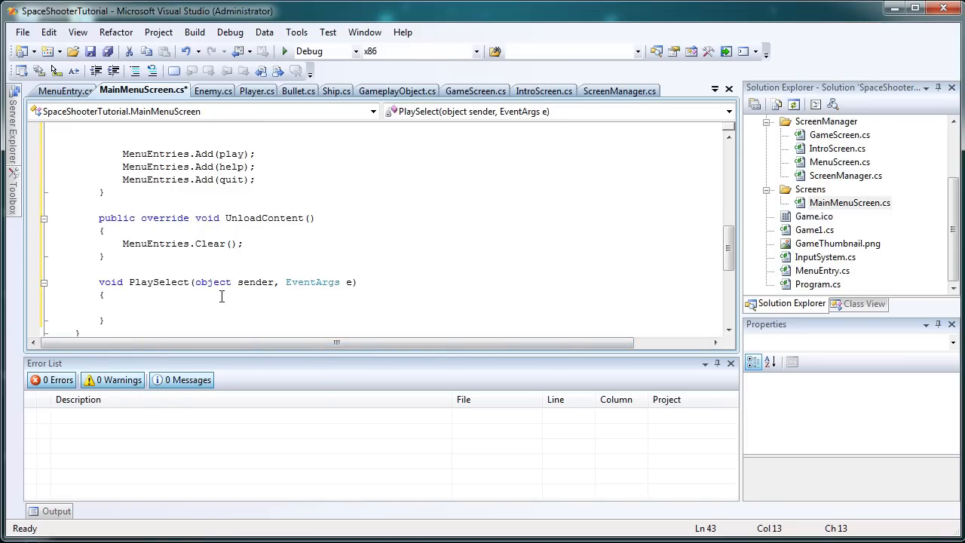
text(screene)
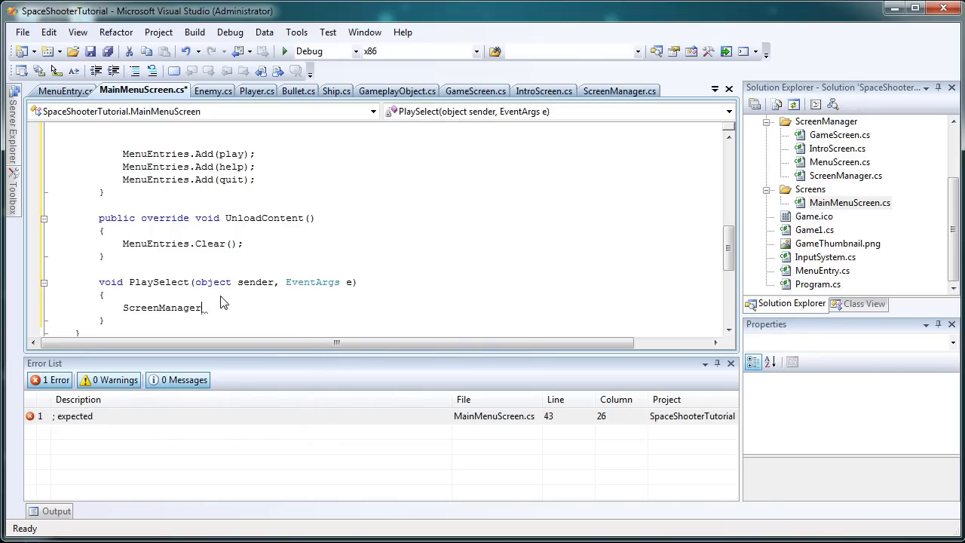
text(.AddScreen)
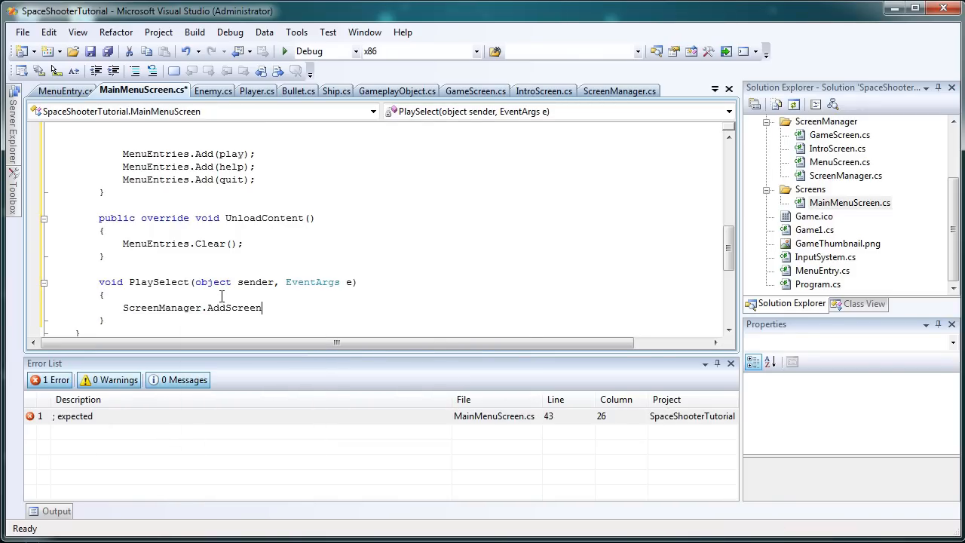
text(()
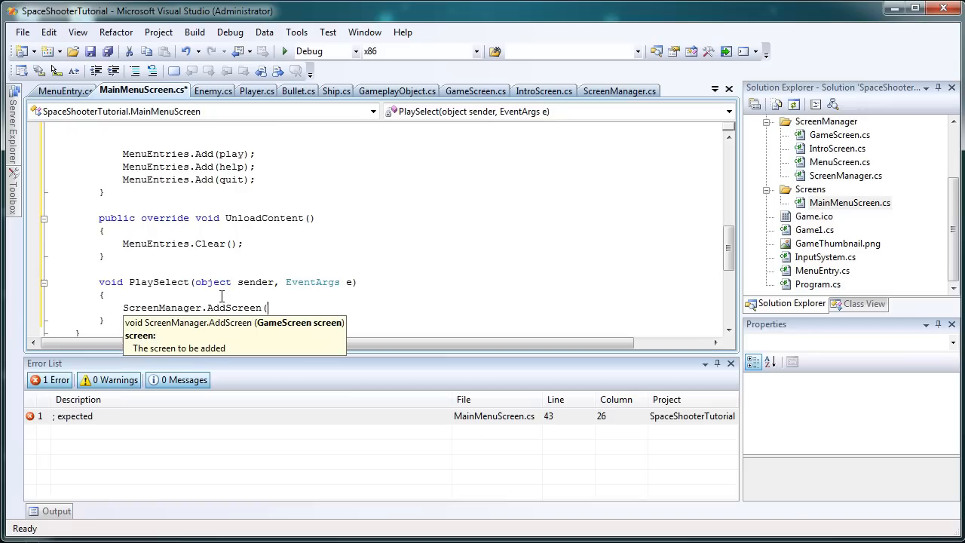
text(//)
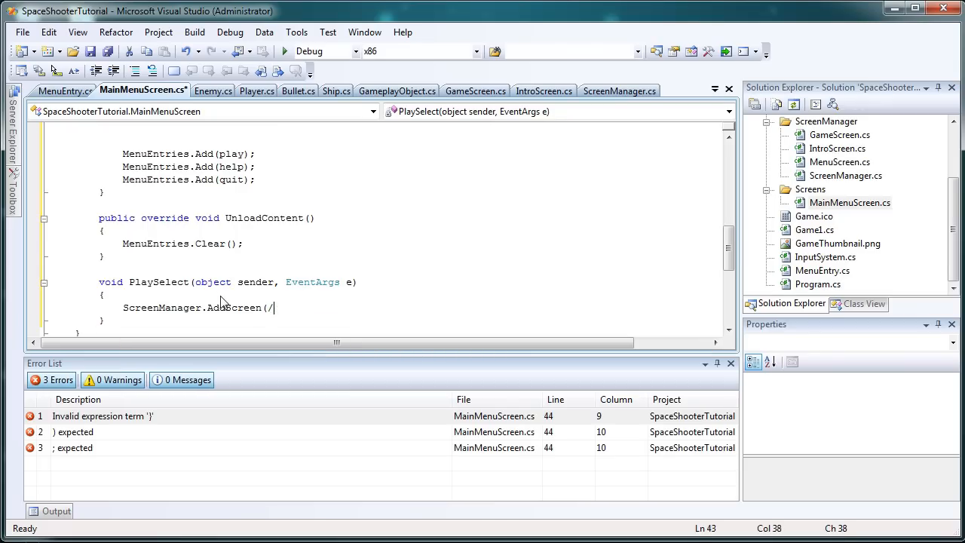
text(new)
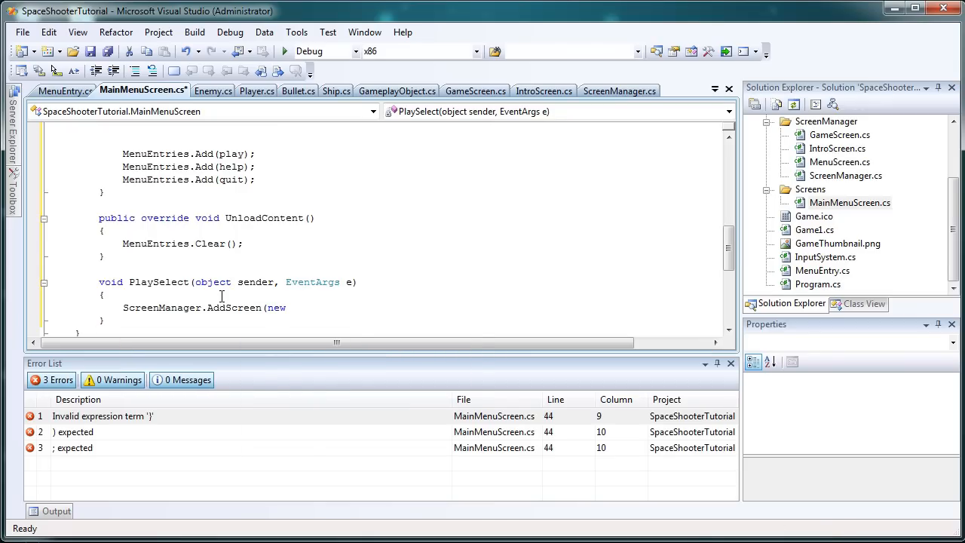
text(Play)
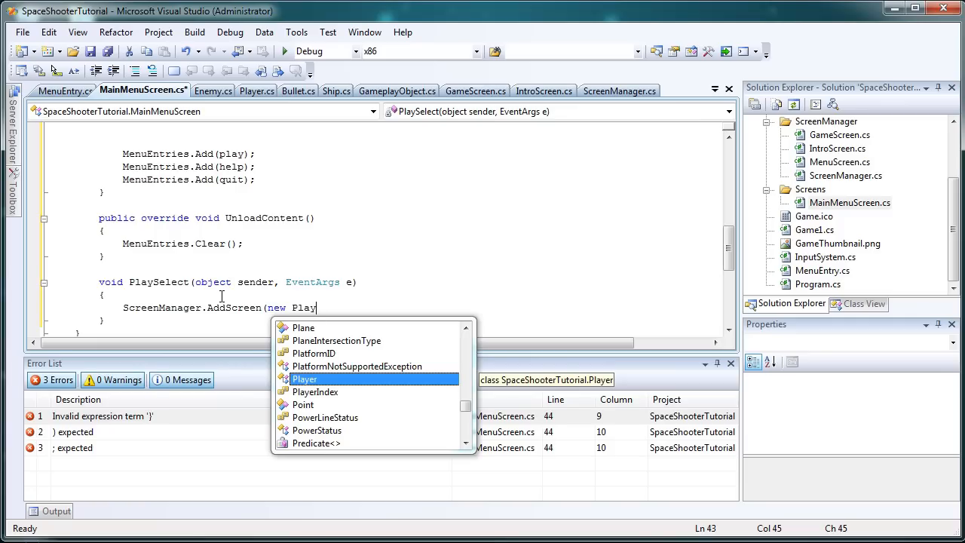
text(Screen()
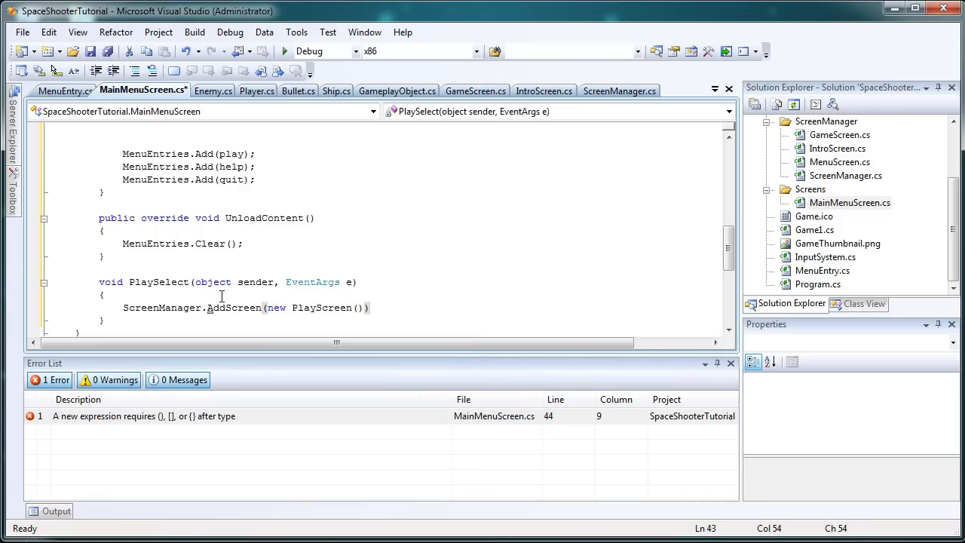
text(;)
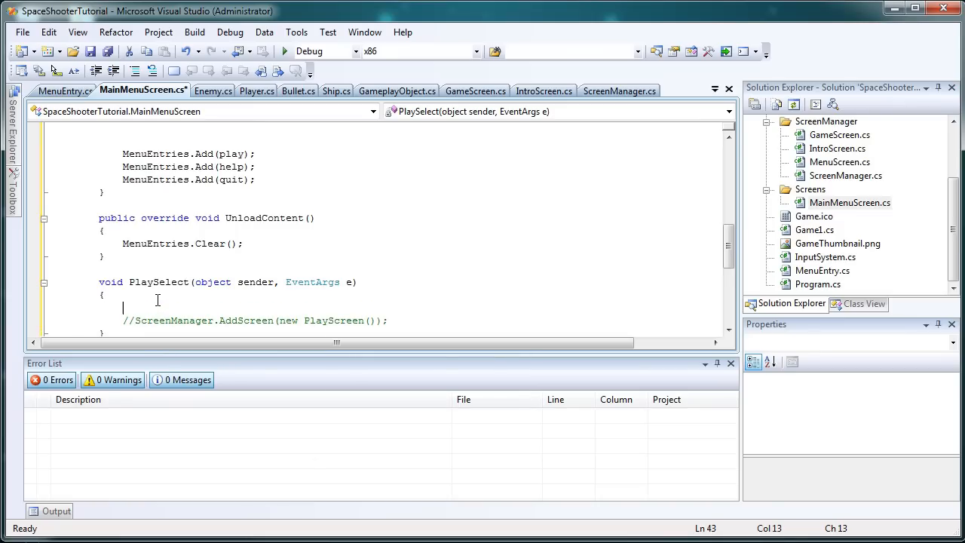
text(Remove())
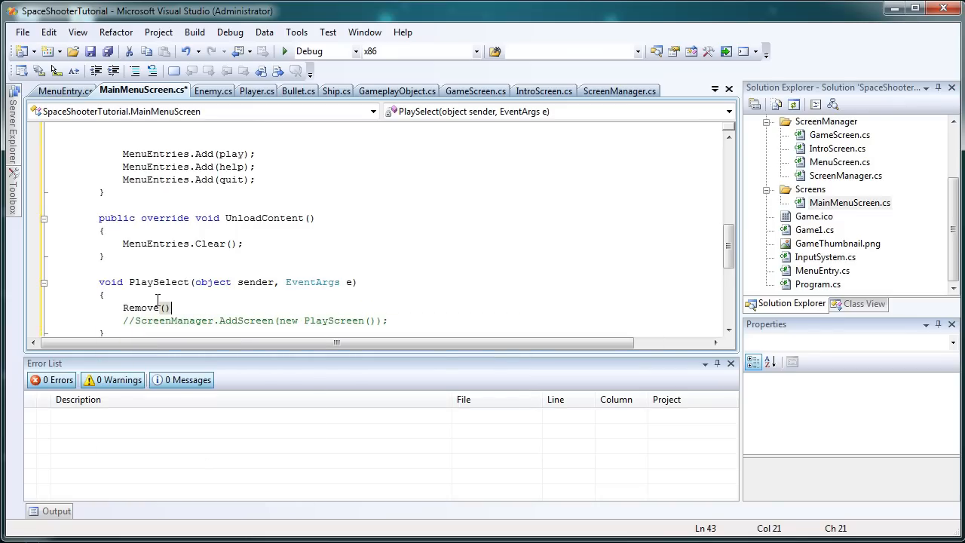
text(;)
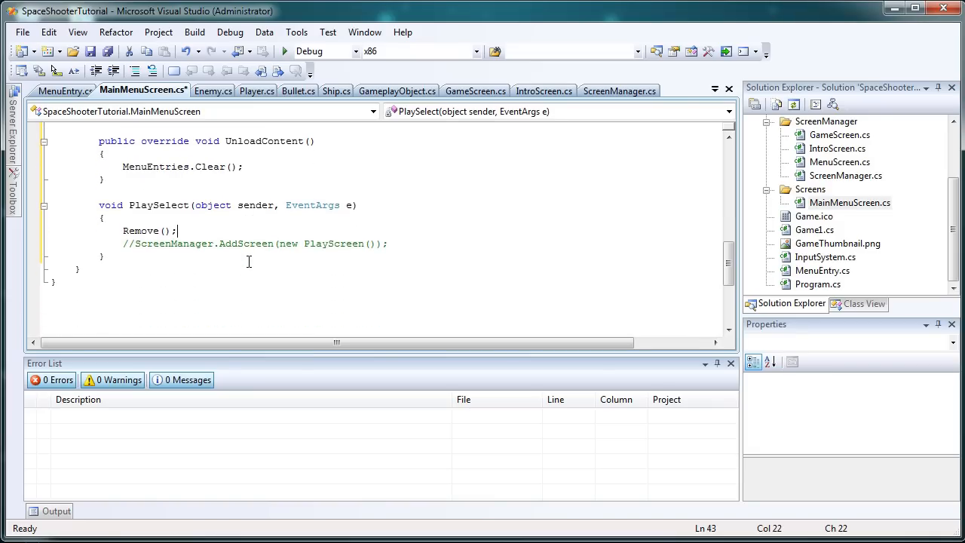
- In Initialize, add play.Selected += new EventHandler(PlaySelect);
scroll(up, 3)
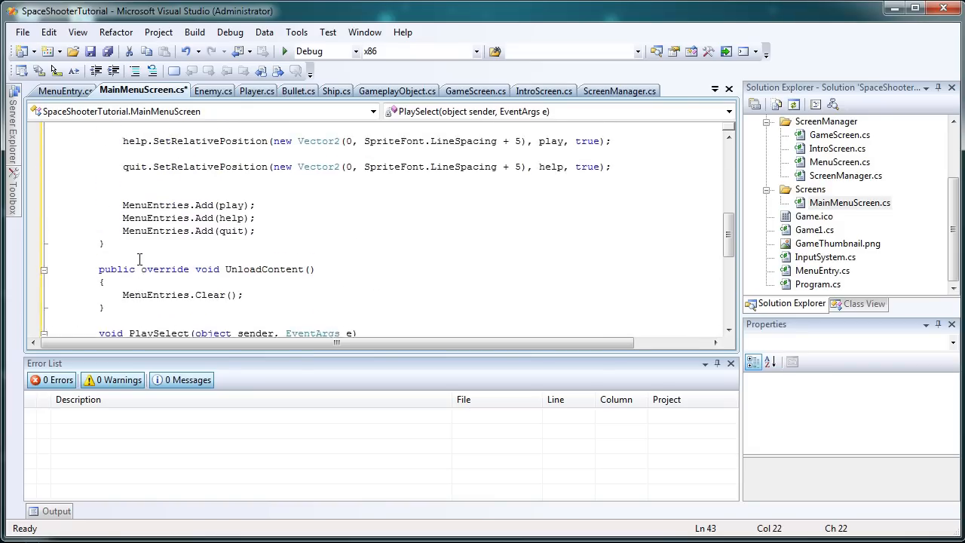
scroll(up, 3)
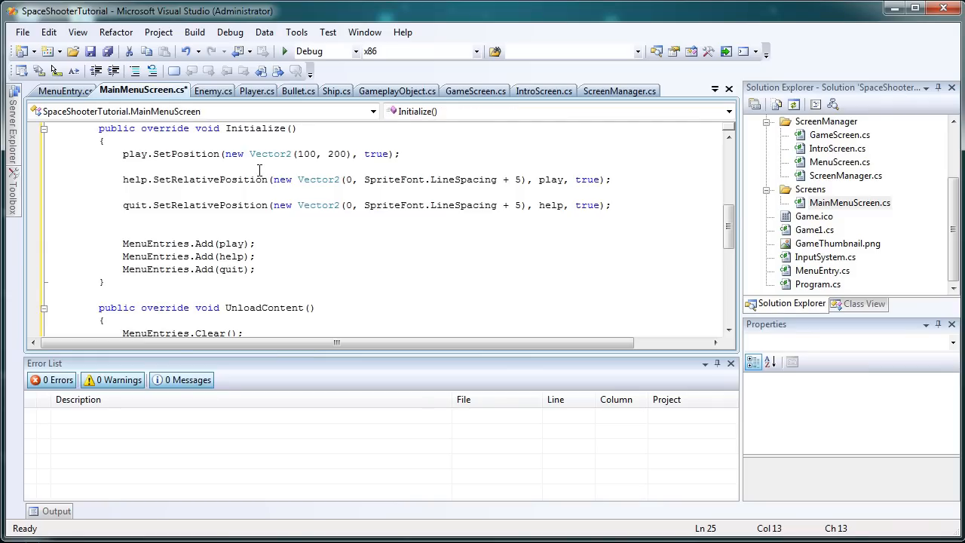
text(play)
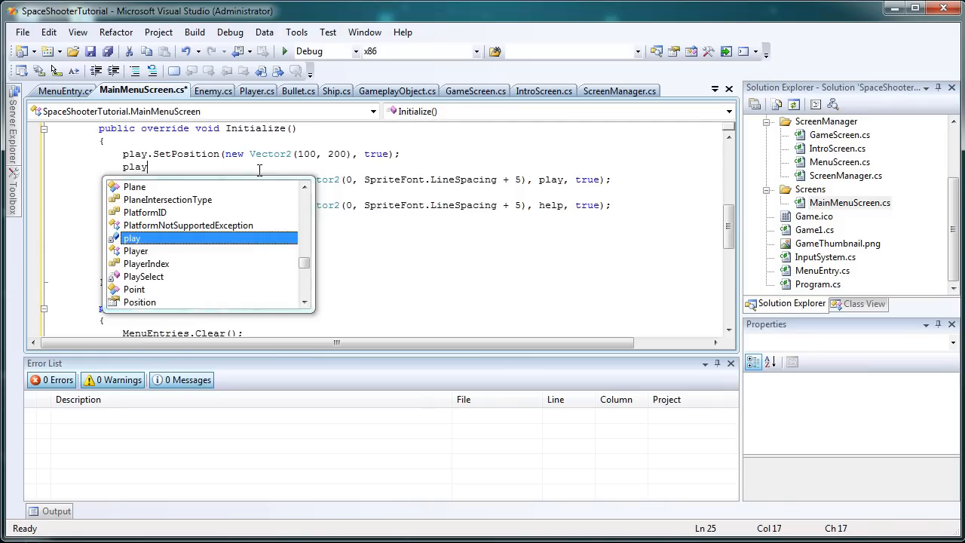
key(Escape)
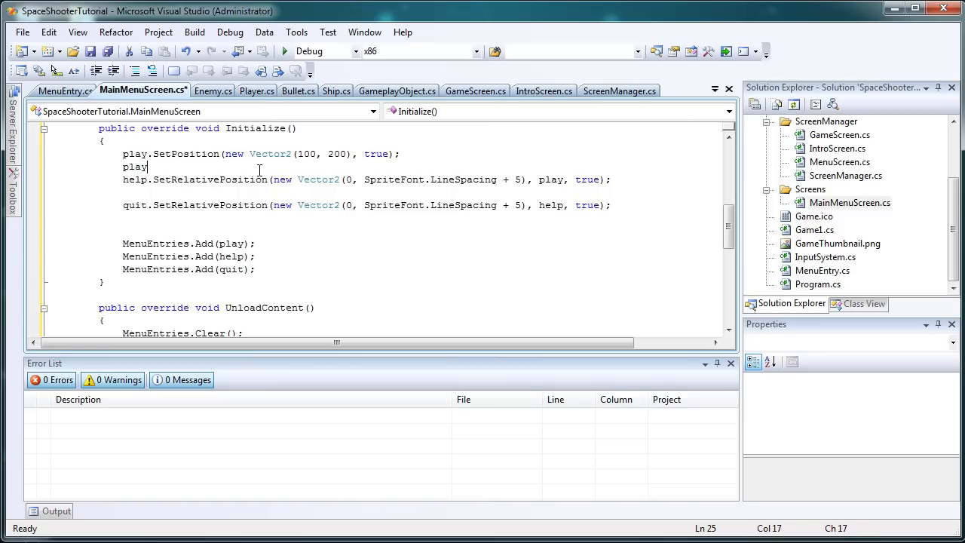
text(.sl)
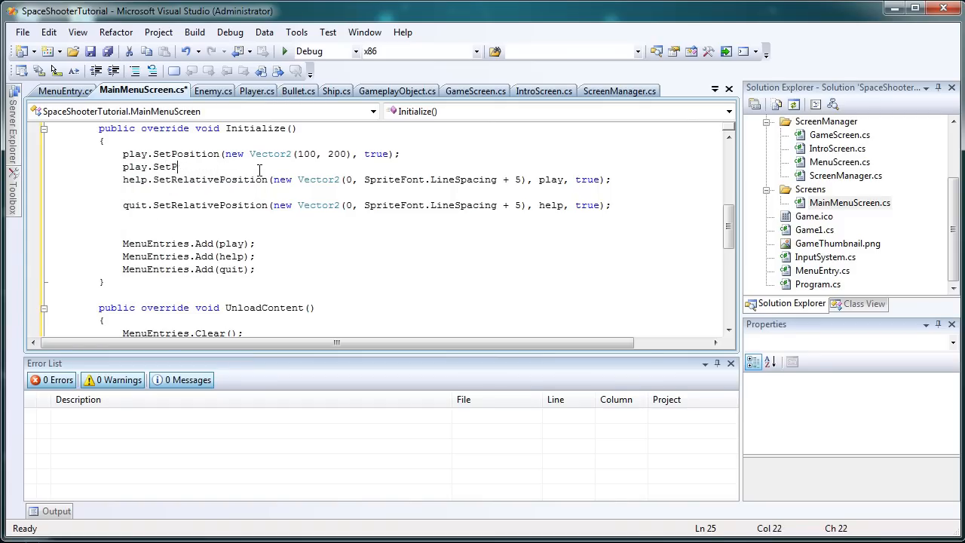
text(sele)
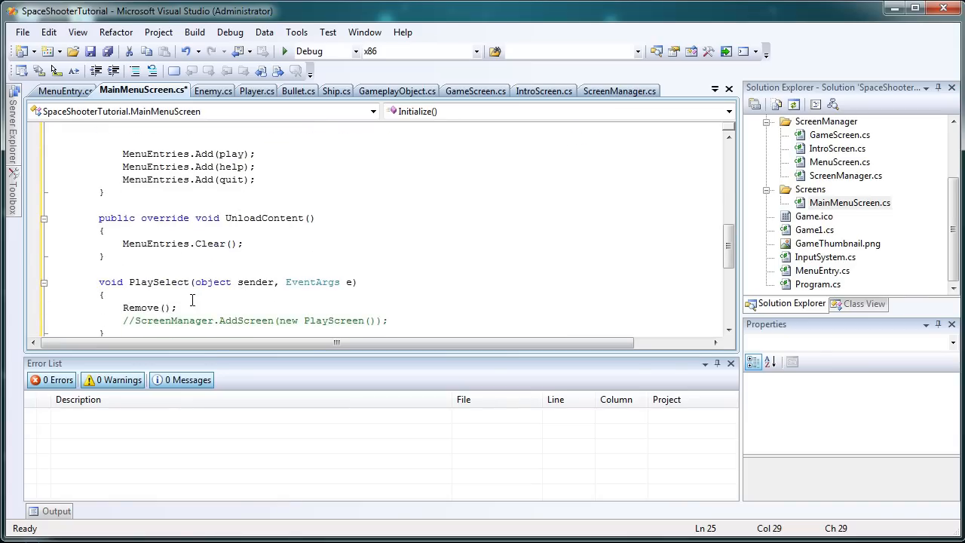
scroll(up, 3)
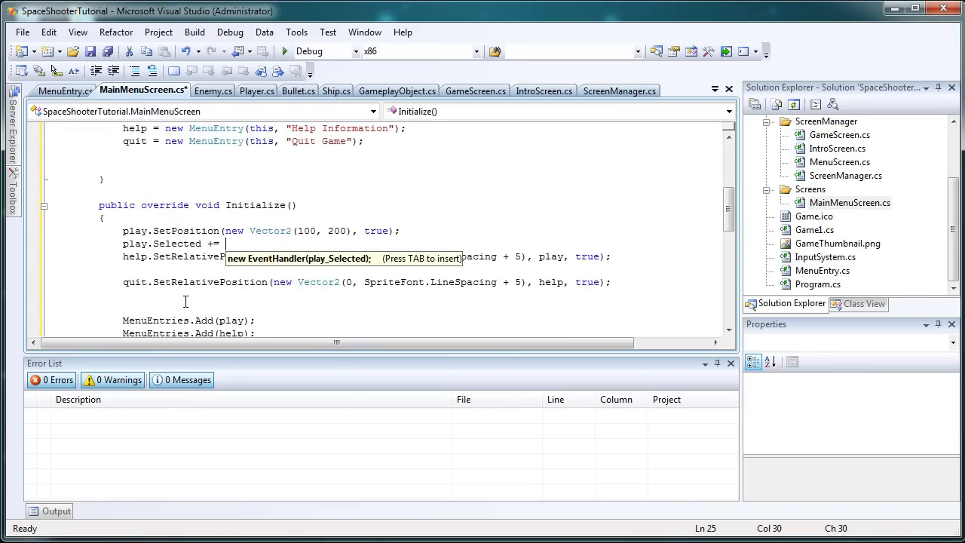
text(new EventHandler()
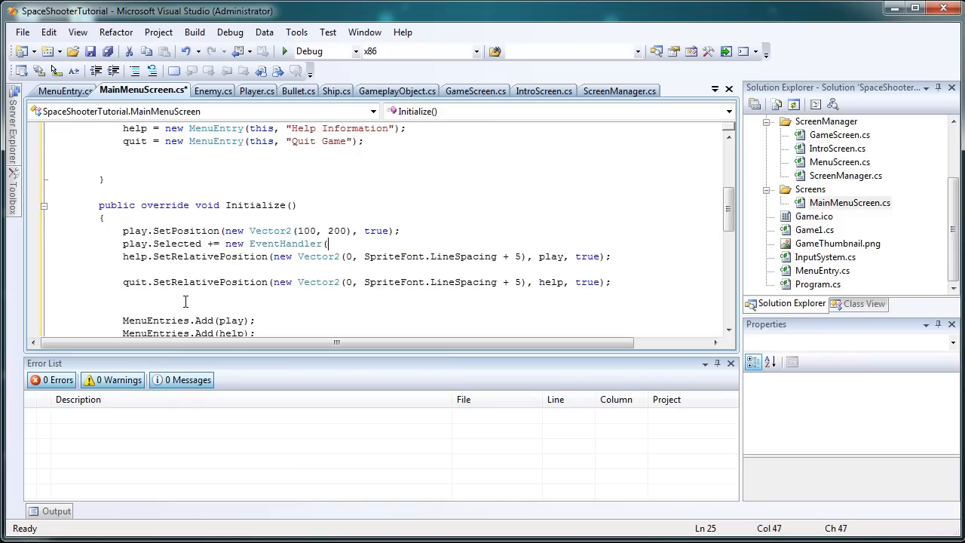
text(Plasy)
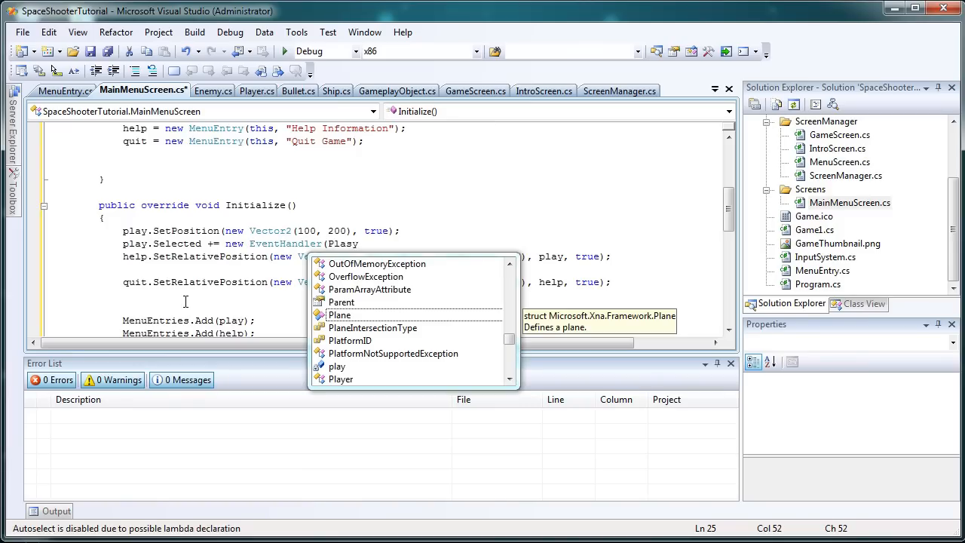
text(elect))
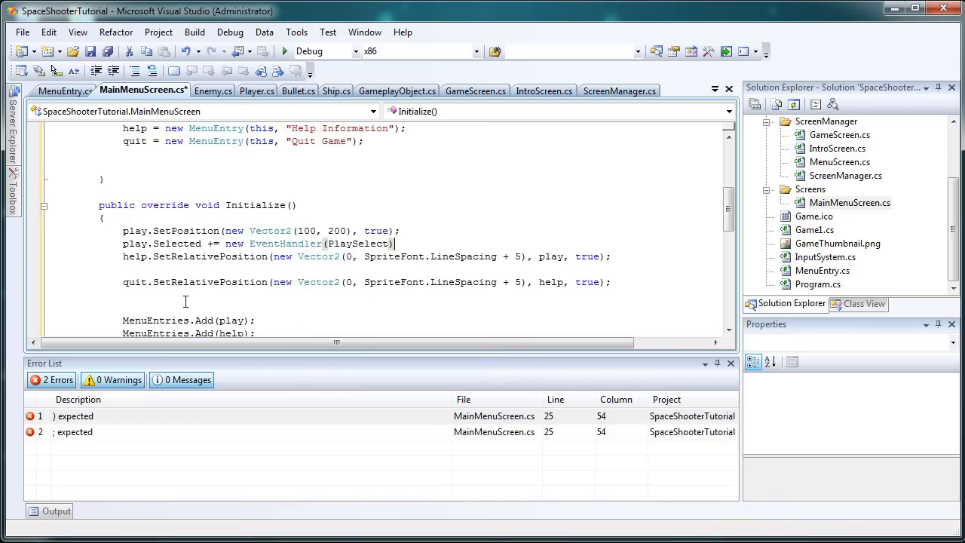
text(;)
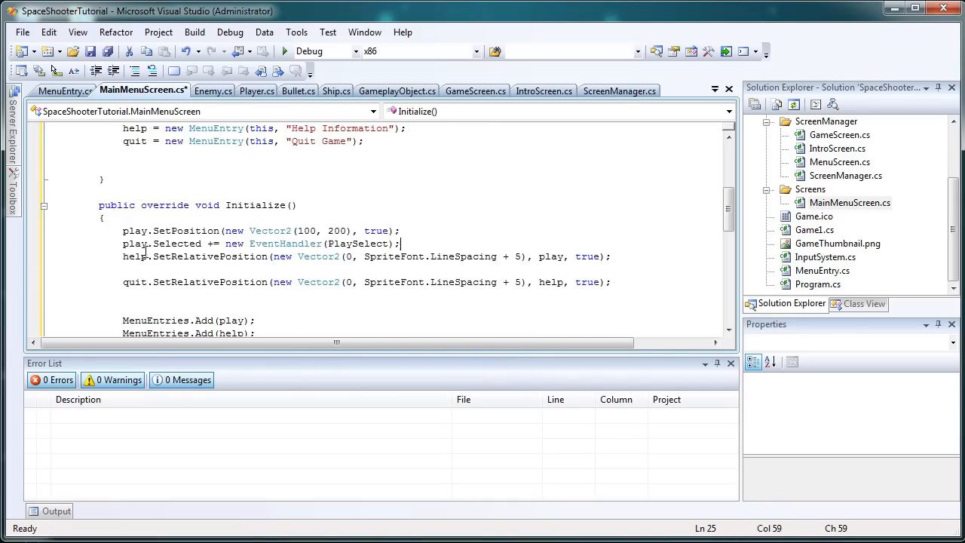
- Duplicate PlaySelect as HelpSelect, changing the commented PlayScreen to HelpScreen
scroll(down, 3)
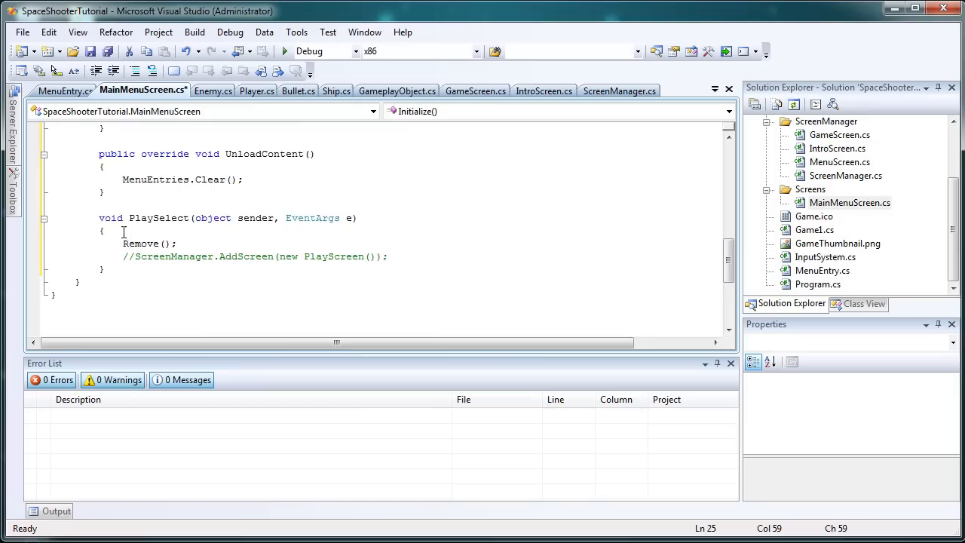
drag(99, 218, 105, 269)
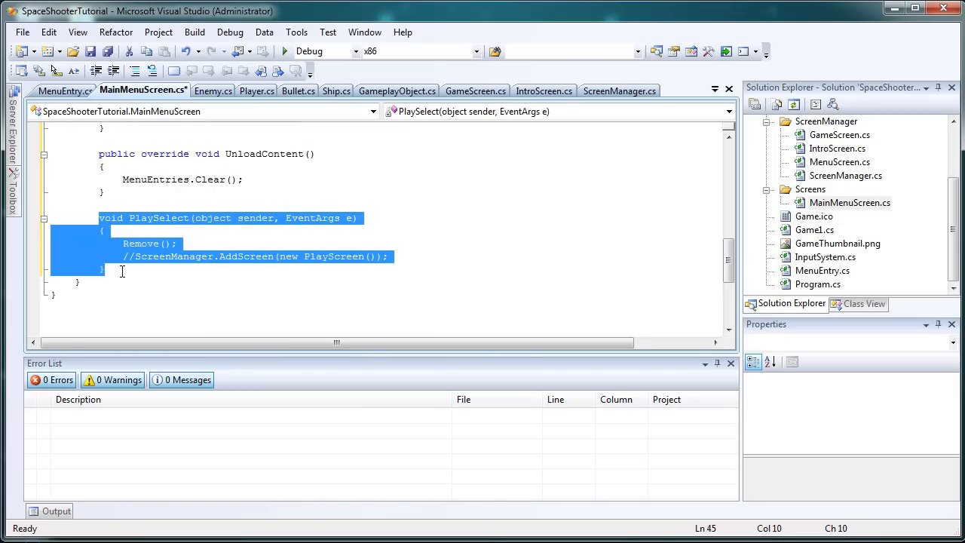
click(122, 256)
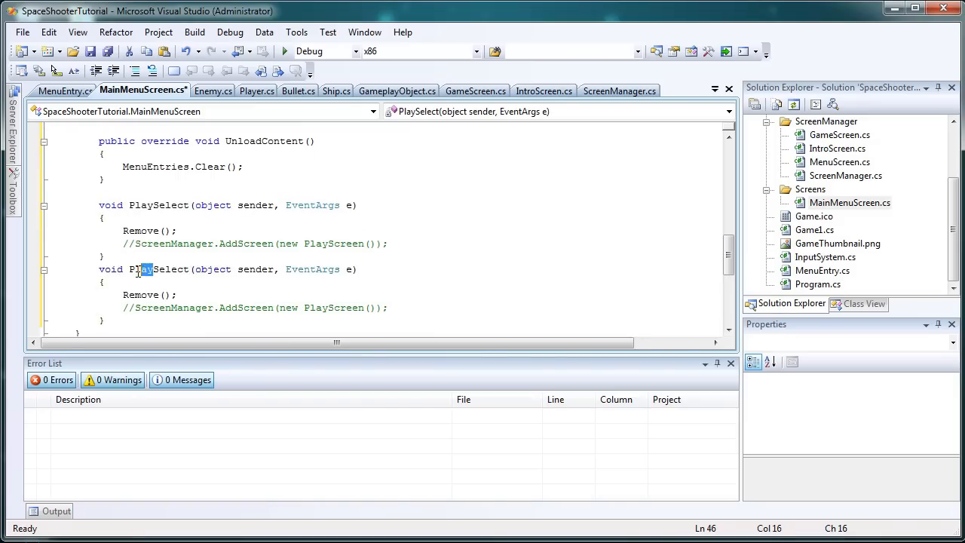
text(He)
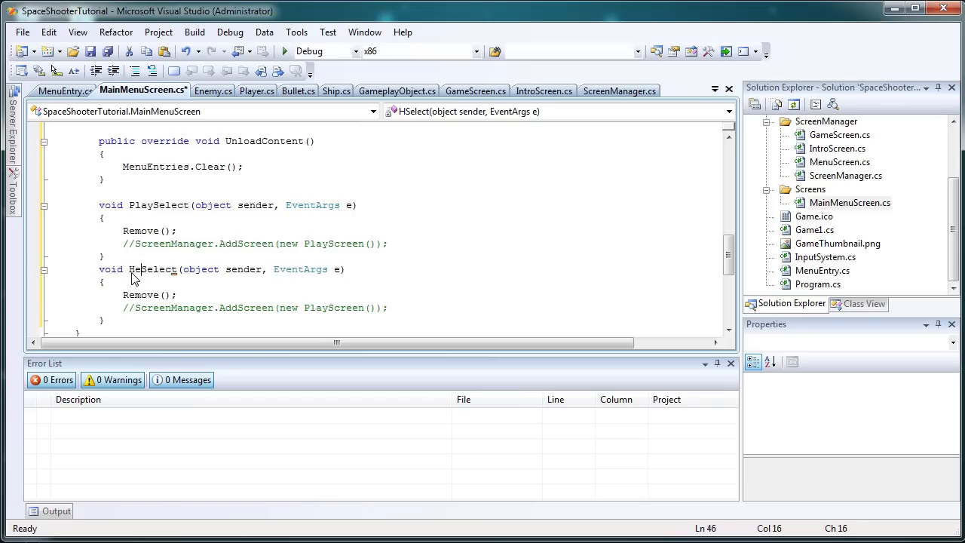
text(lp)
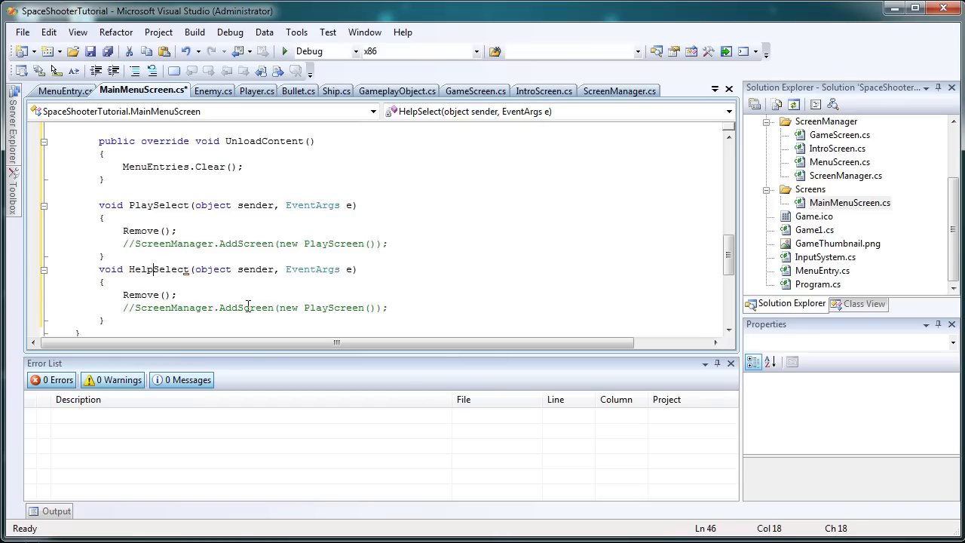
double_click(334, 307)
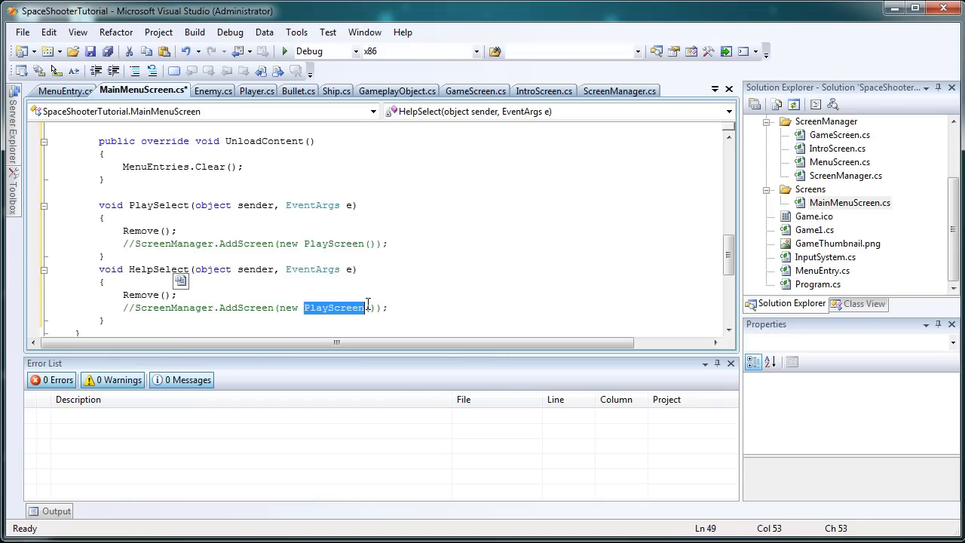
text(Help)
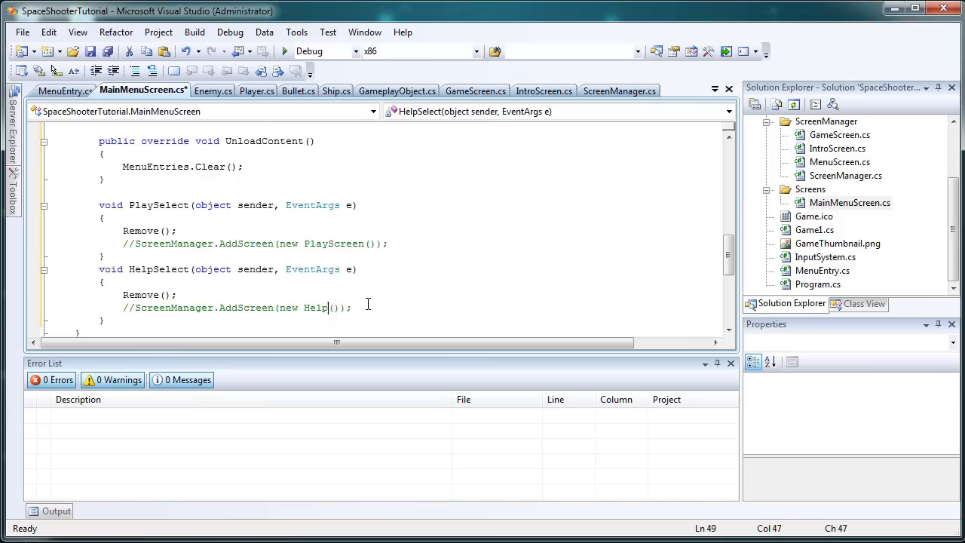
text(Screen)
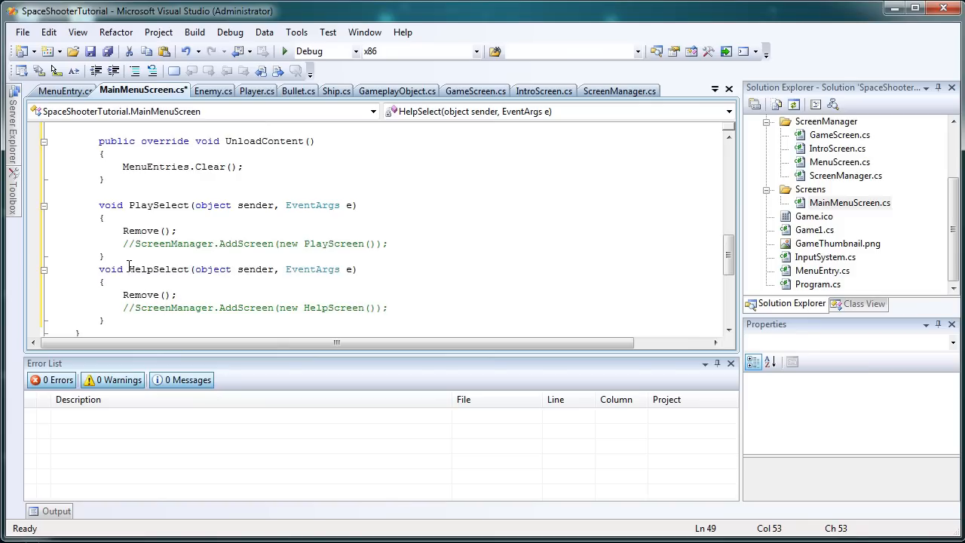
- Change the second subscription line in Initialize to use EventHandler(HelpSelect)
scroll(up, 3)
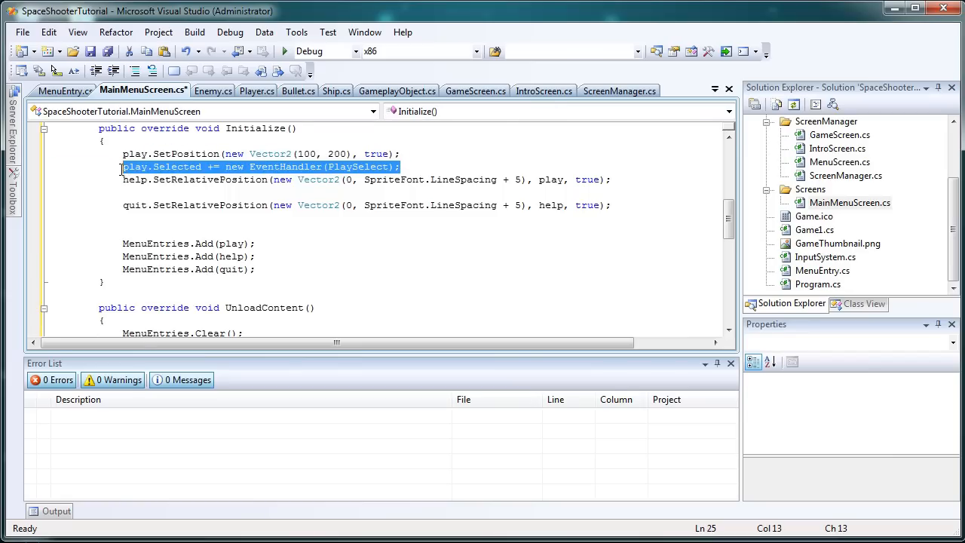
mouse_move(229, 168)
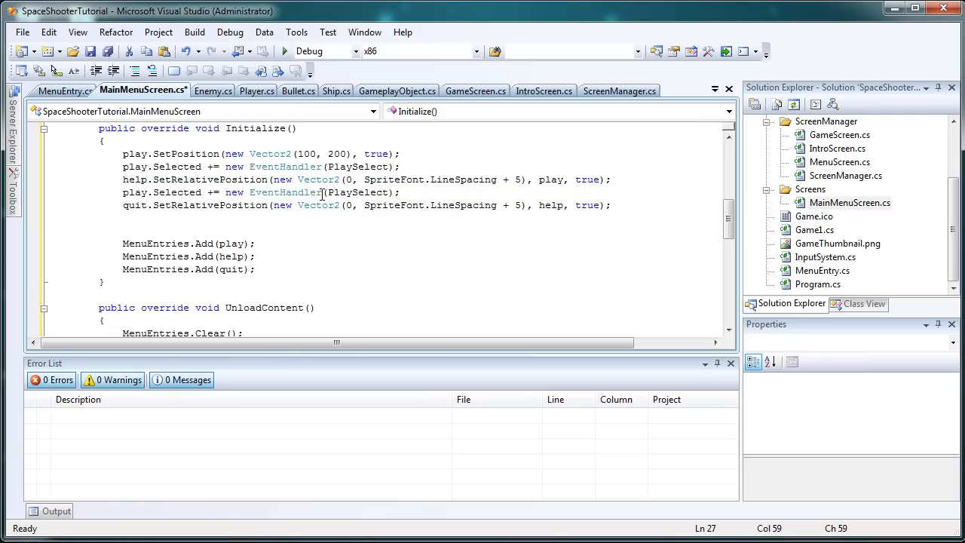
double_click(356, 192)
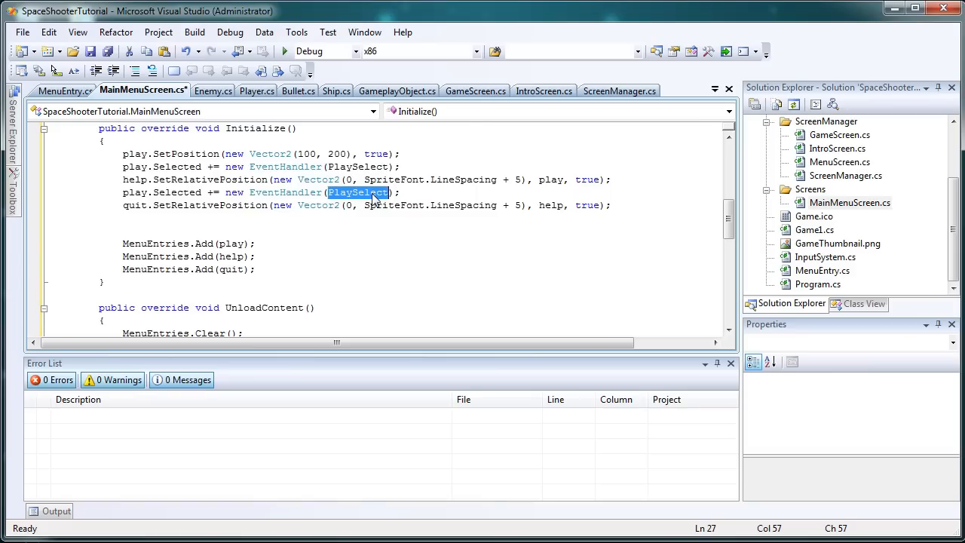
mouse_move(493, 132)
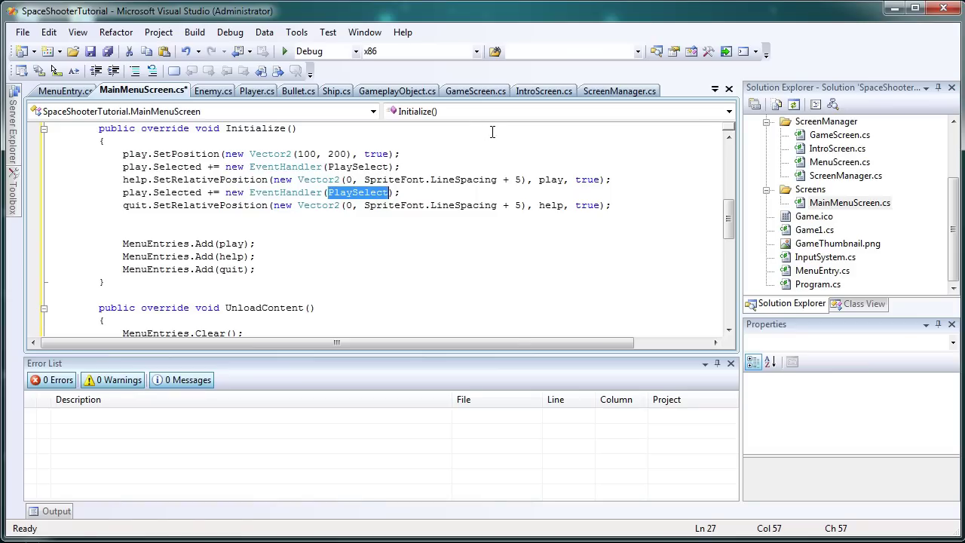
text(HelpSelect)
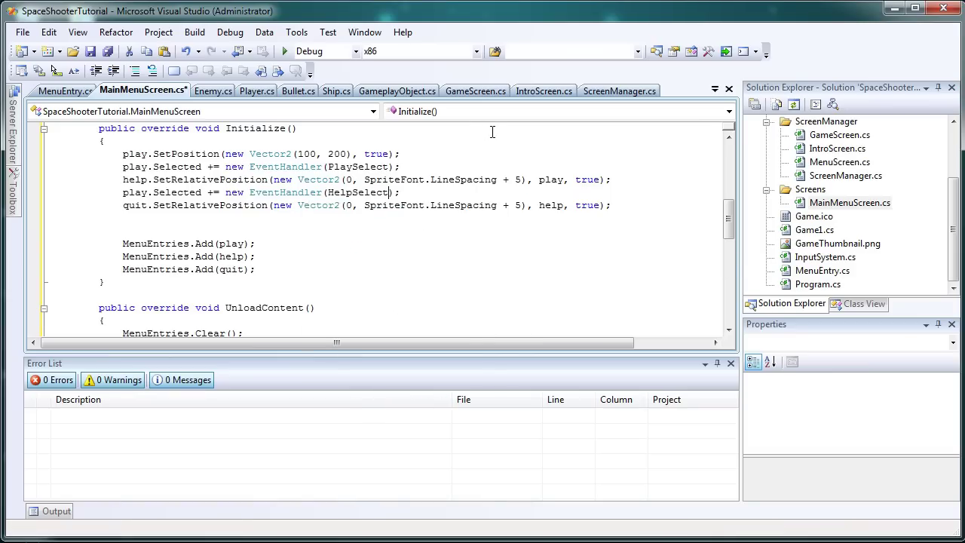
scroll(down, 3)
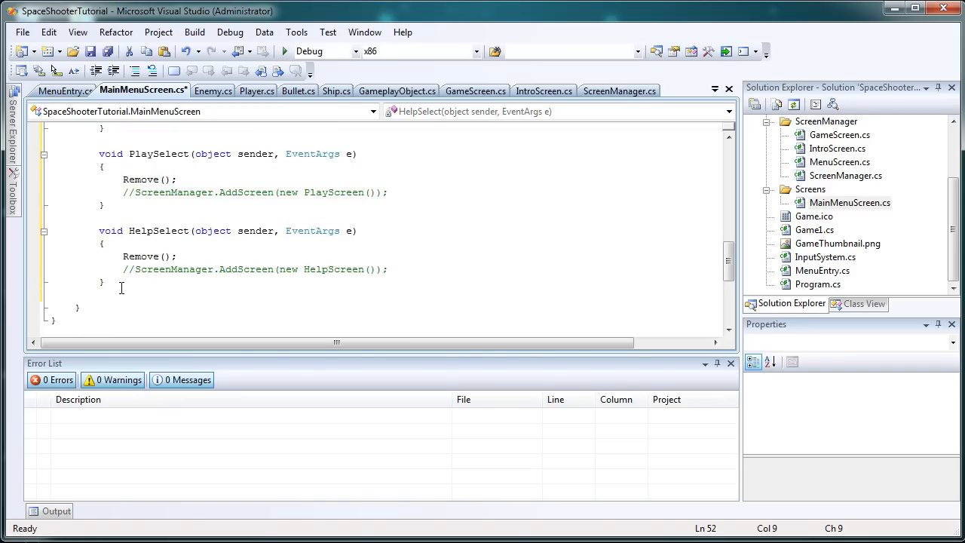
- Copy the HelpSelect method and paste it on the line below
click(102, 282)
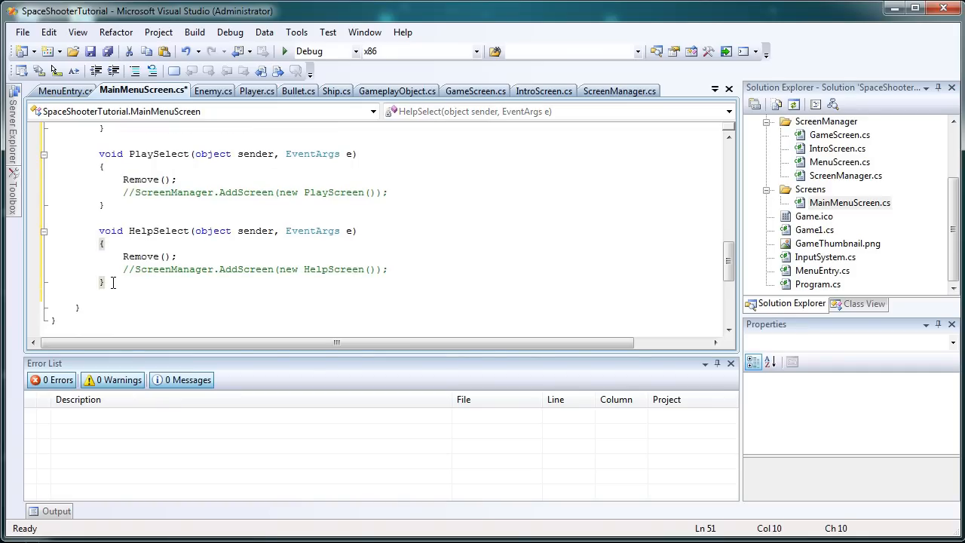
drag(105, 282, 99, 231)
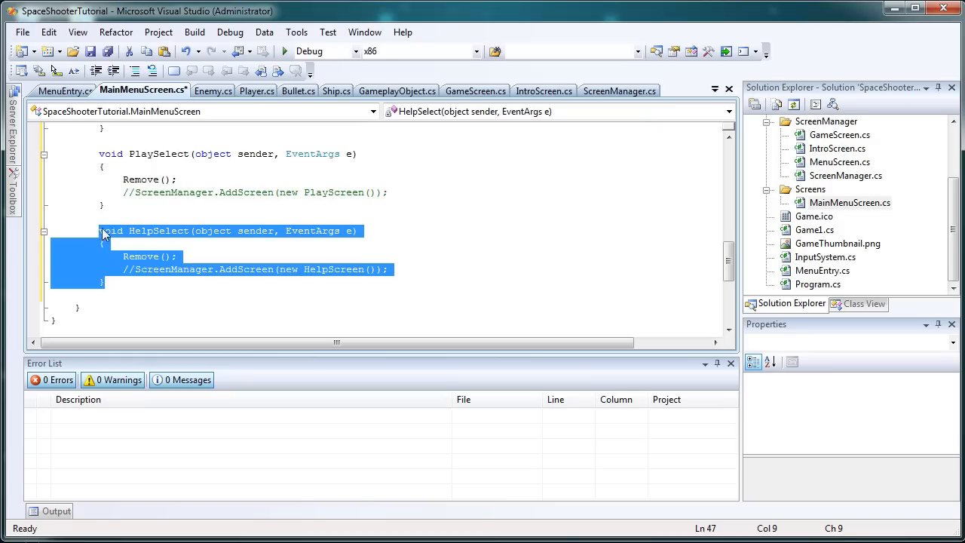
mouse_move(119, 233)
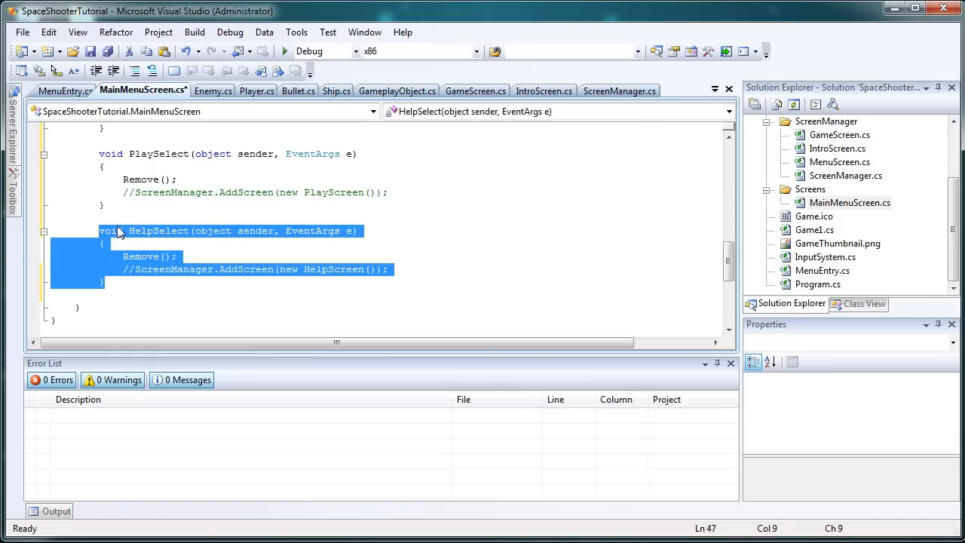
click(105, 295)
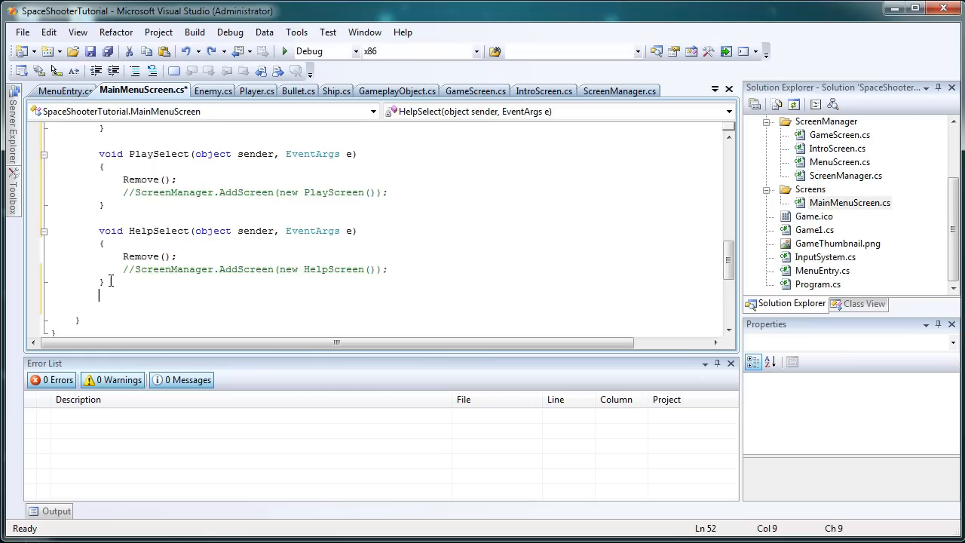
- Rename the copy to QuitSelect and delete its commented AddScreen line
double_click(158, 269)
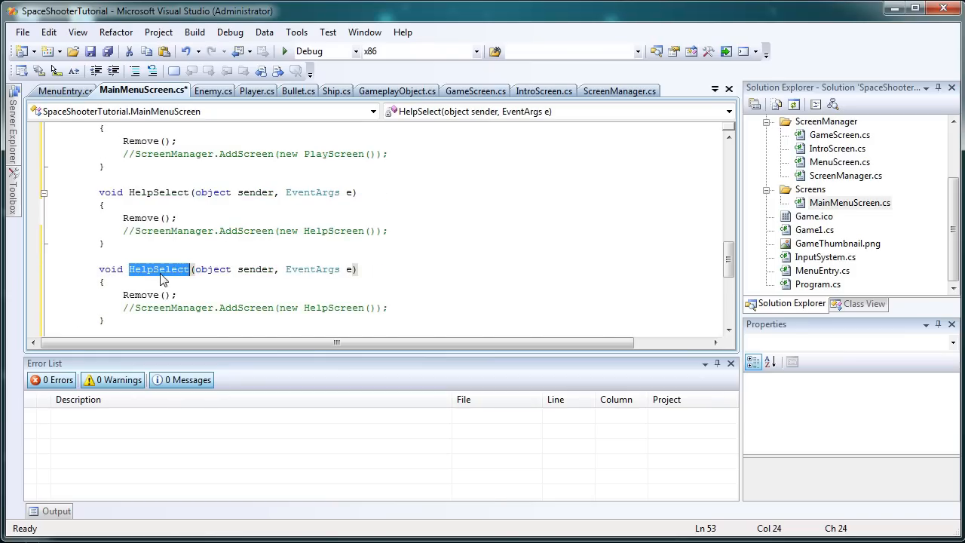
text(QuitS)
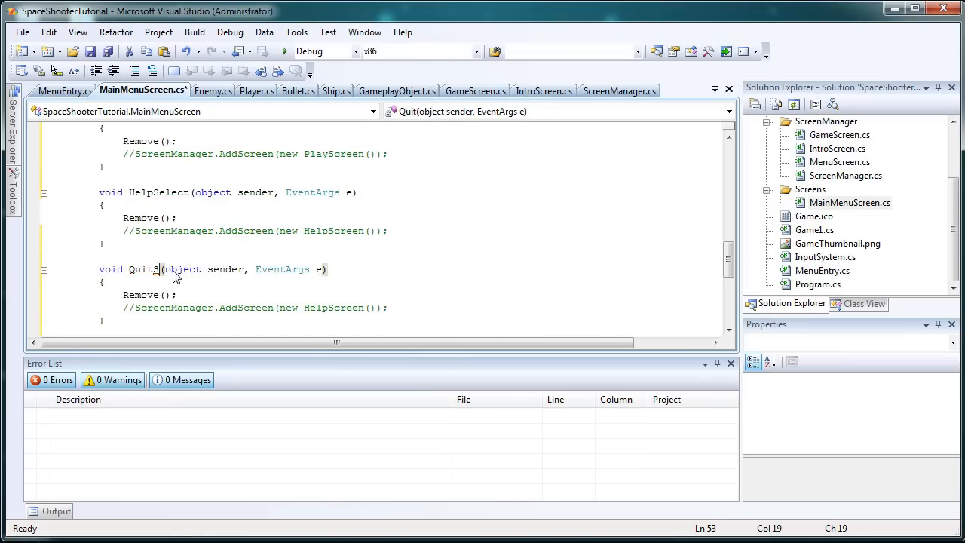
text(elect)
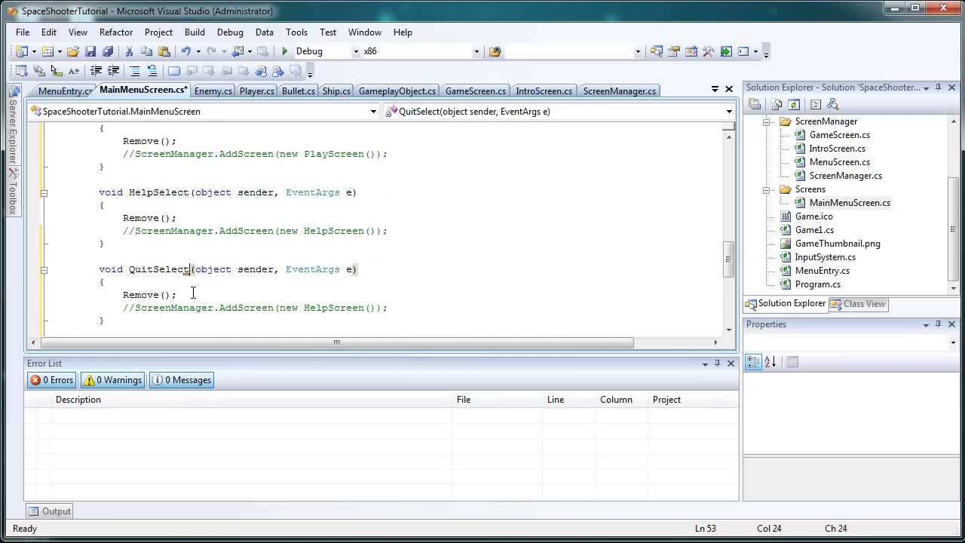
drag(186, 294, 389, 308)
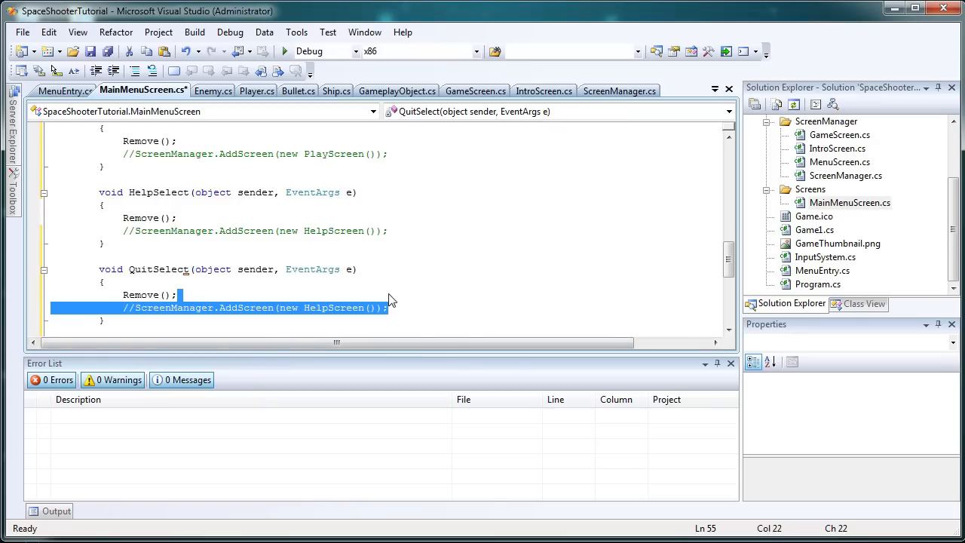
key(Delete)
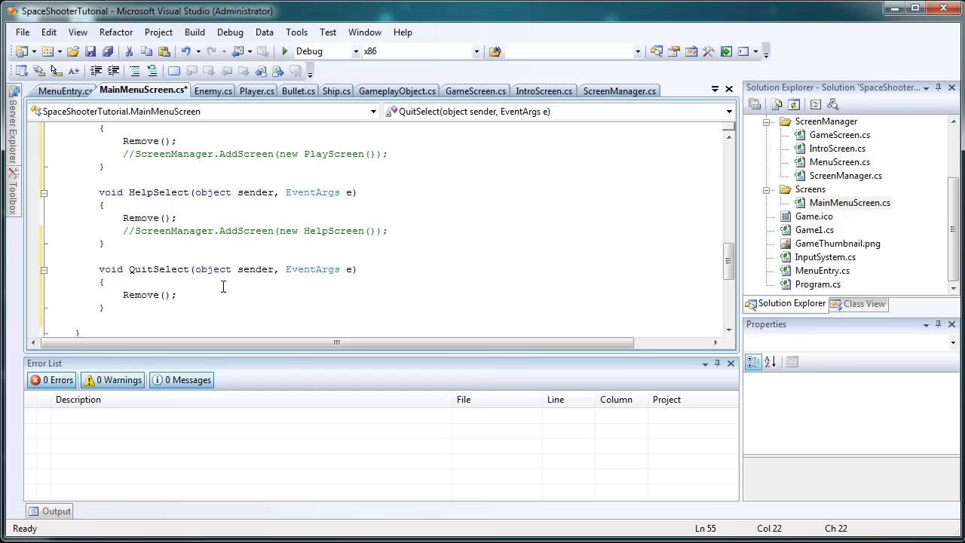
- Review Initialize and UnloadContent's MenuEntries.Clear(), then open a line below QuitSelect
scroll(up, 3)
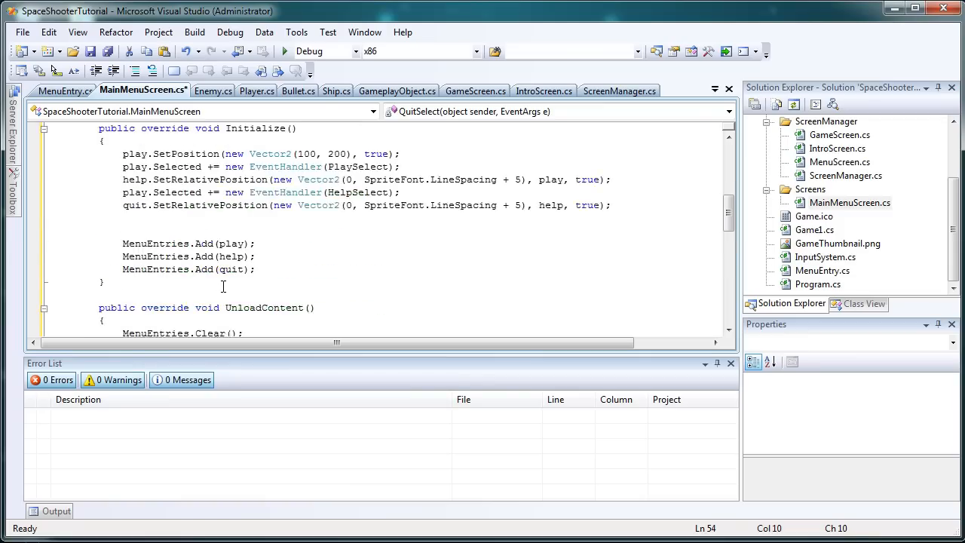
scroll(down, 3)
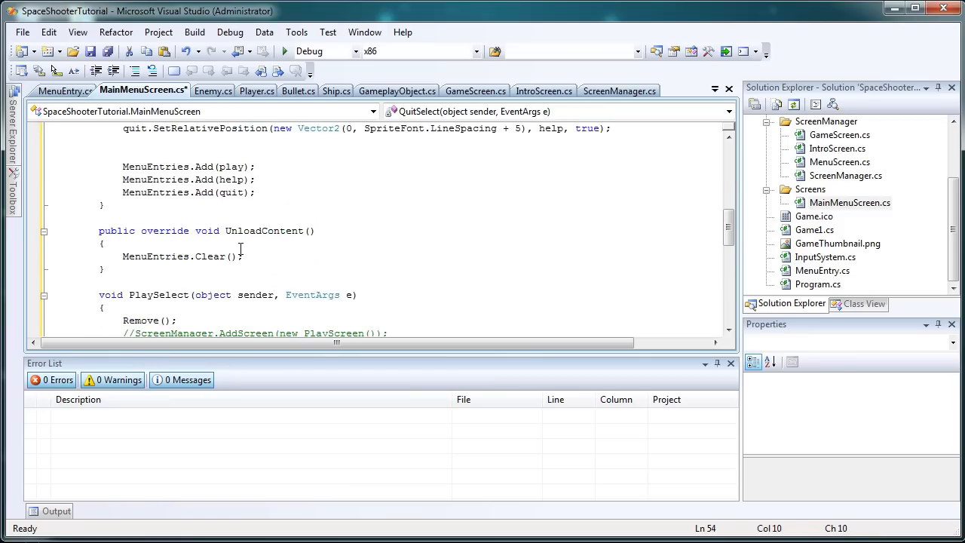
triple_click(181, 256)
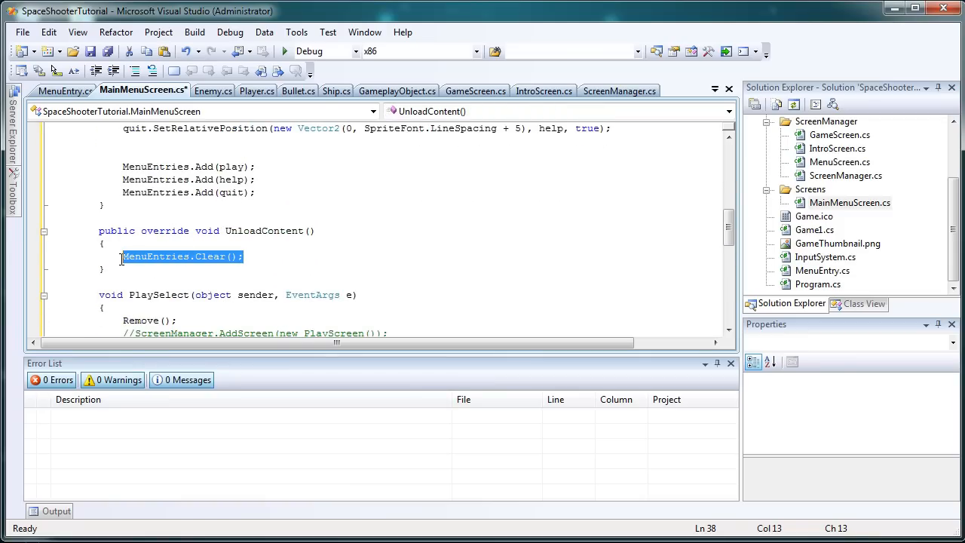
scroll(down, 3)
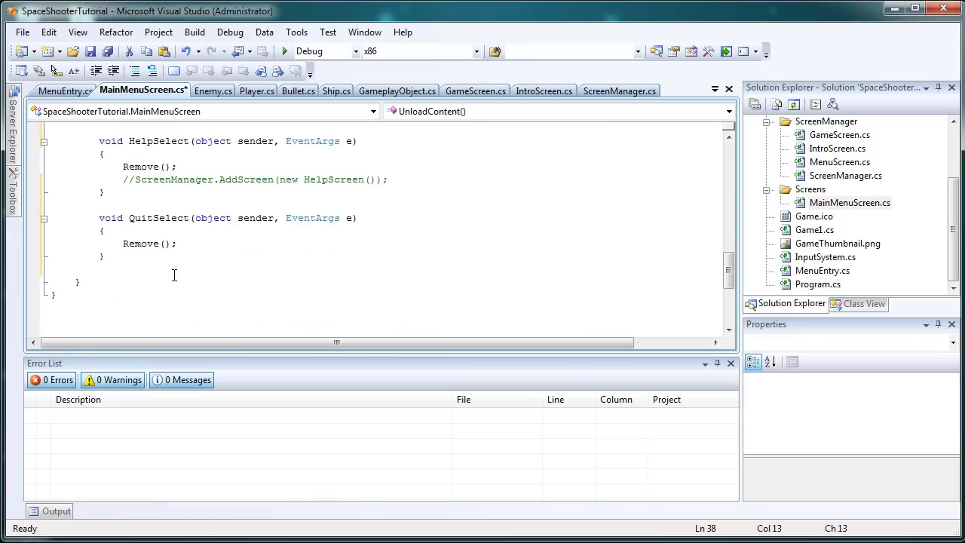
click(146, 256)
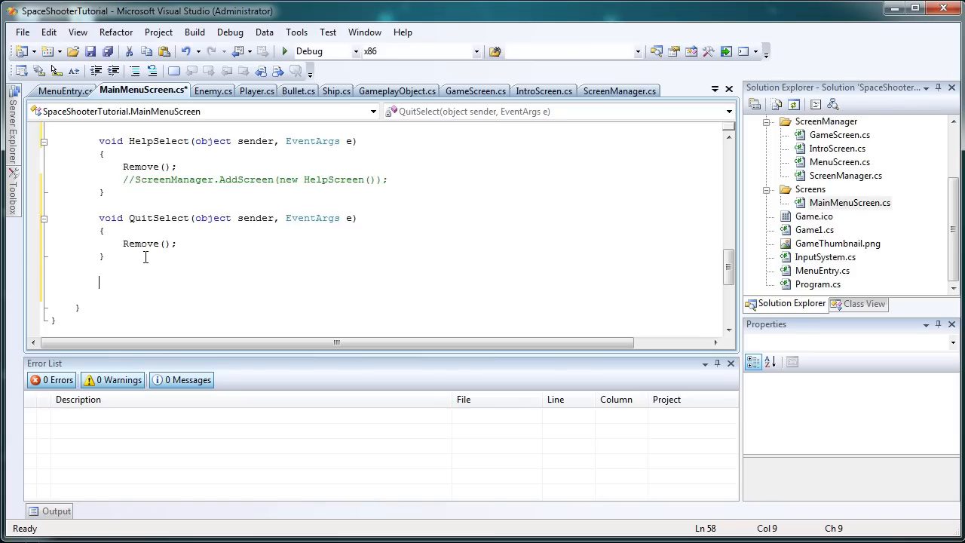
- Type an empty void MainMenuRemove(object sender, EventArgs e) method below QuitSelect
text(void)
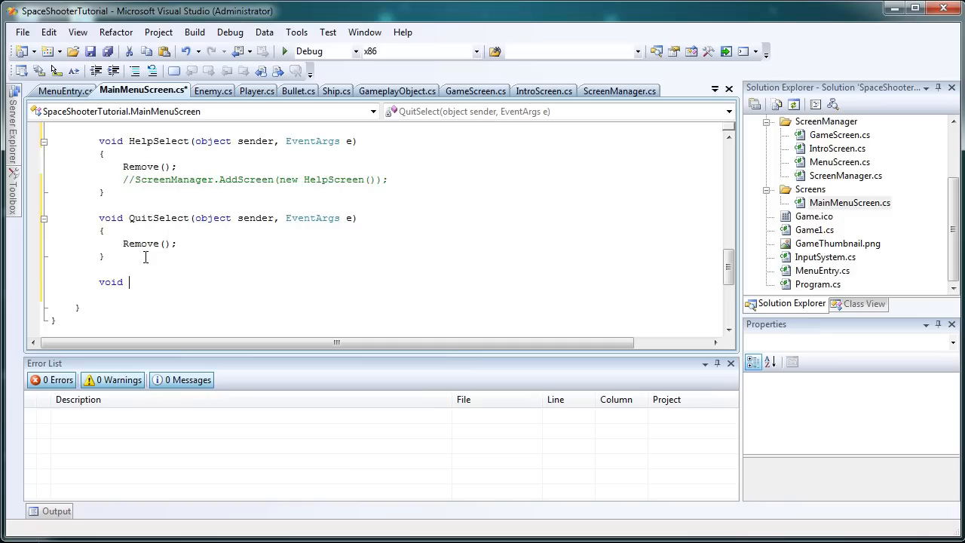
text(MainMenu)
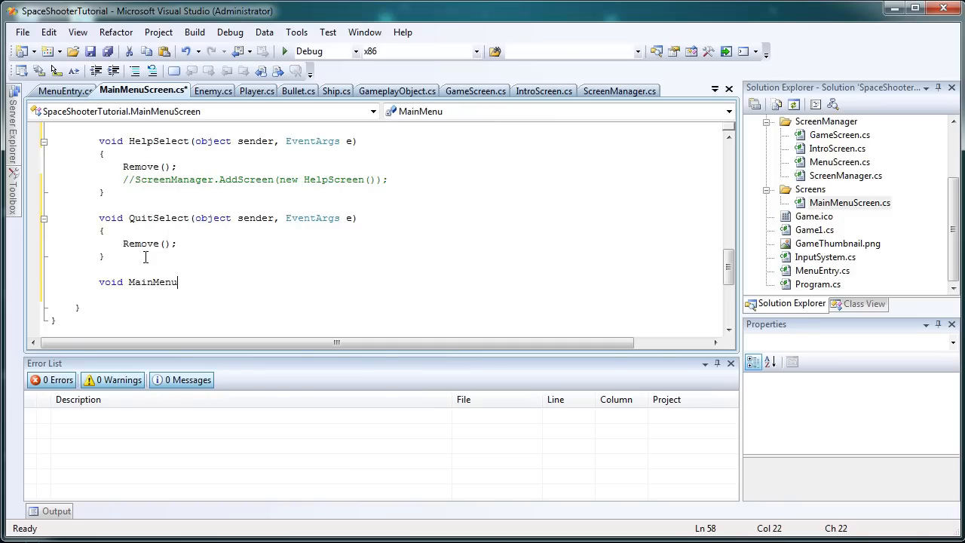
text(Remove()
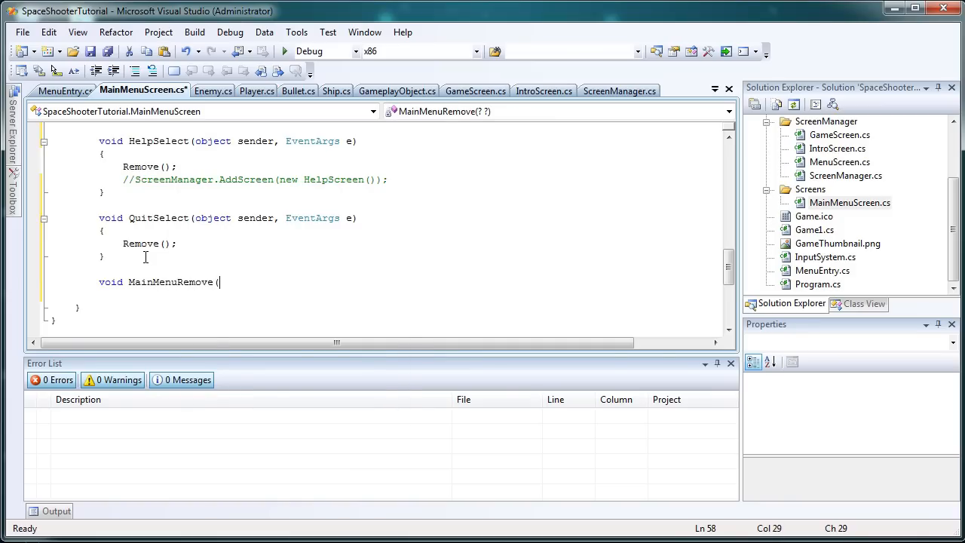
text(object seb)
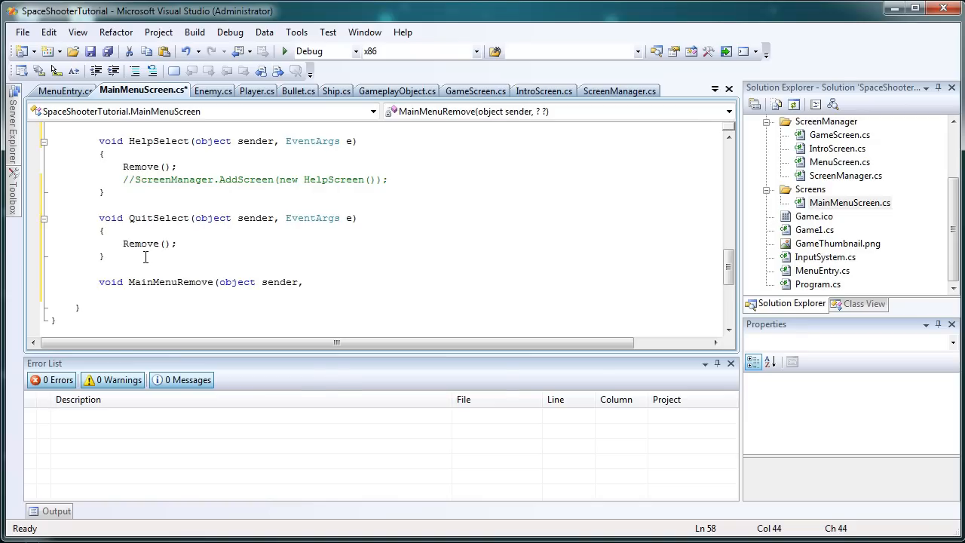
text(EventArgs e)
text({)
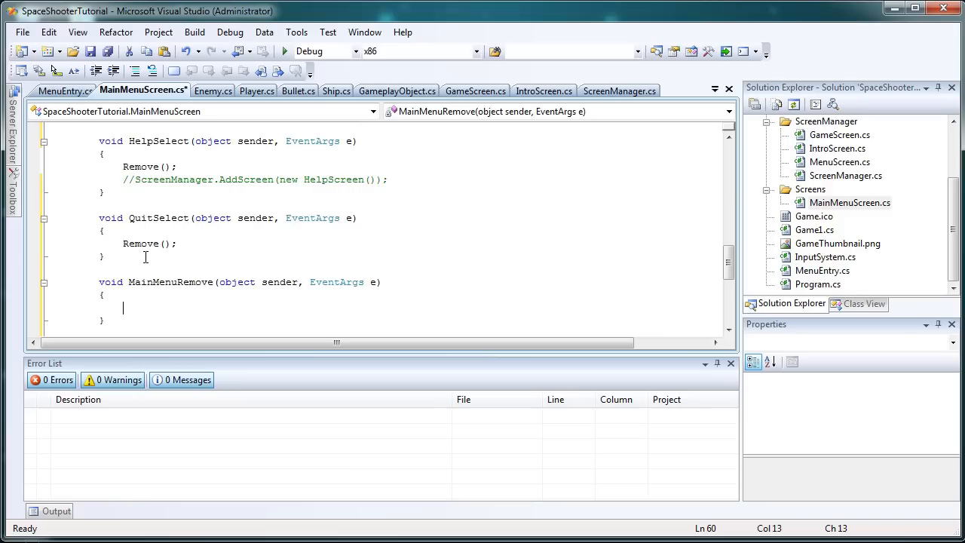
text(MenuEn)
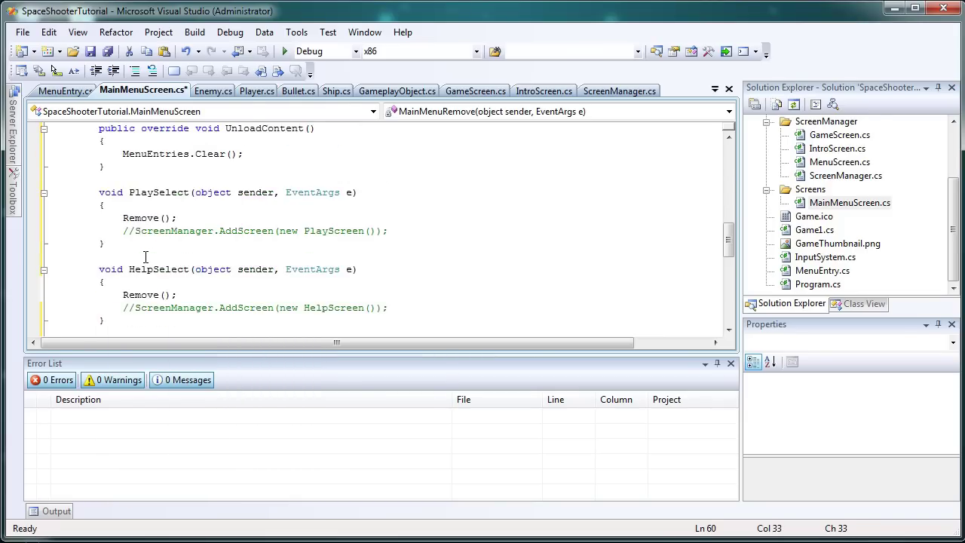
- Replace the Clear statement in UnloadContent with a SpriteFont = null assignment
scroll(up, 3)
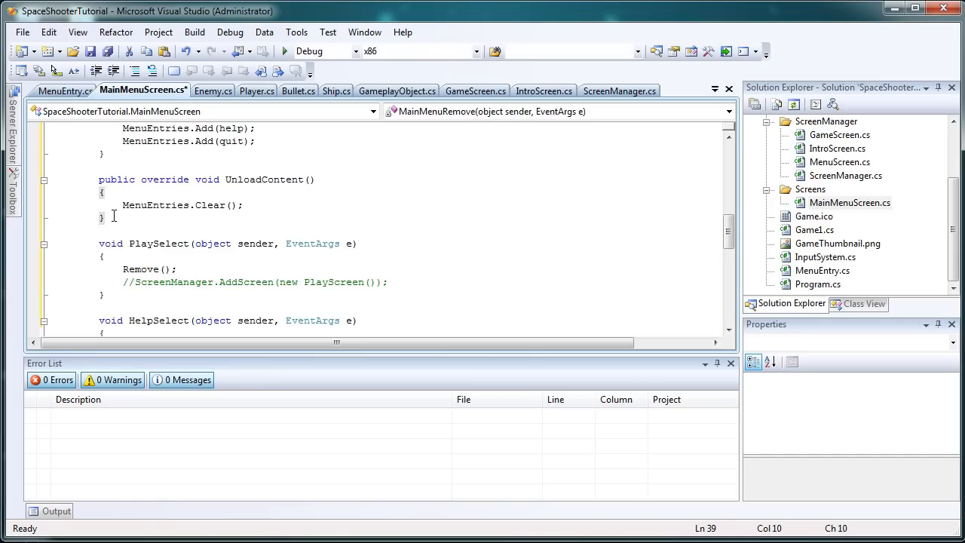
click(121, 205)
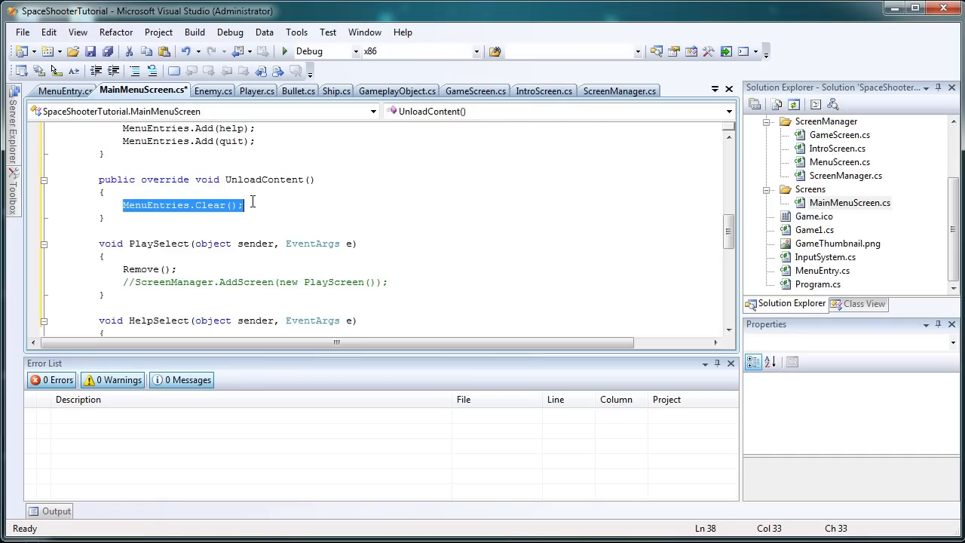
text(SpriteFont)
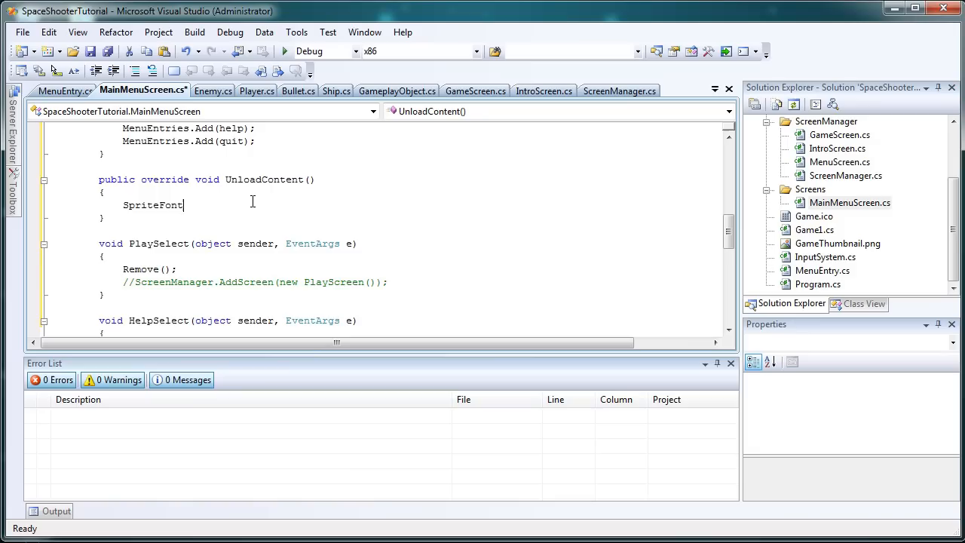
text(= null;)
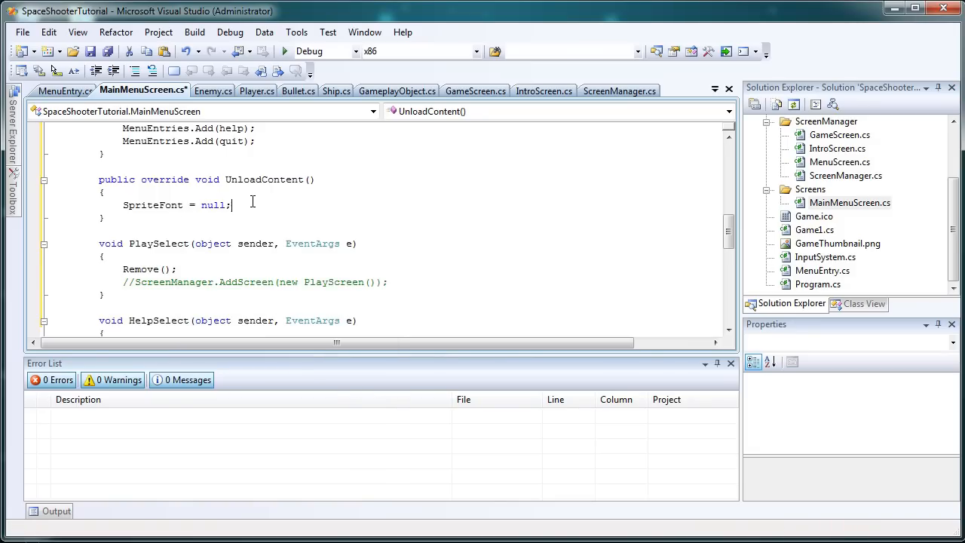
mouse_move(619, 90)
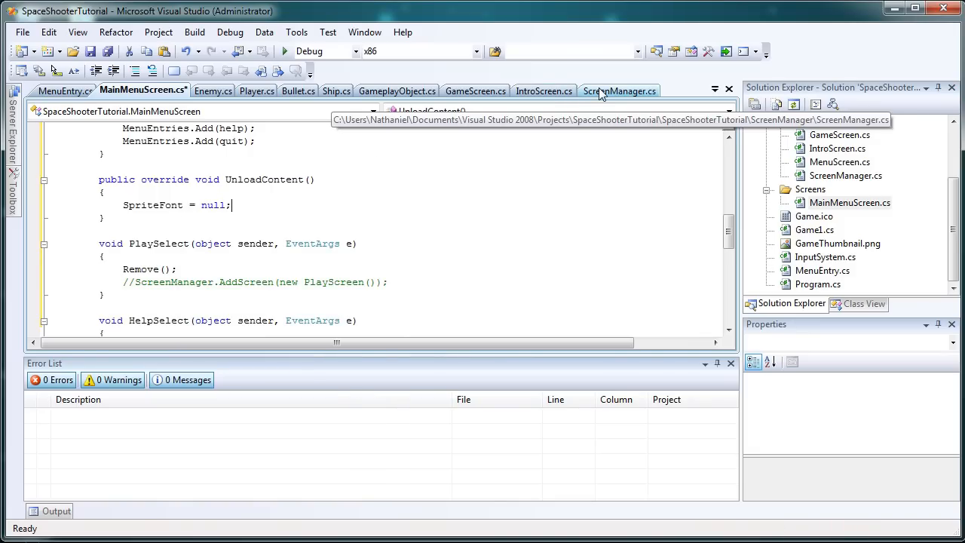
mouse_move(512, 91)
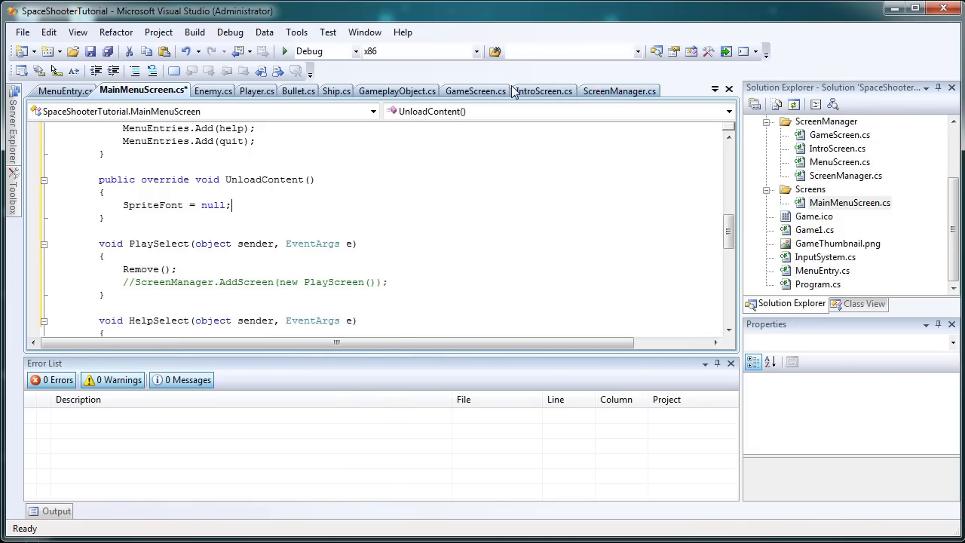
- Review MenuScreen.cs's constructor and UnloadContent code, then return to MainMenuScreen.cs
click(810, 188)
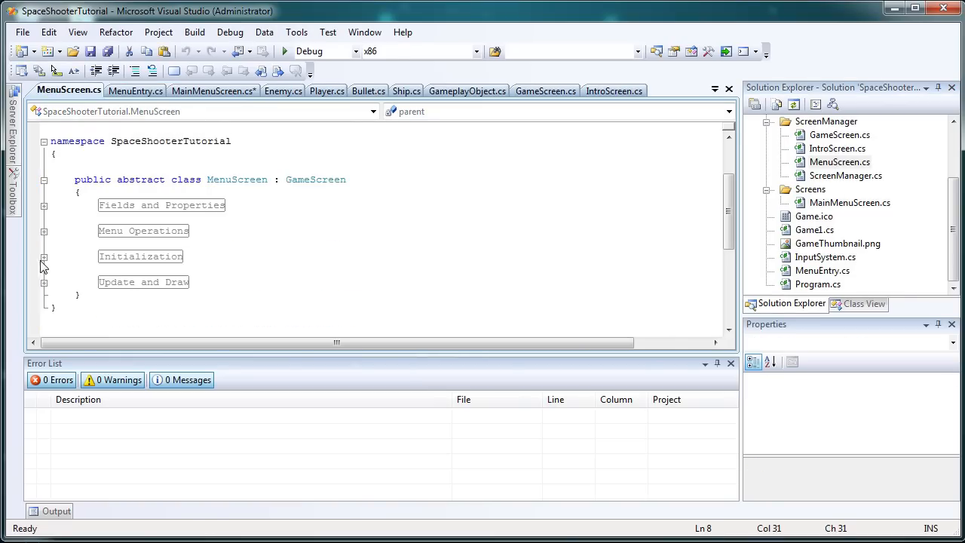
click(44, 256)
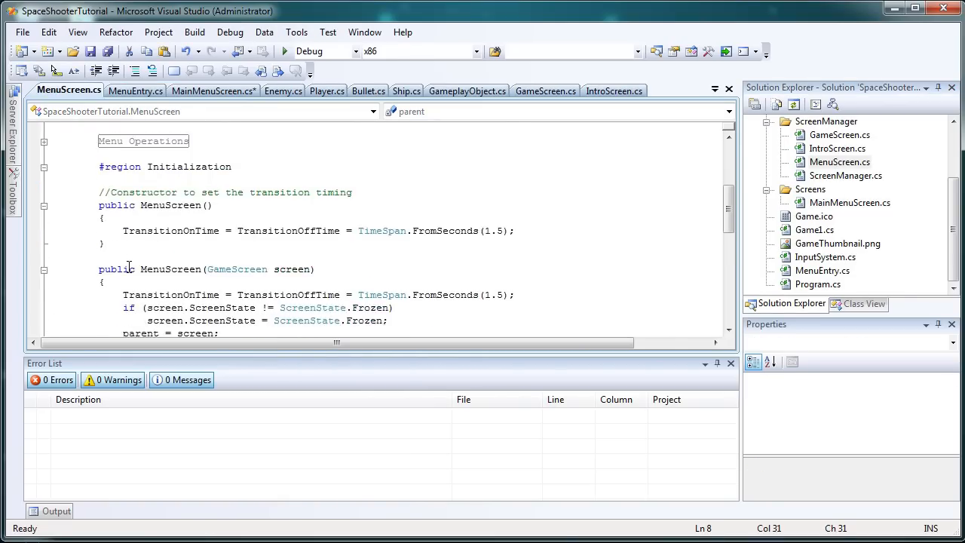
scroll(down, 3)
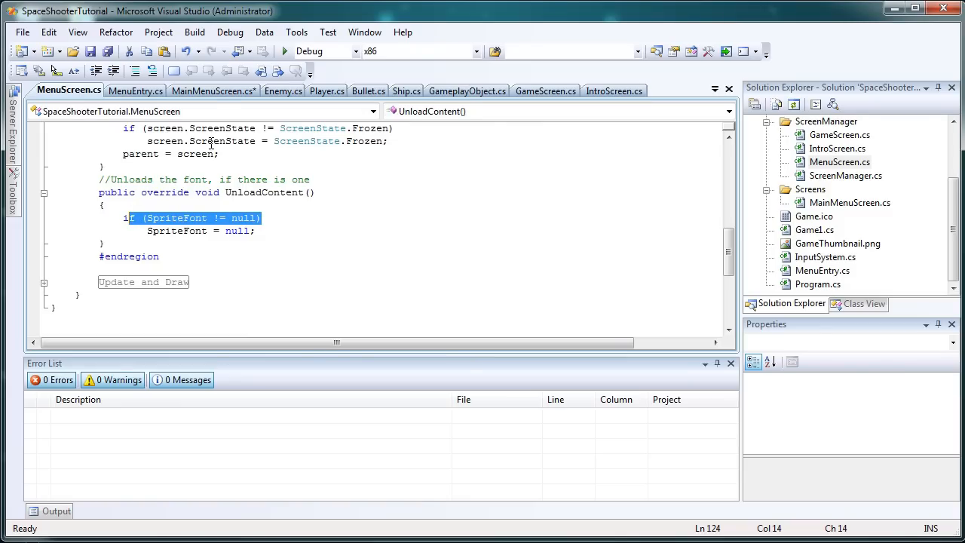
click(214, 91)
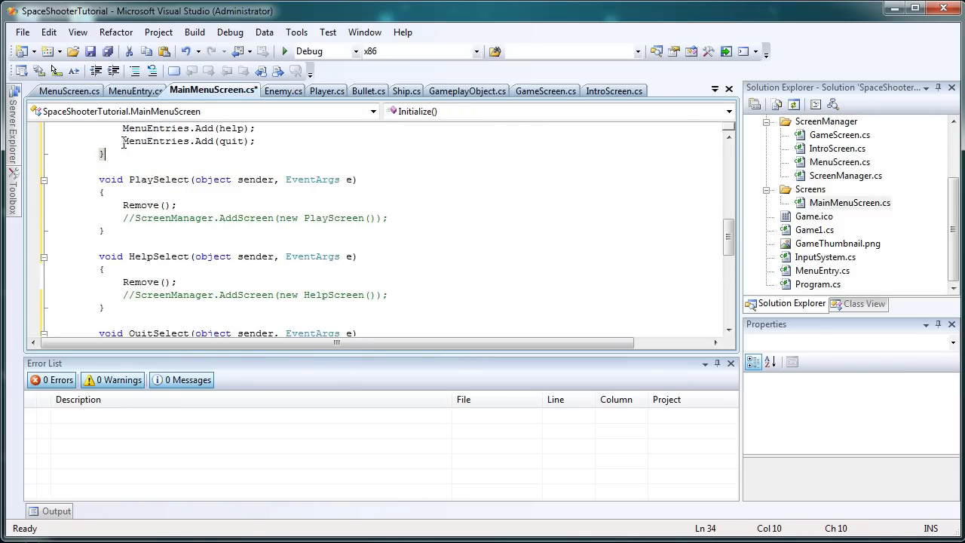
- Add a public override LoadContent() without the base call, comparing against MenuScreen.cs
scroll(up, 3)
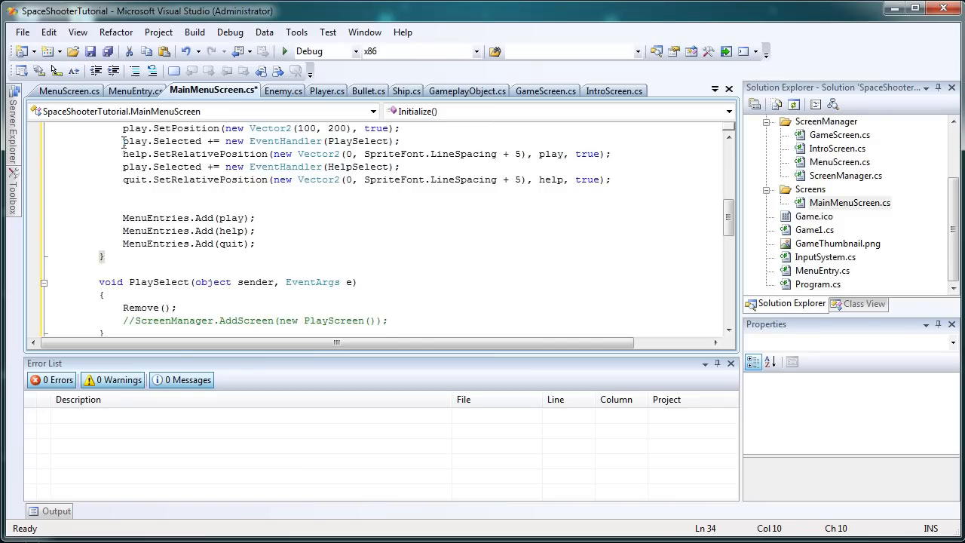
text(public)
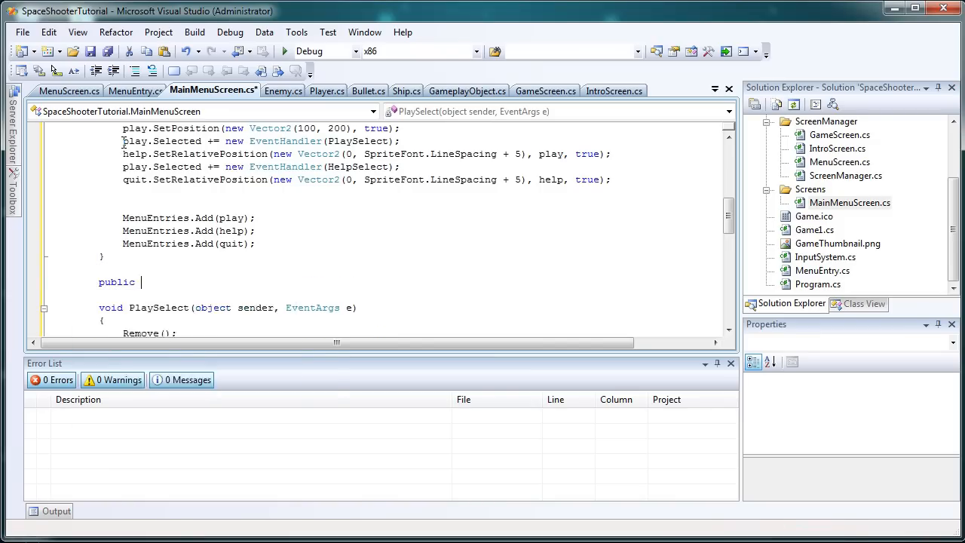
text(override lo)
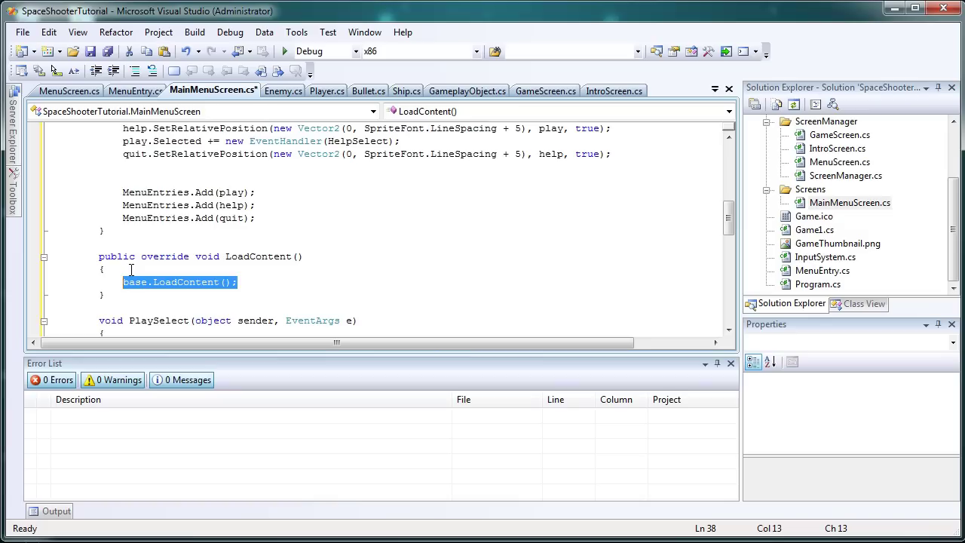
key(Delete)
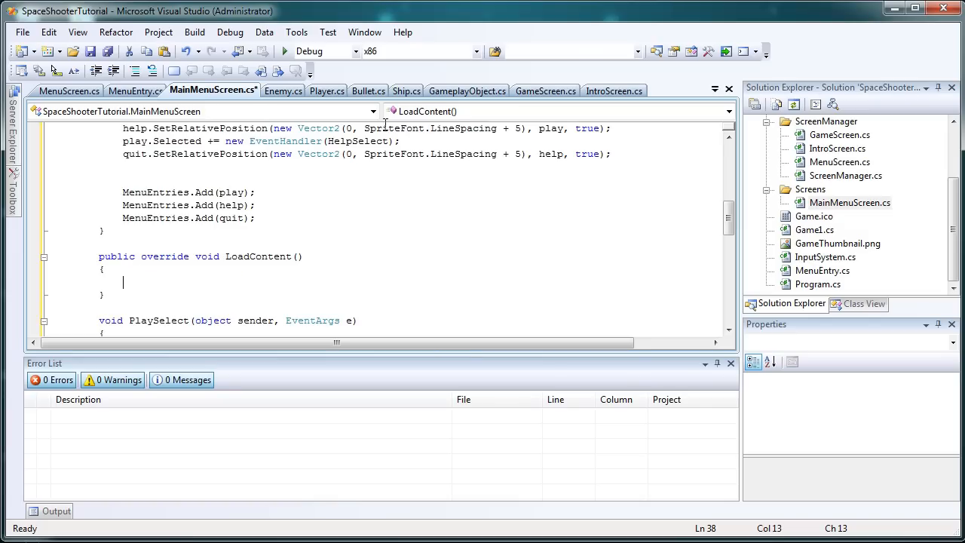
mouse_move(69, 91)
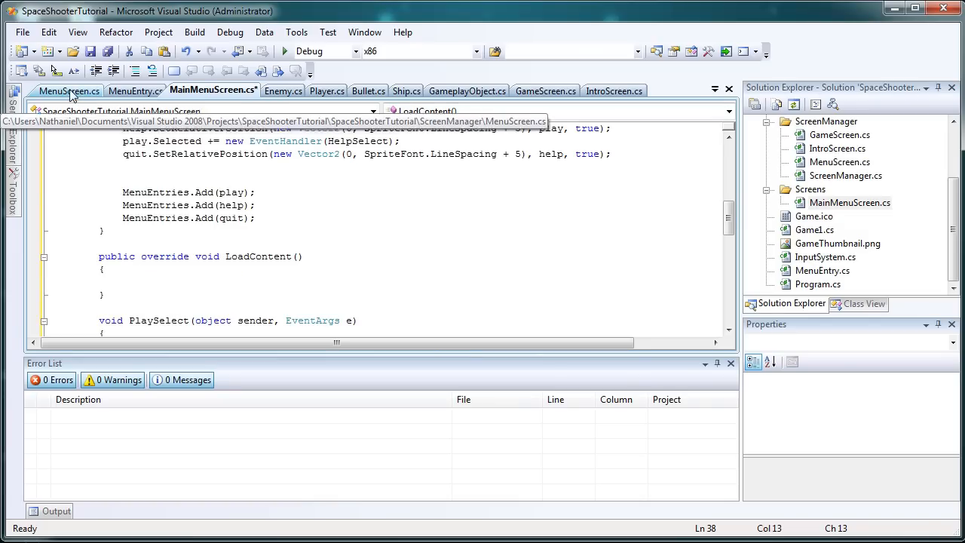
click(69, 91)
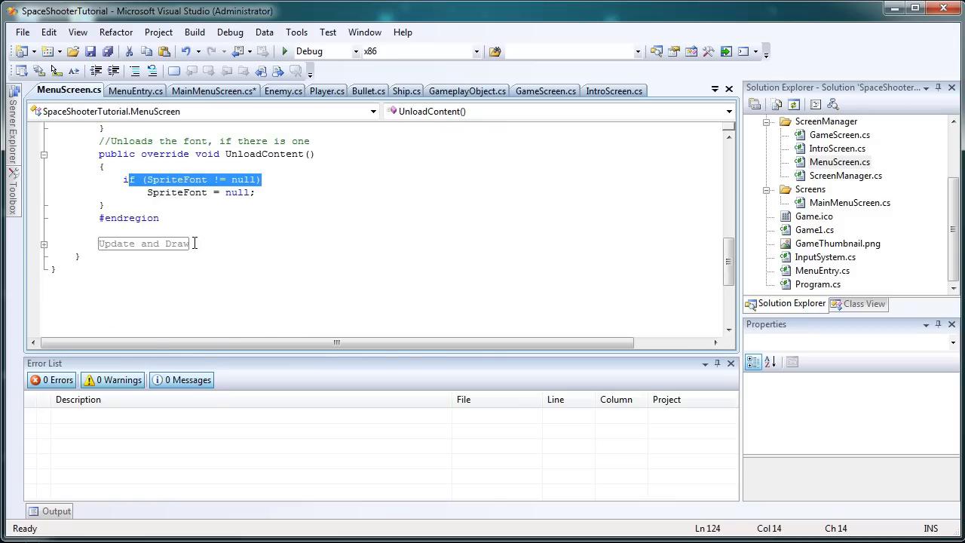
click(213, 91)
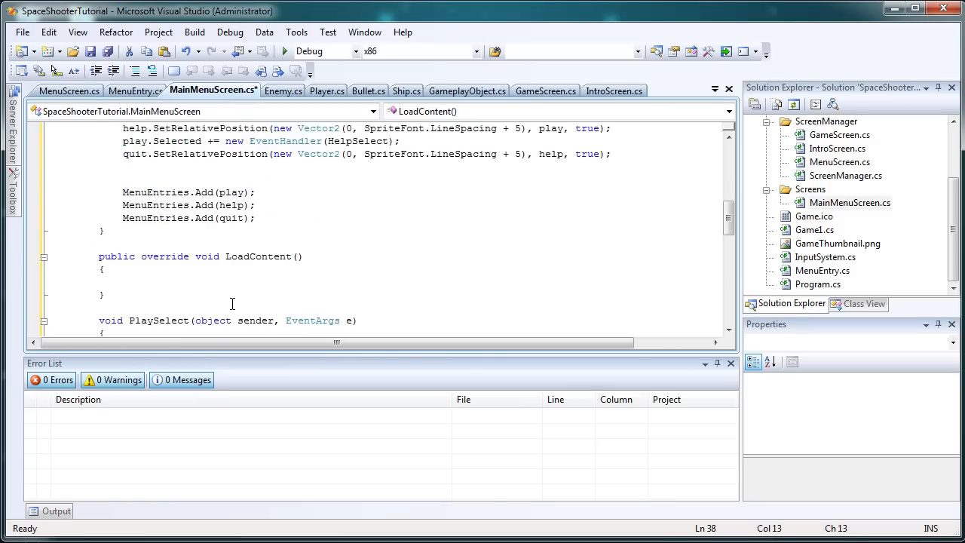
scroll(up, 3)
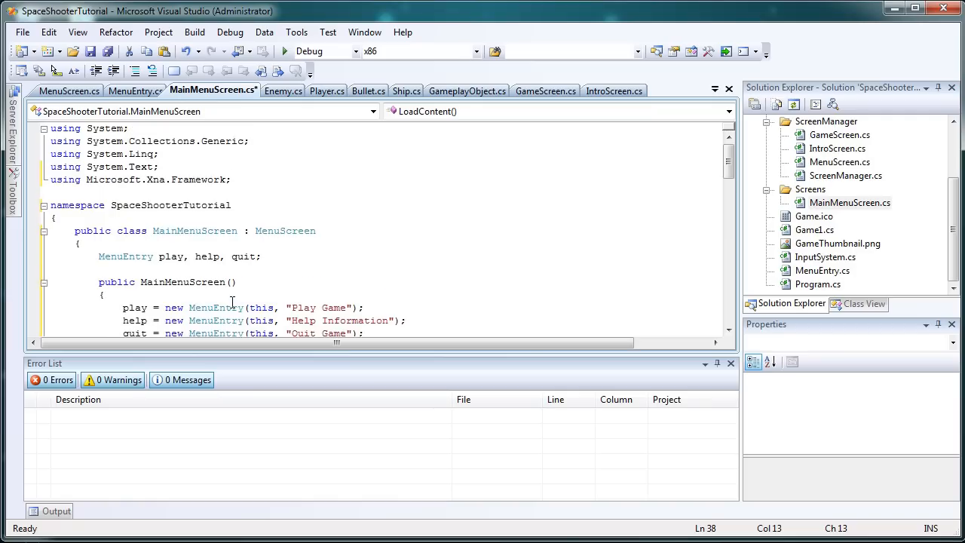
scroll(down, 3)
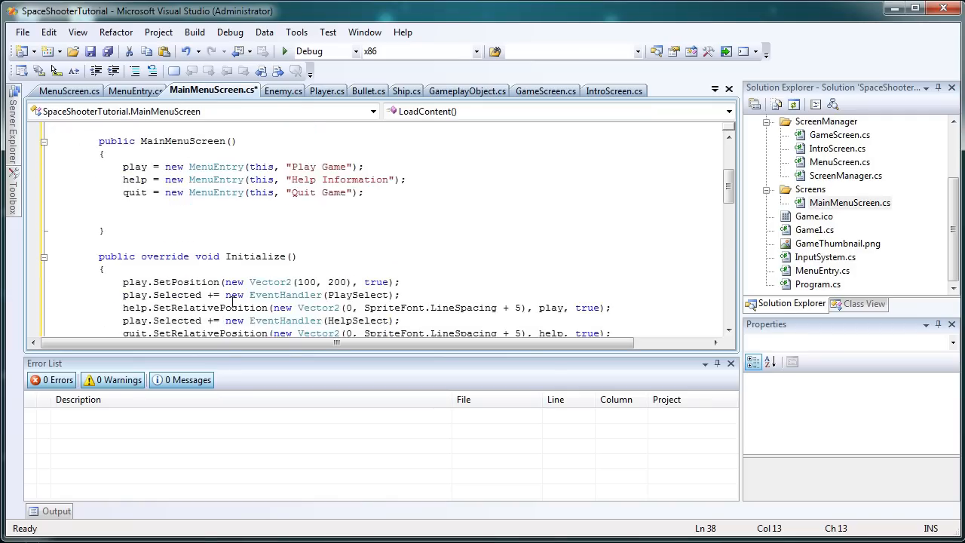
scroll(down, 3)
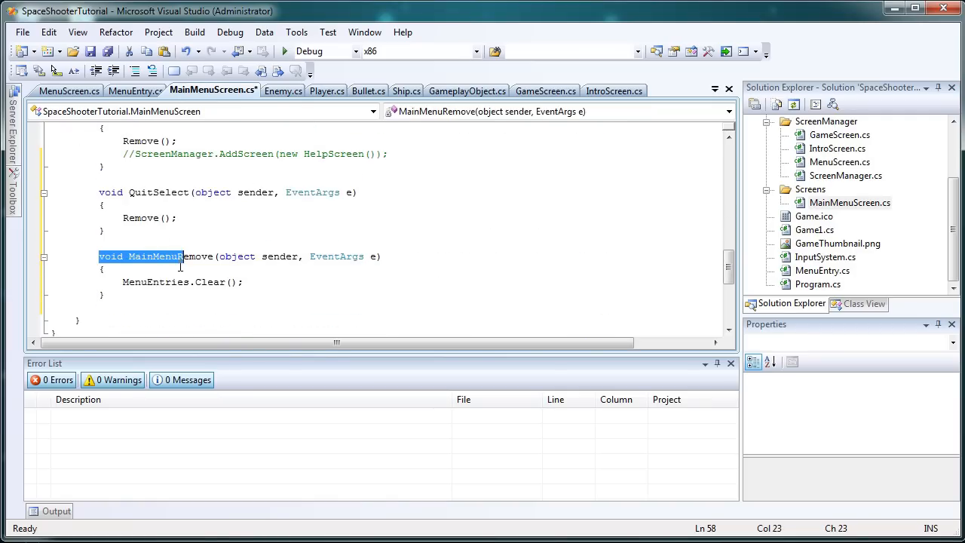
scroll(up, 3)
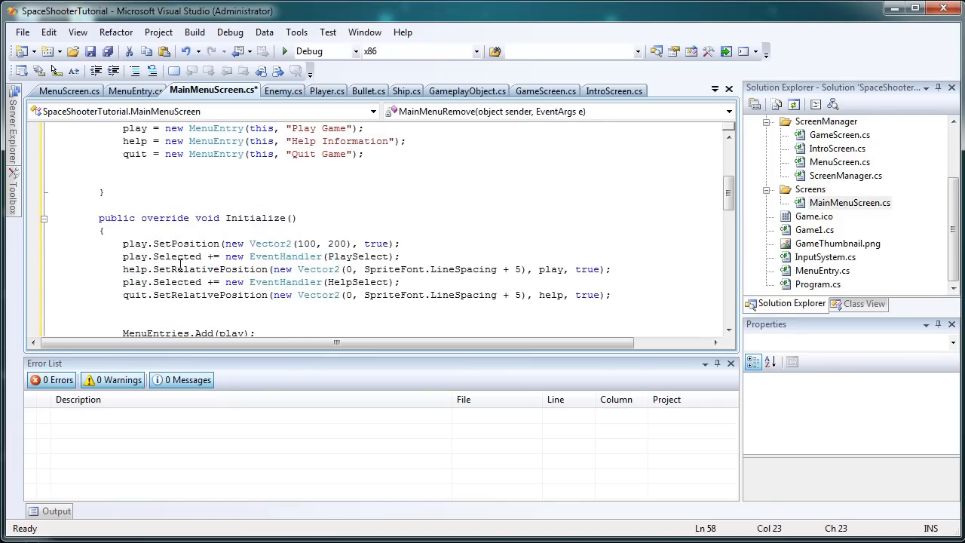
scroll(up, 3)
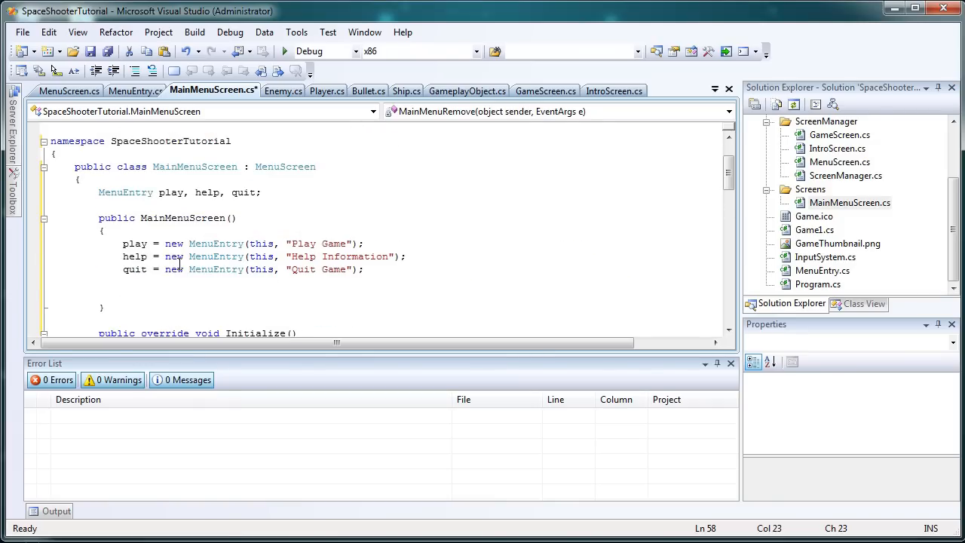
click(183, 279)
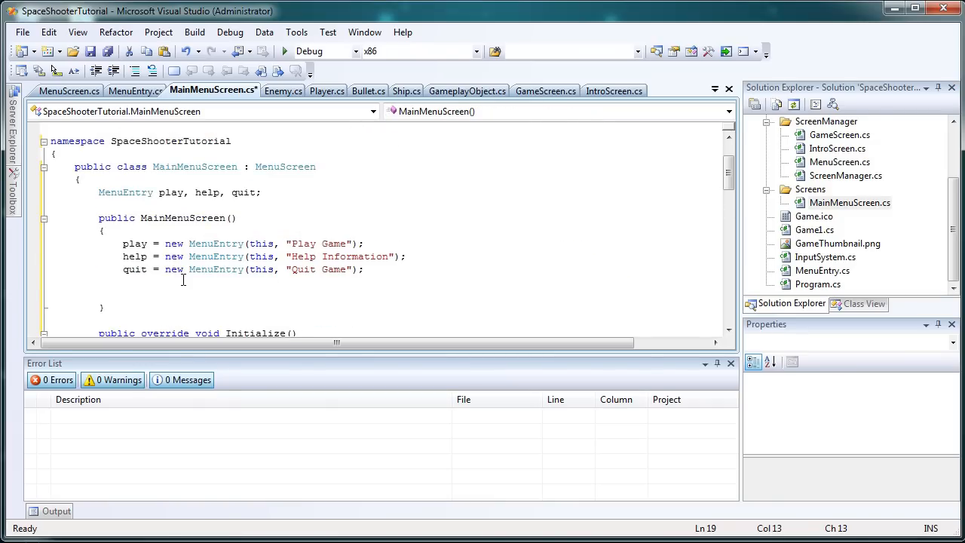
- Add 'Removed += new EventHandler(MainMenuRemove);' to the constructor and Save All
text(Removed)
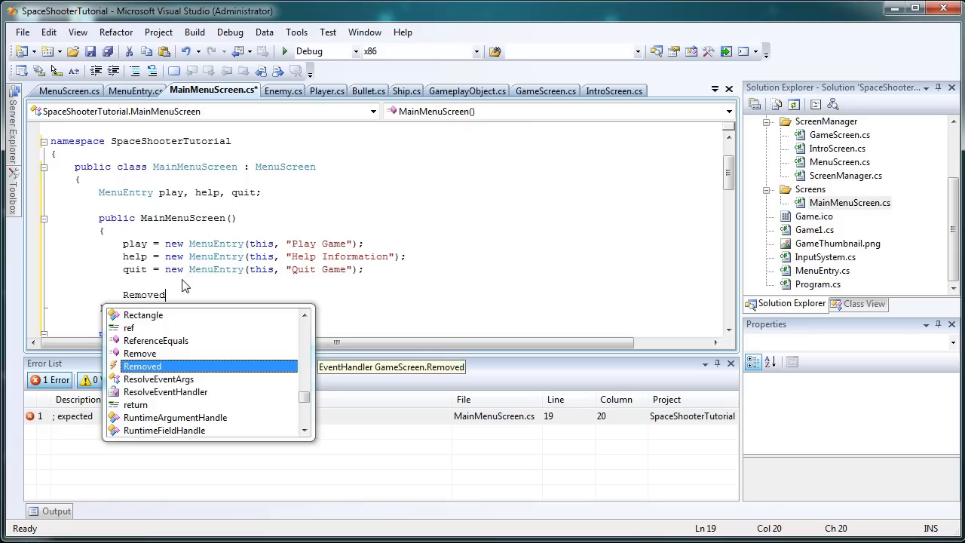
key(Escape)
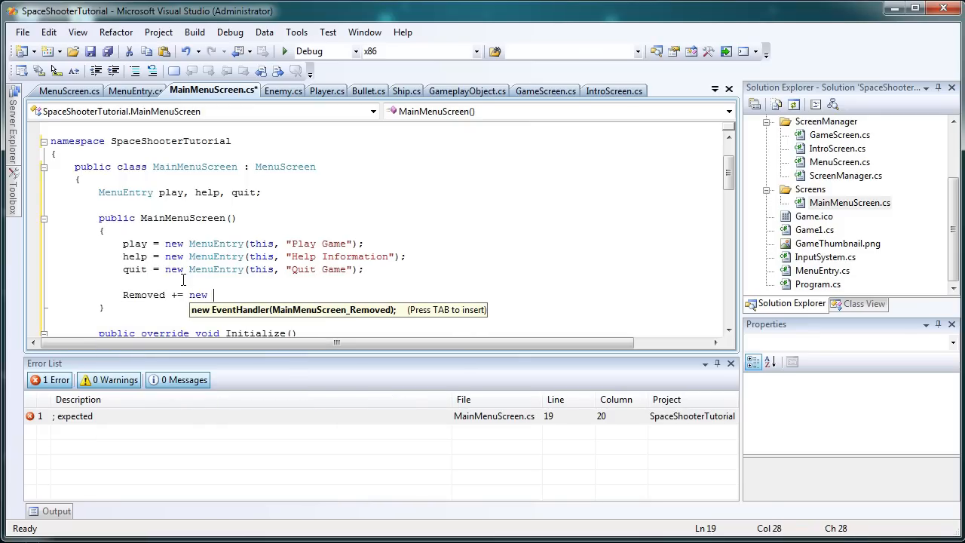
text(EventHandle)
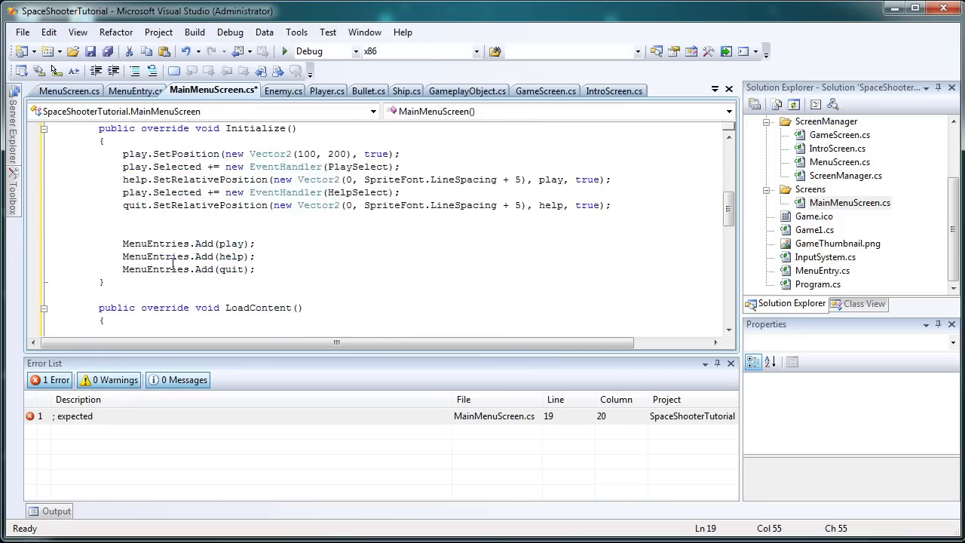
scroll(down, 3)
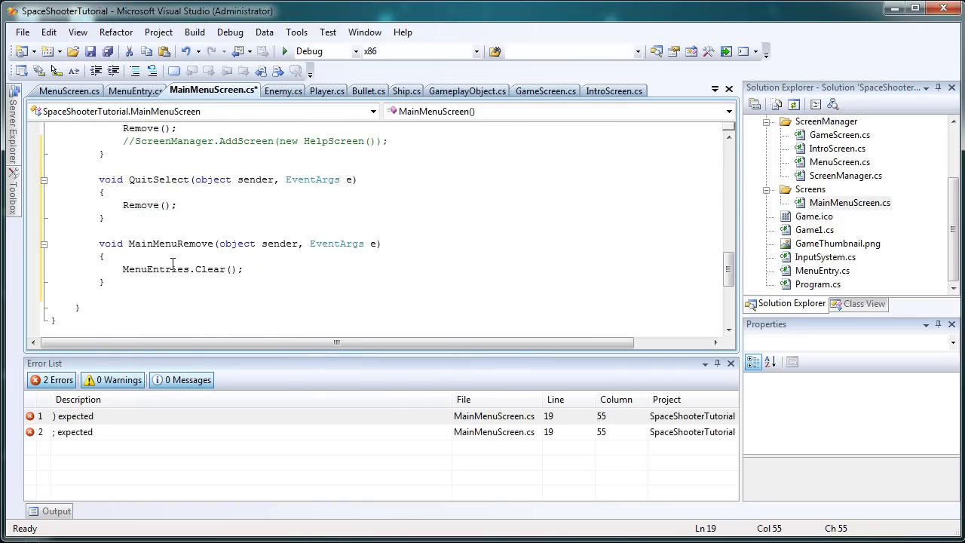
scroll(up, 3)
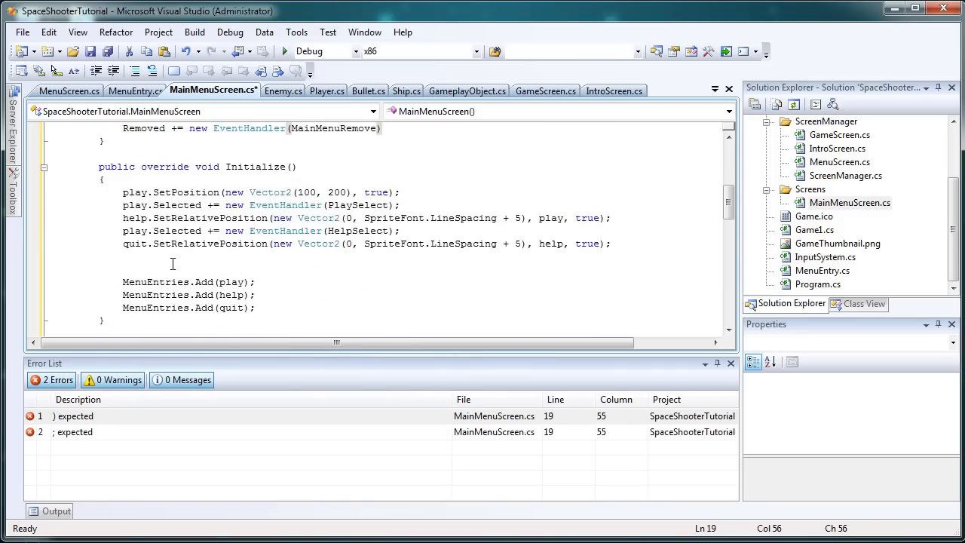
click(108, 51)
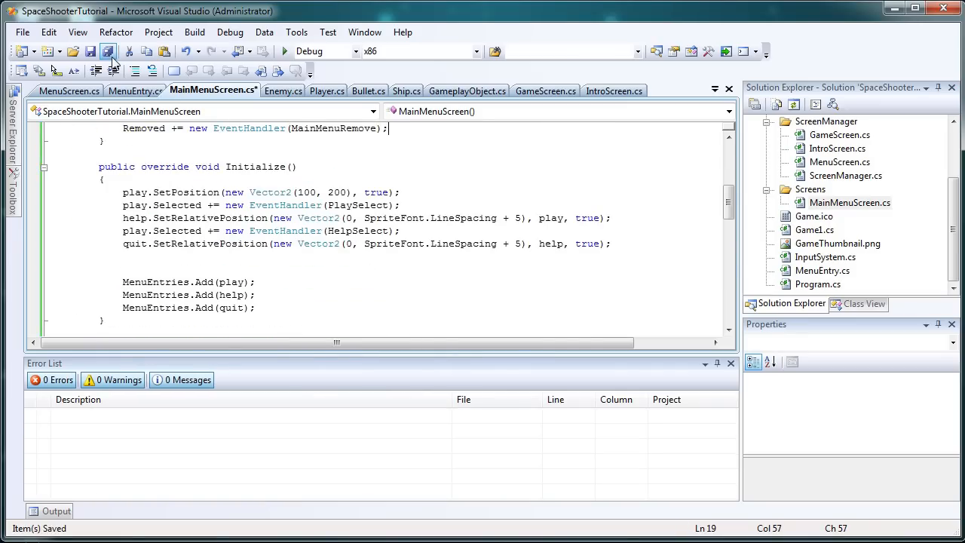
click(276, 243)
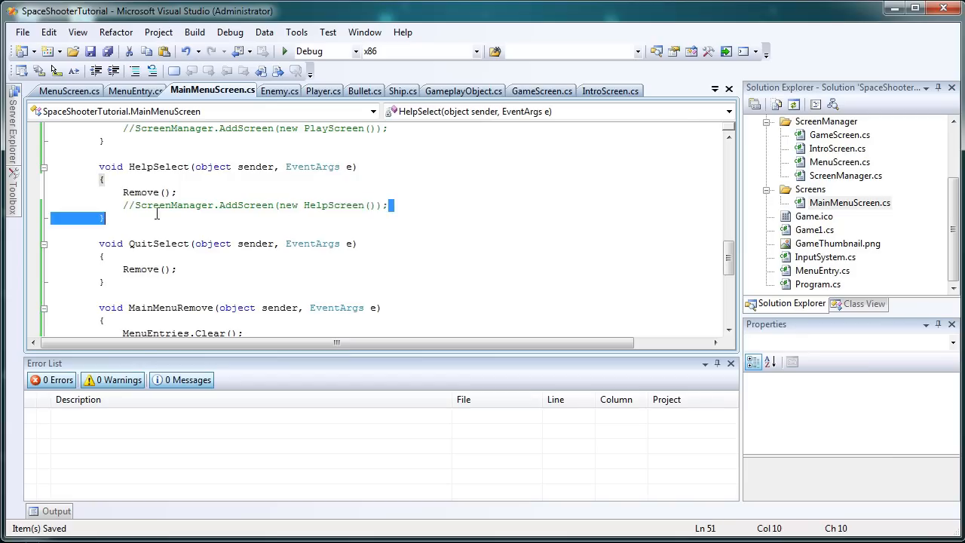
scroll(up, 3)
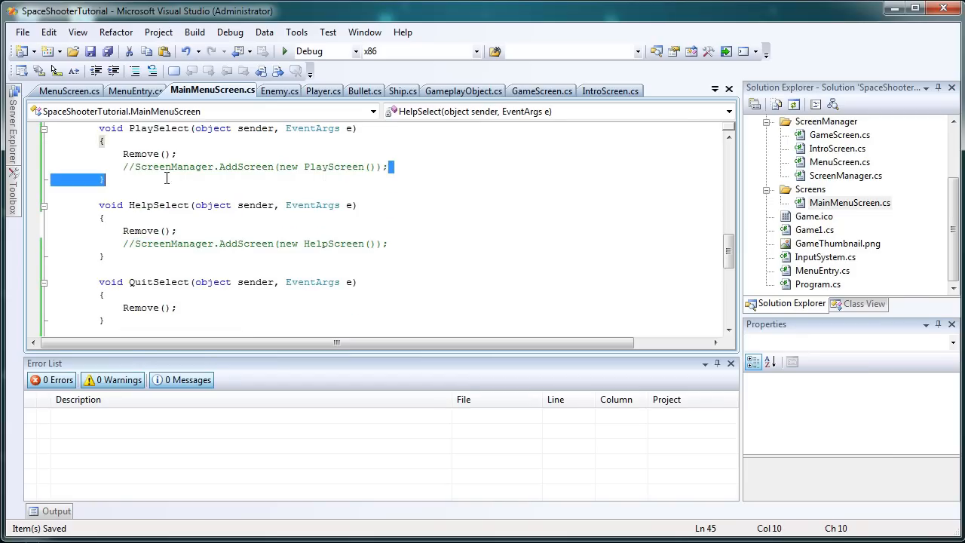
scroll(down, 3)
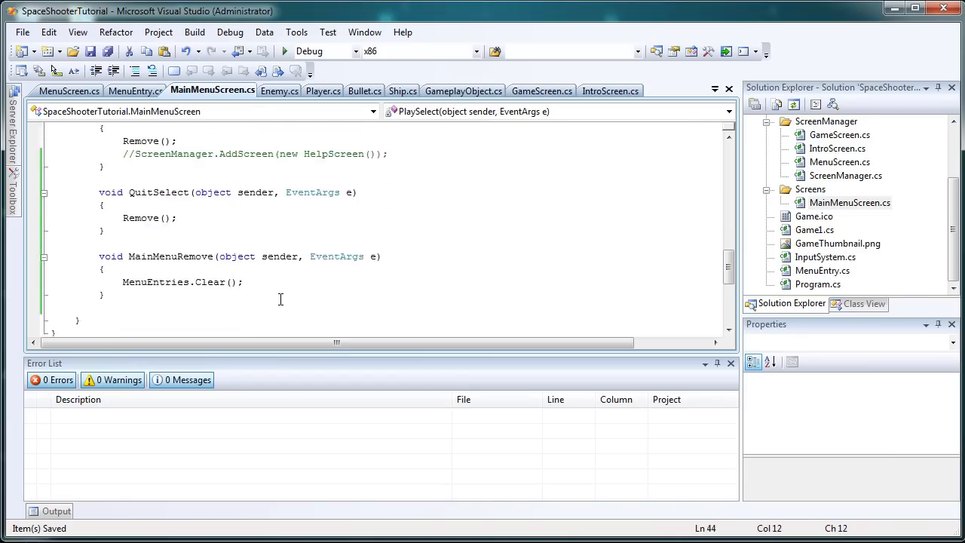
scroll(down, 3)
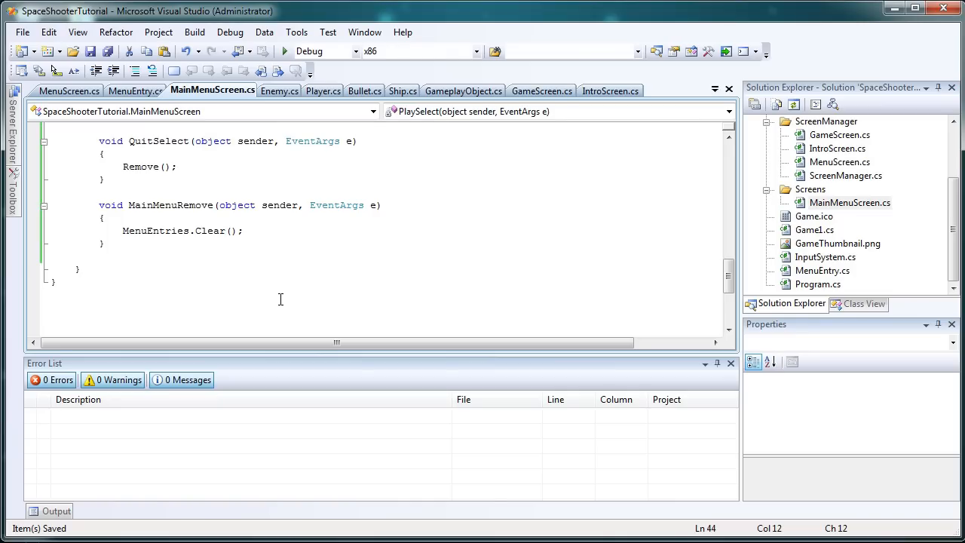
scroll(up, 3)
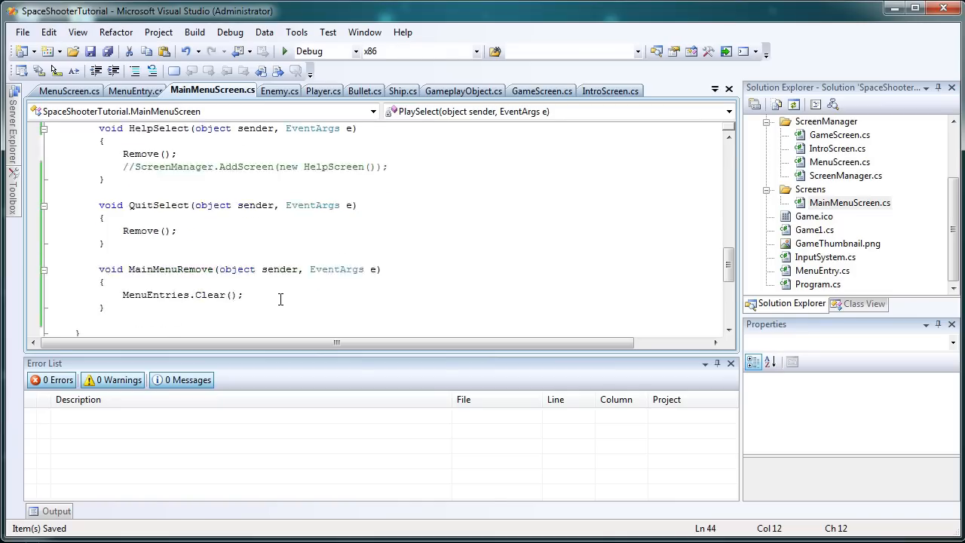
scroll(up, 3)
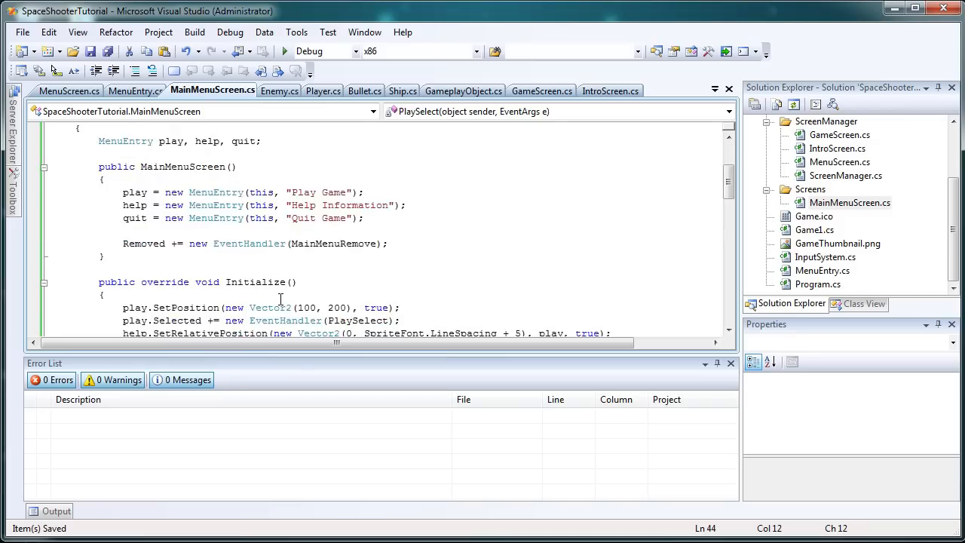